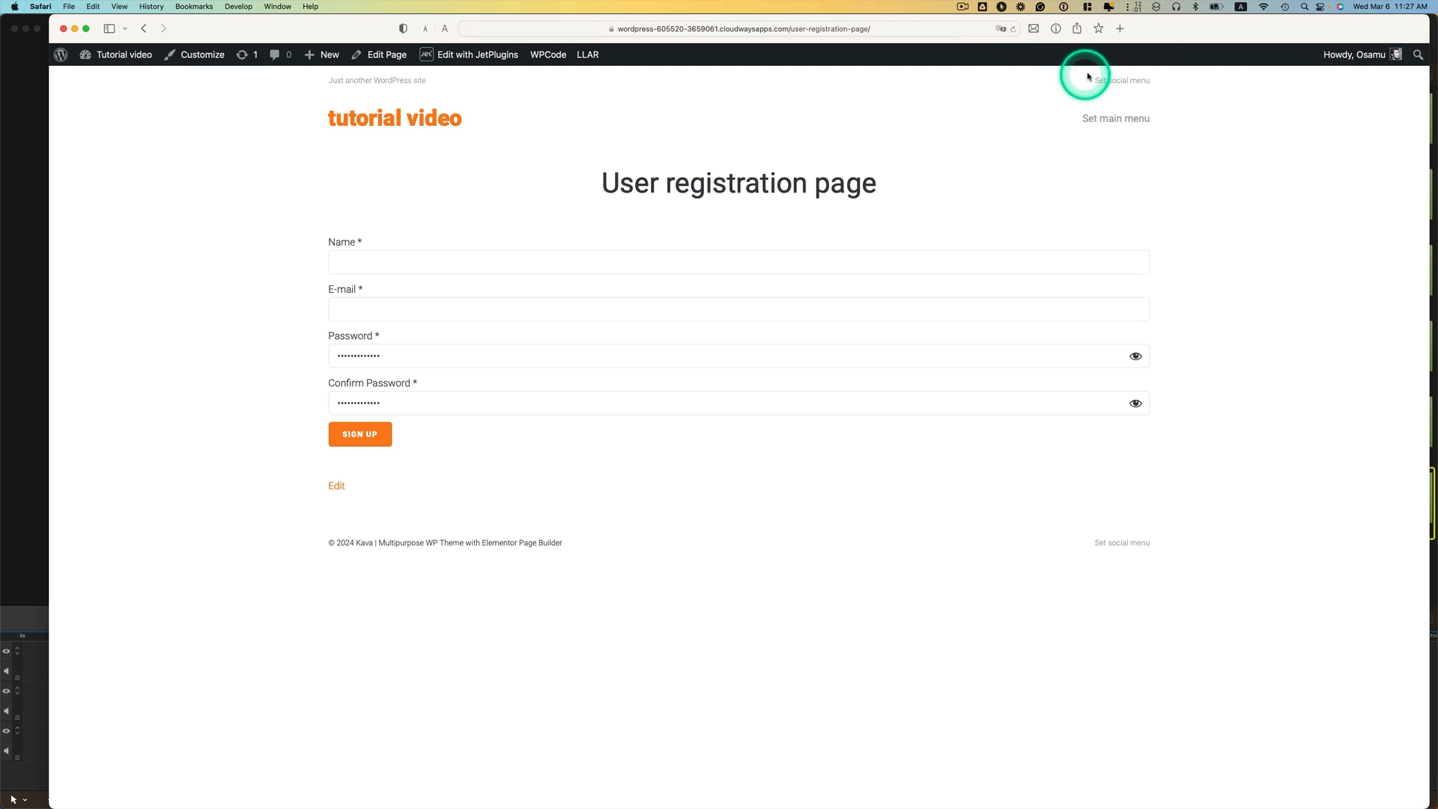
pyautogui.moveTo(1137, 356)
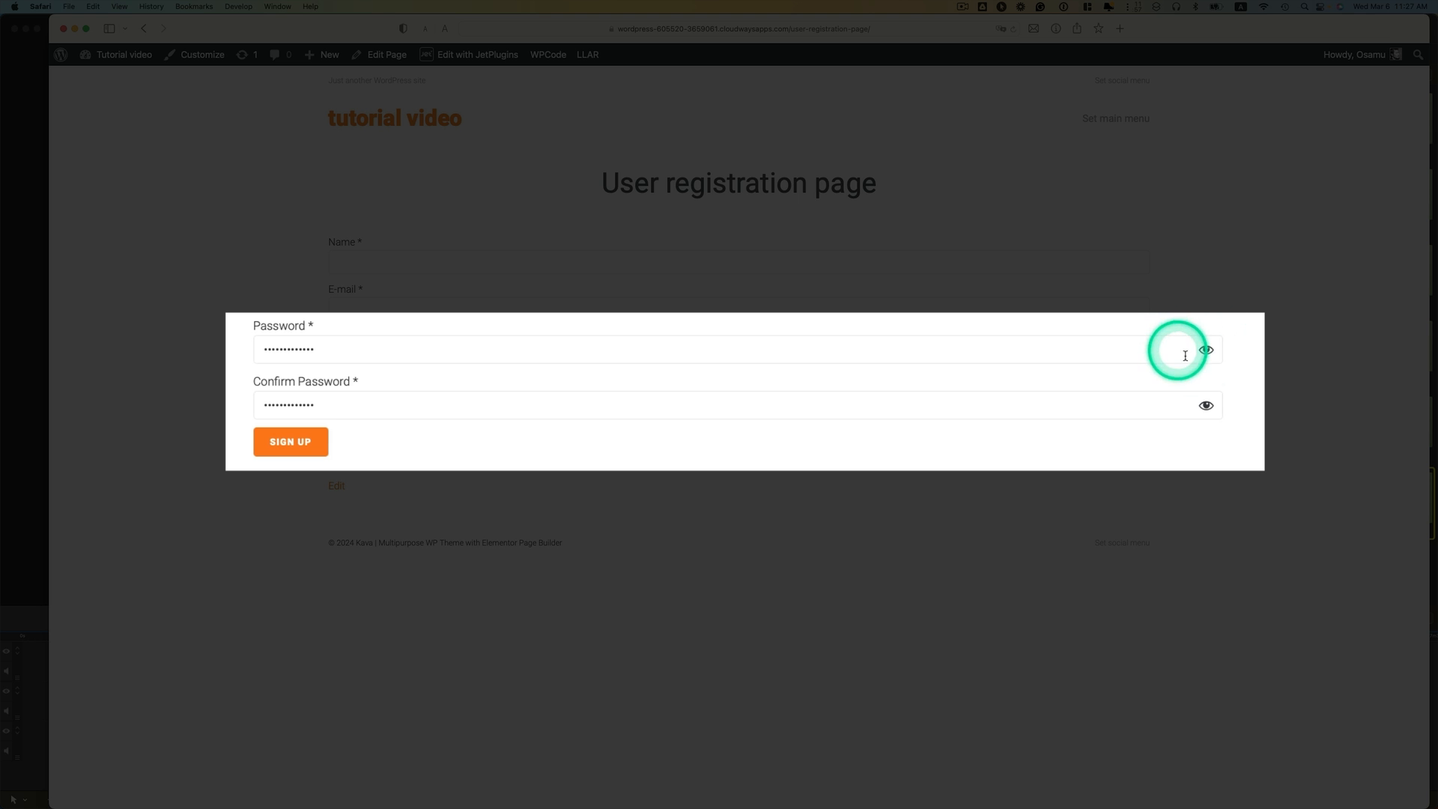
# Create a new JetFormBuilder form titled 'User registration form' and show the block pattern library.
pyautogui.click(1205, 350)
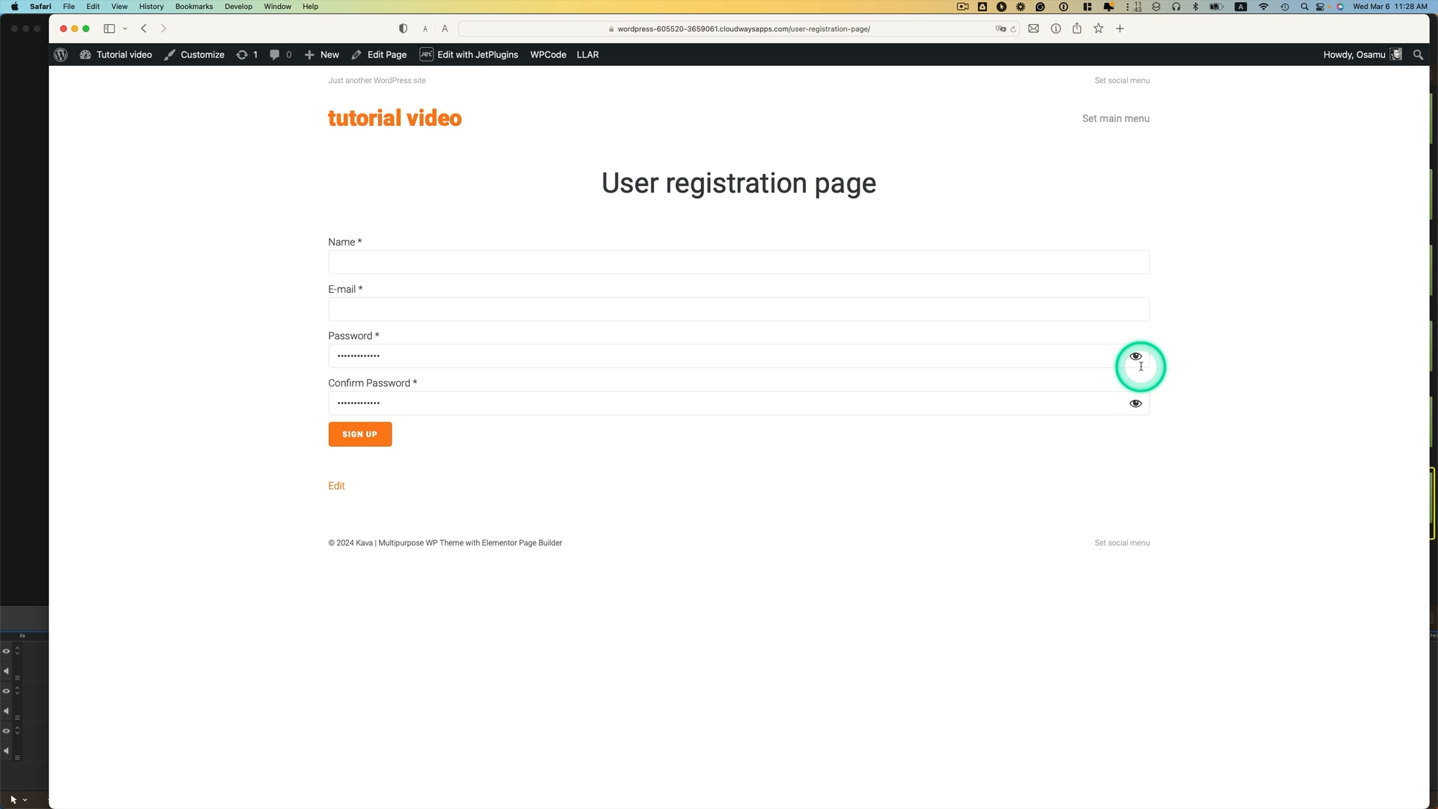
pyautogui.moveTo(1127, 403)
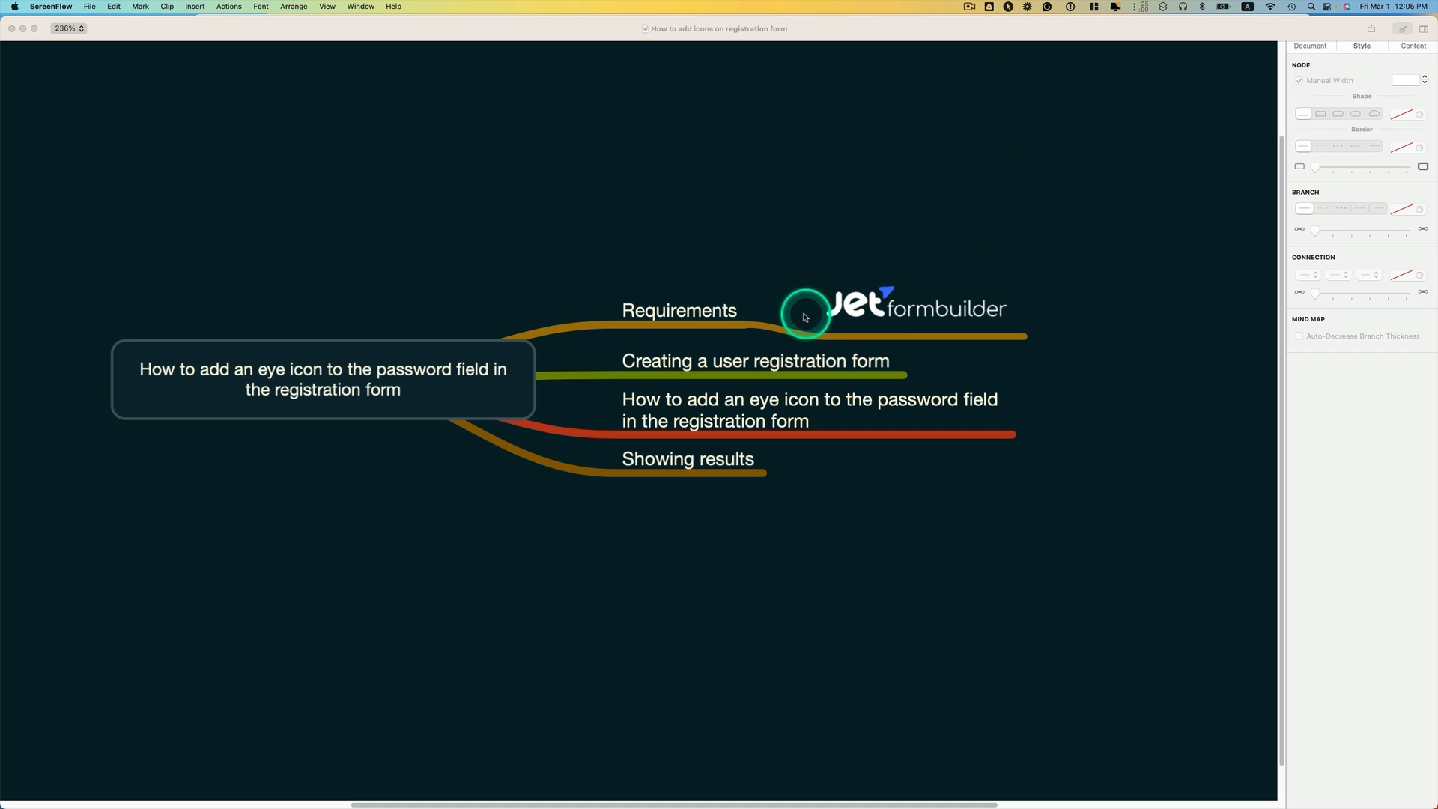
pyautogui.click(806, 316)
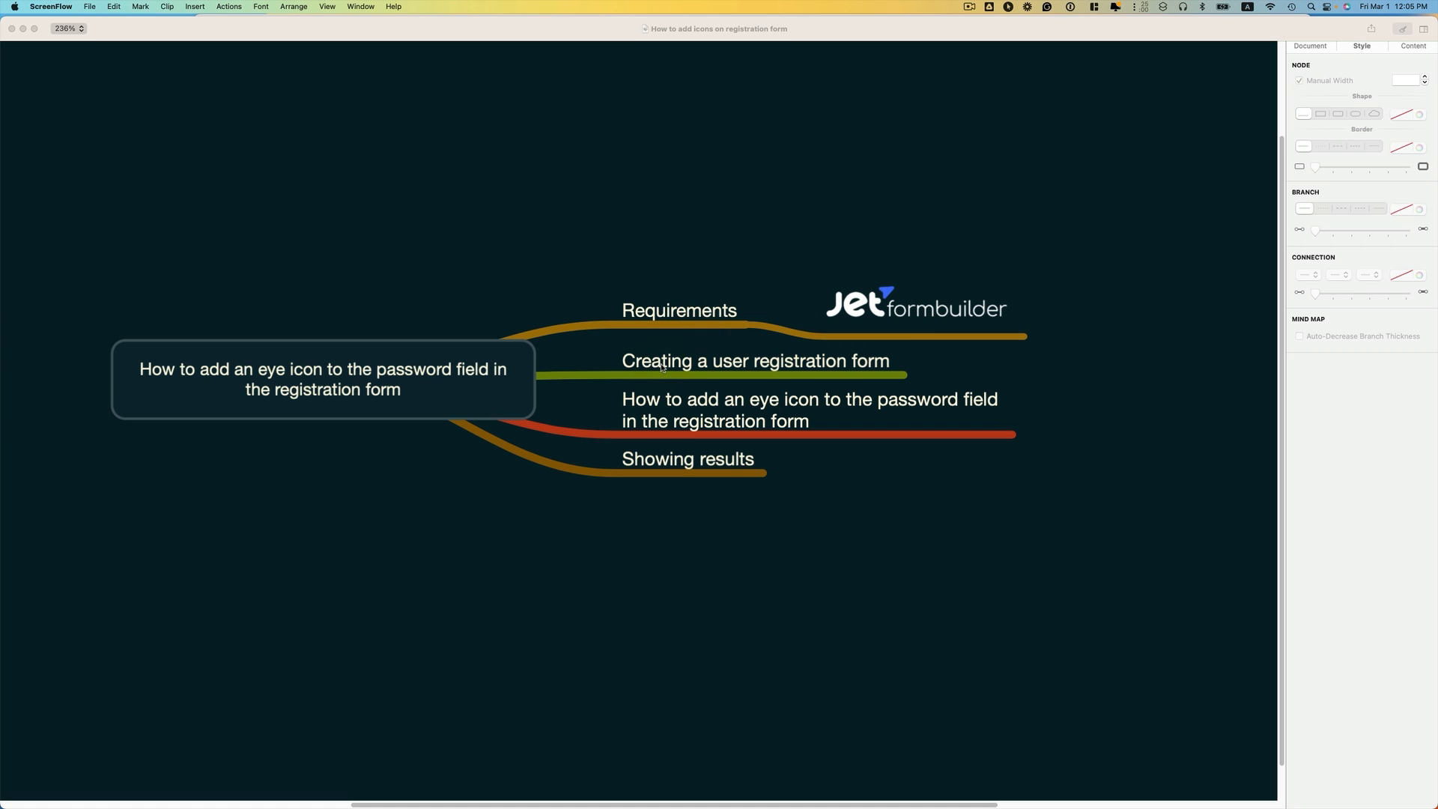
pyautogui.moveTo(675, 415)
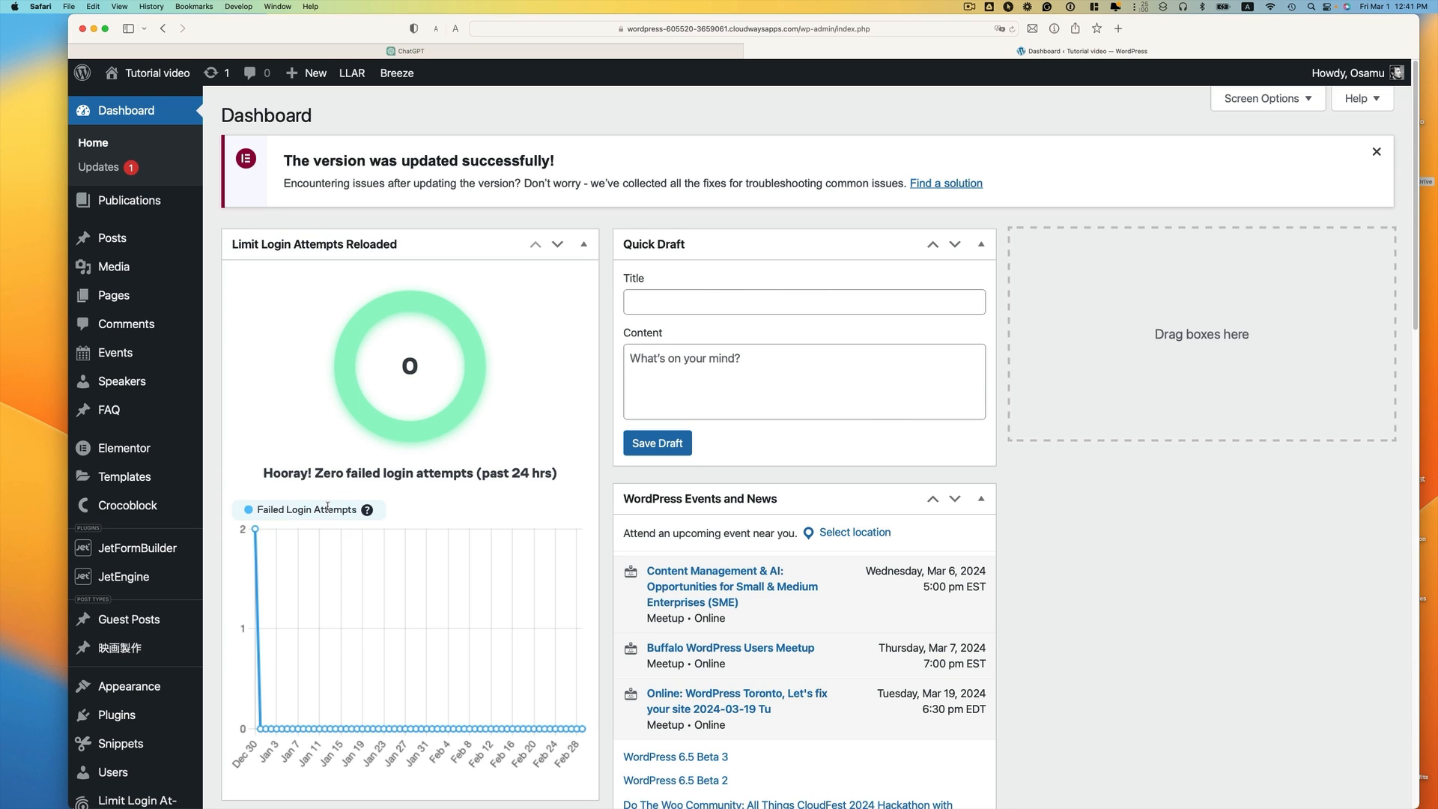
pyautogui.click(125, 548)
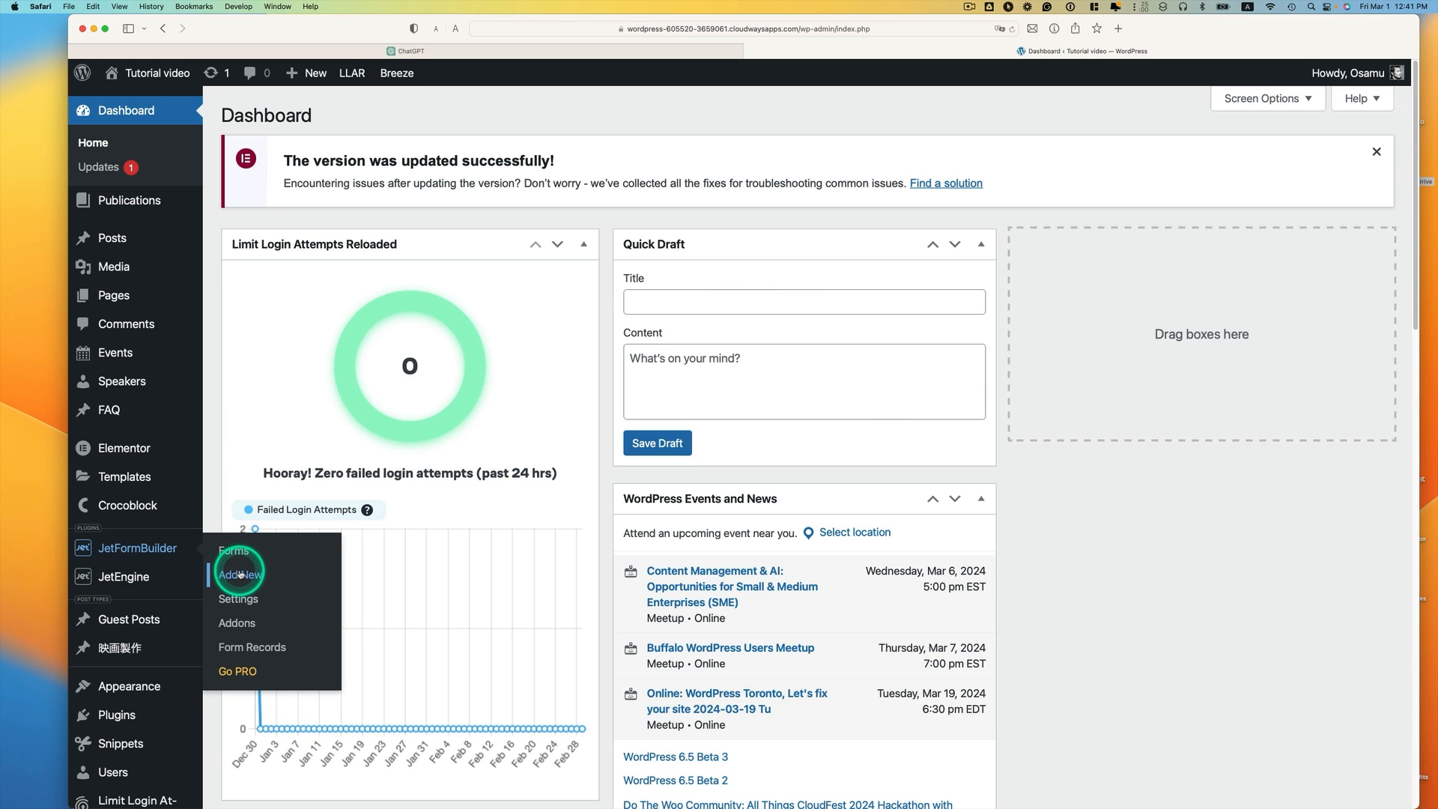
pyautogui.click(240, 574)
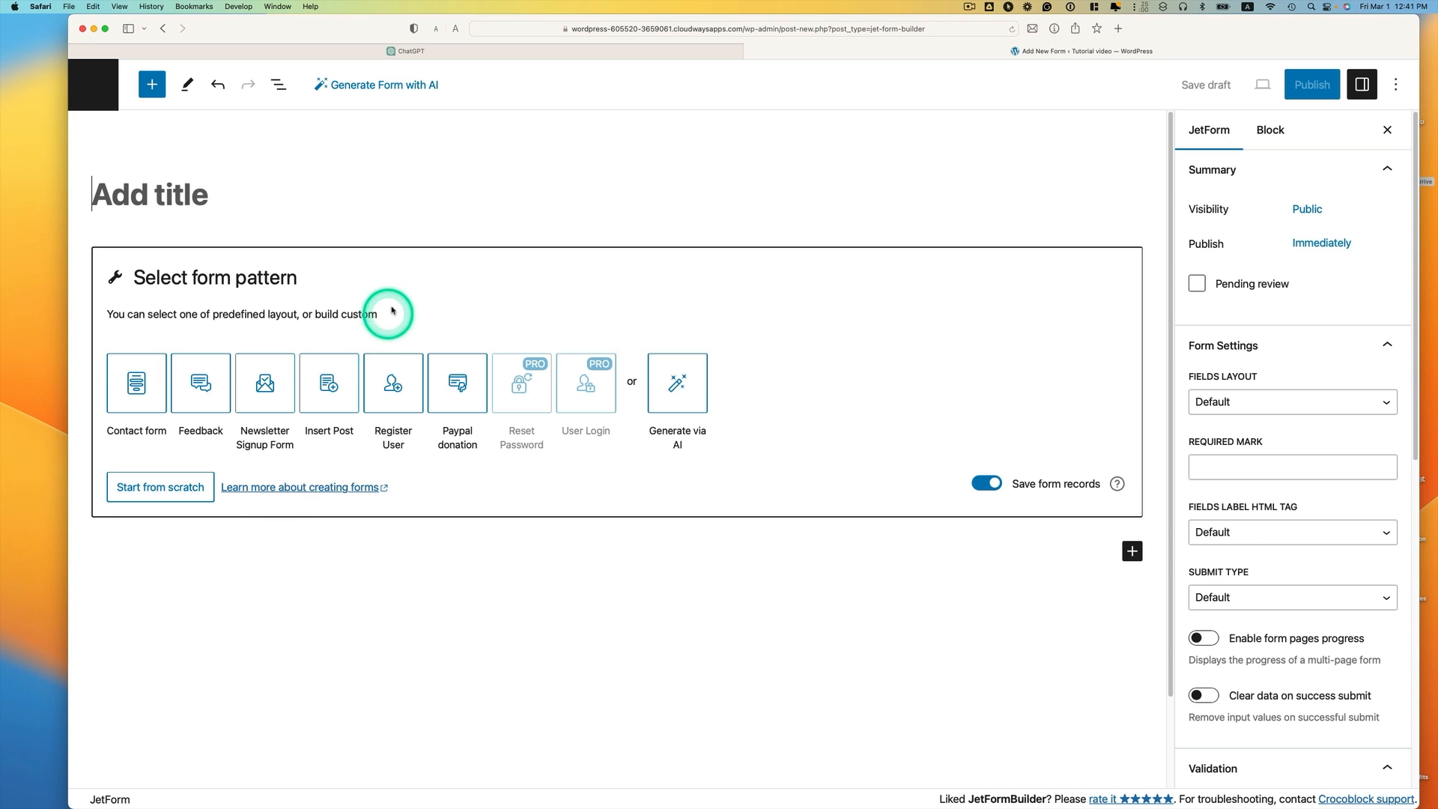
pyautogui.write('User registration form')
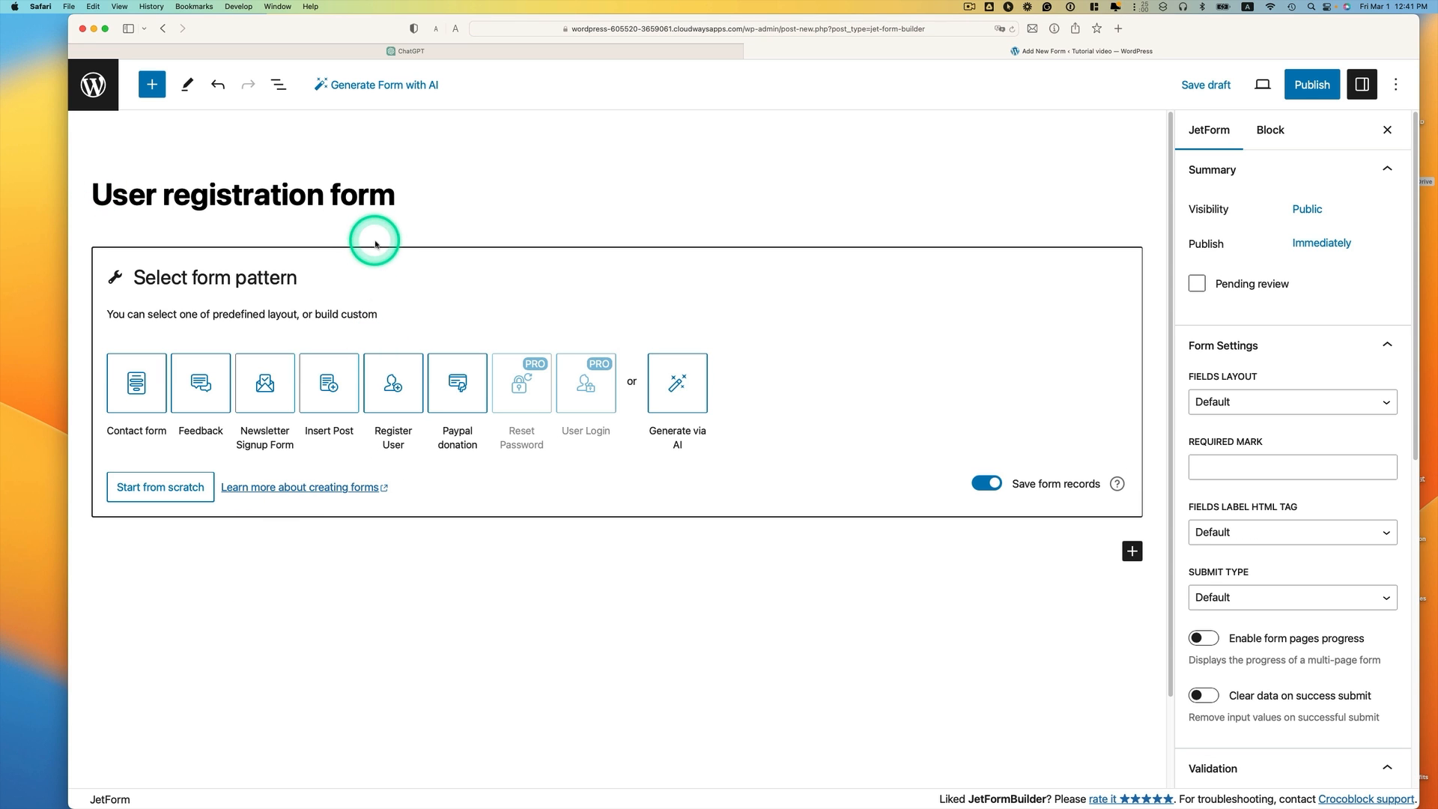
pyautogui.click(152, 84)
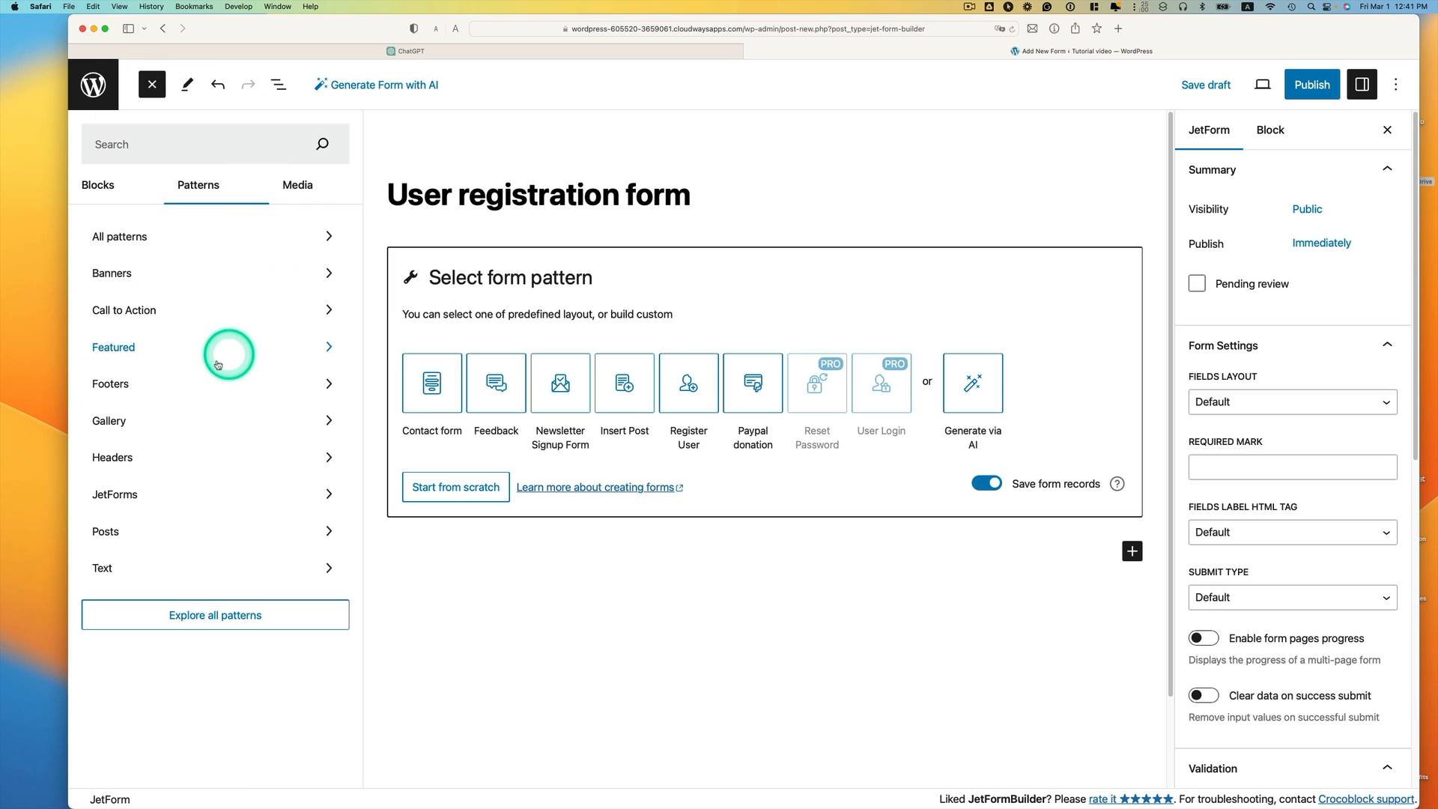
pyautogui.moveTo(285, 501)
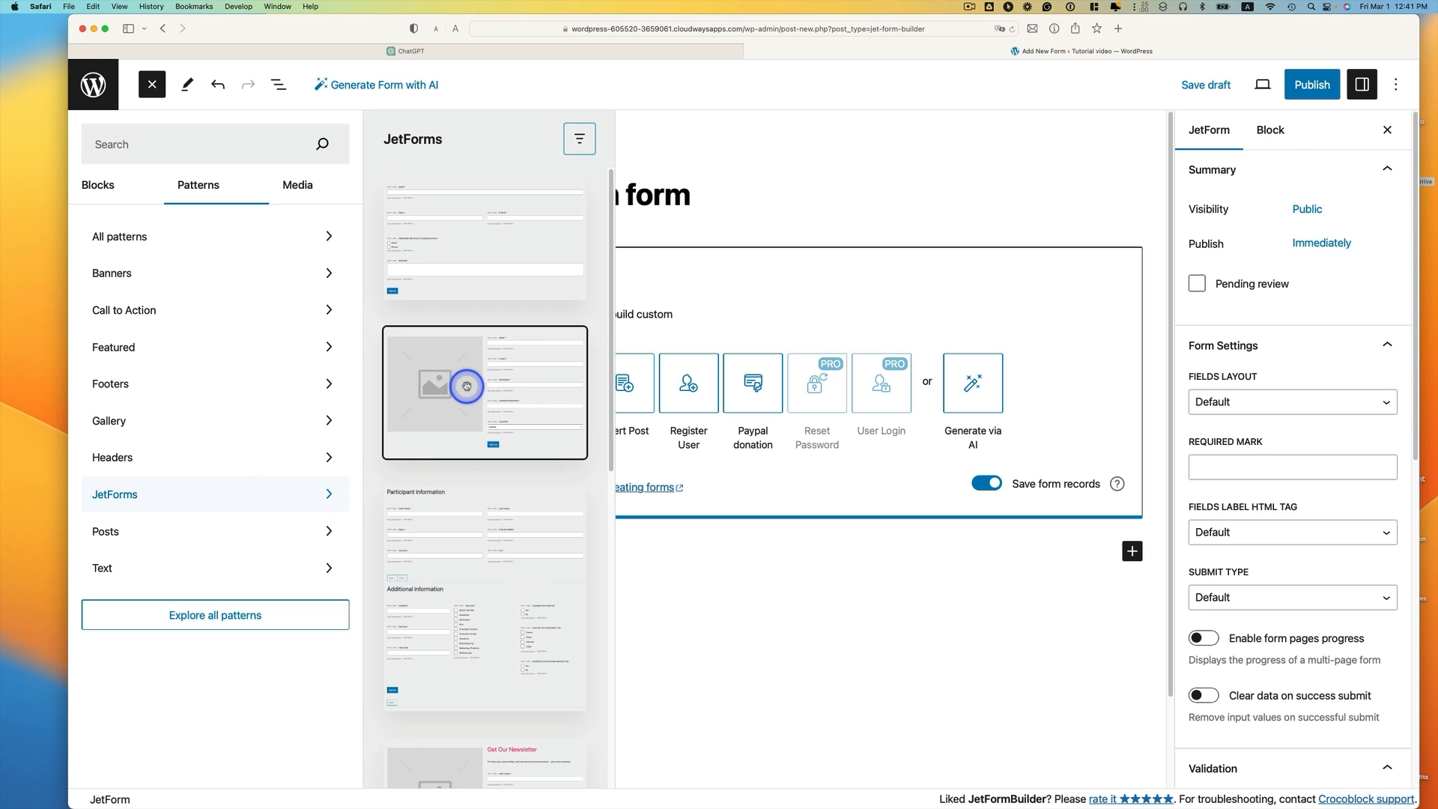
# Insert the Register Form pattern, then remove its image block and Country field.
pyautogui.click(484, 392)
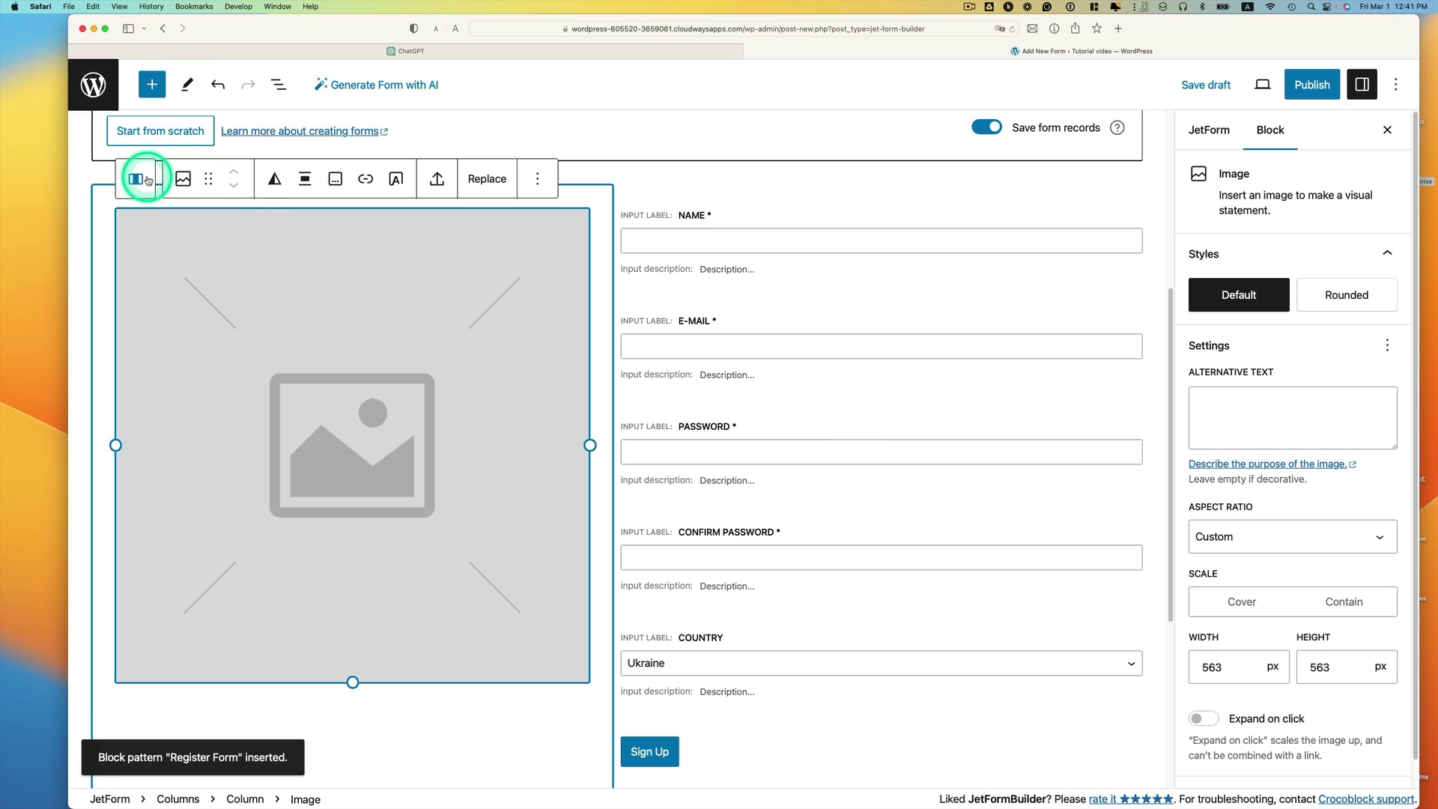
pyautogui.click(138, 178)
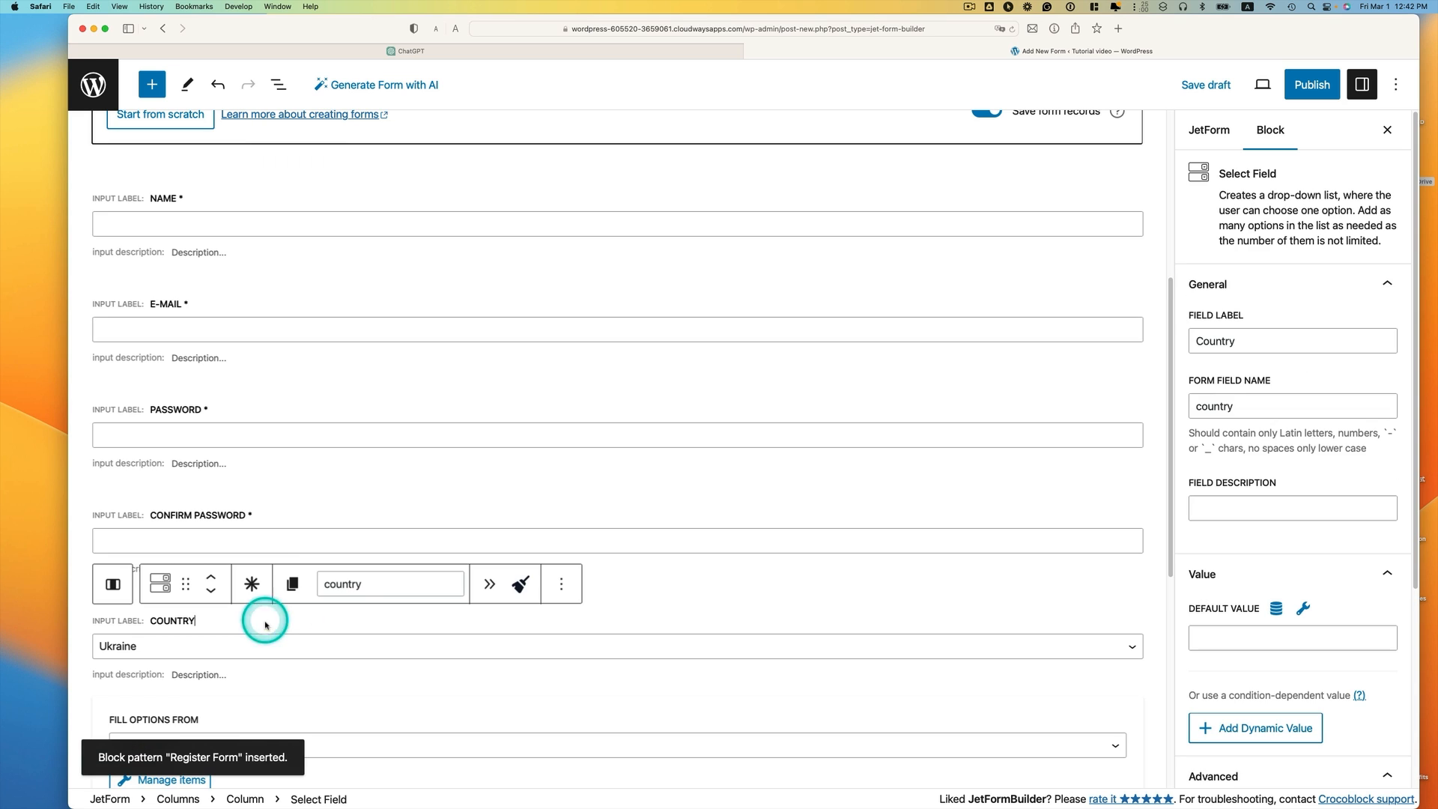
pyautogui.click(560, 583)
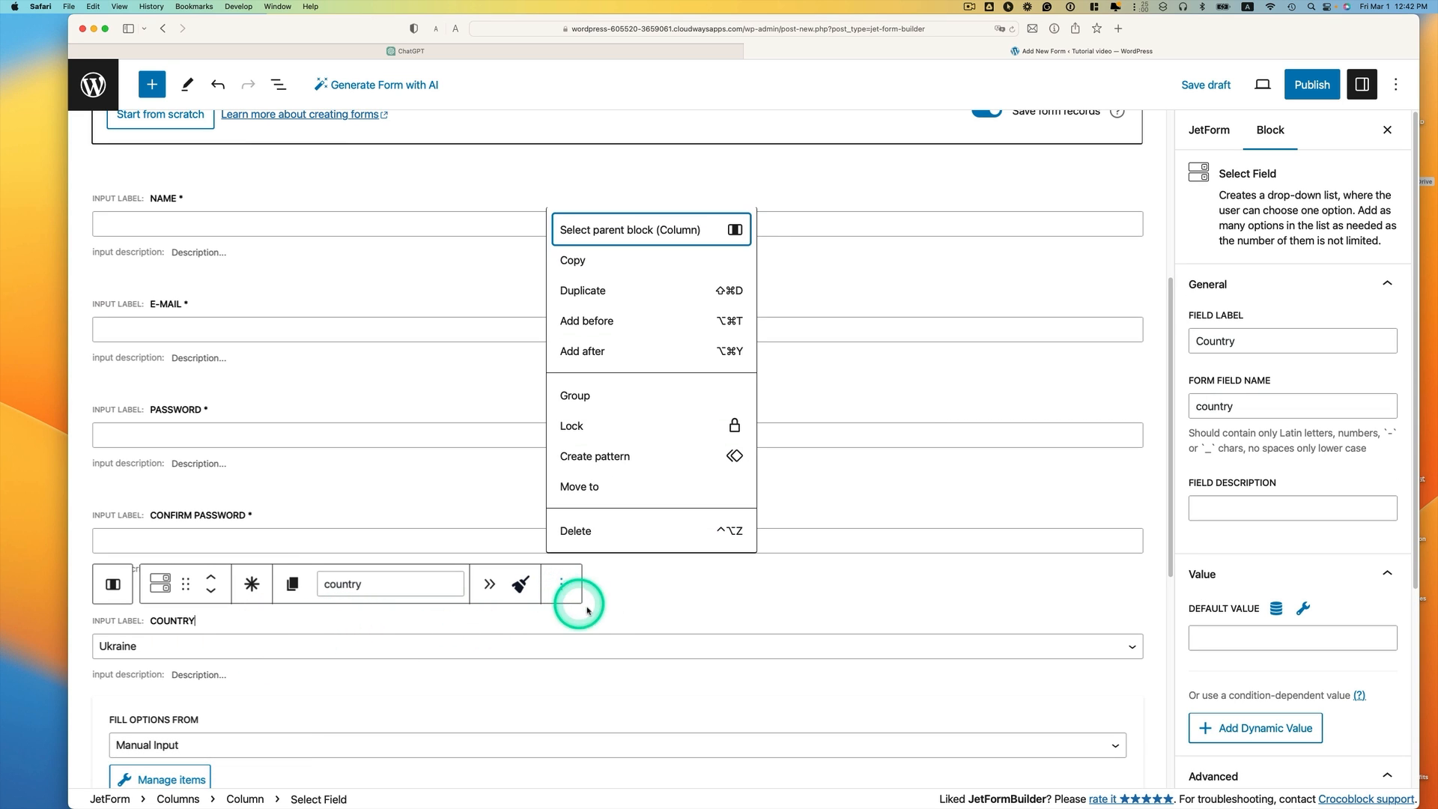
pyautogui.click(575, 530)
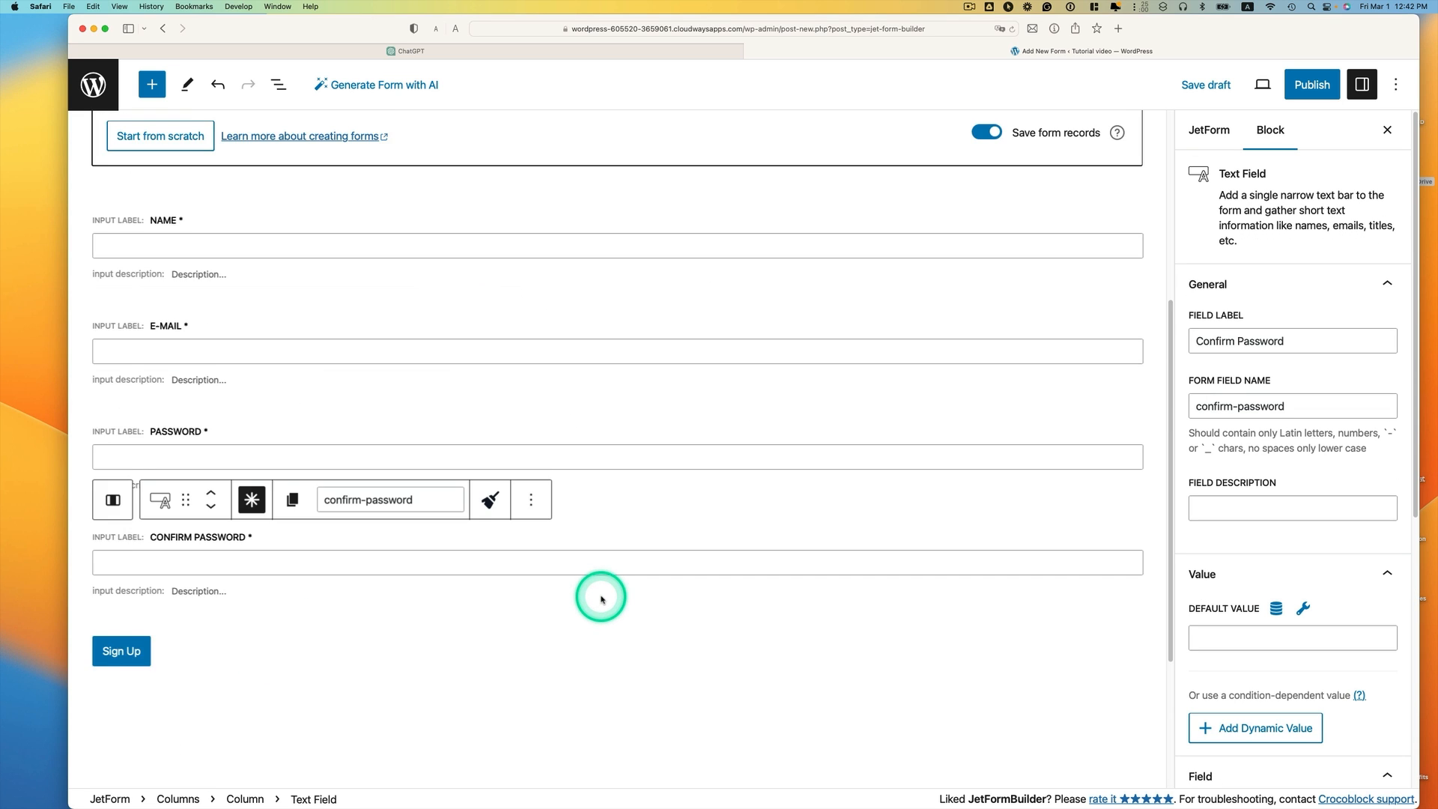
pyautogui.scroll(3)
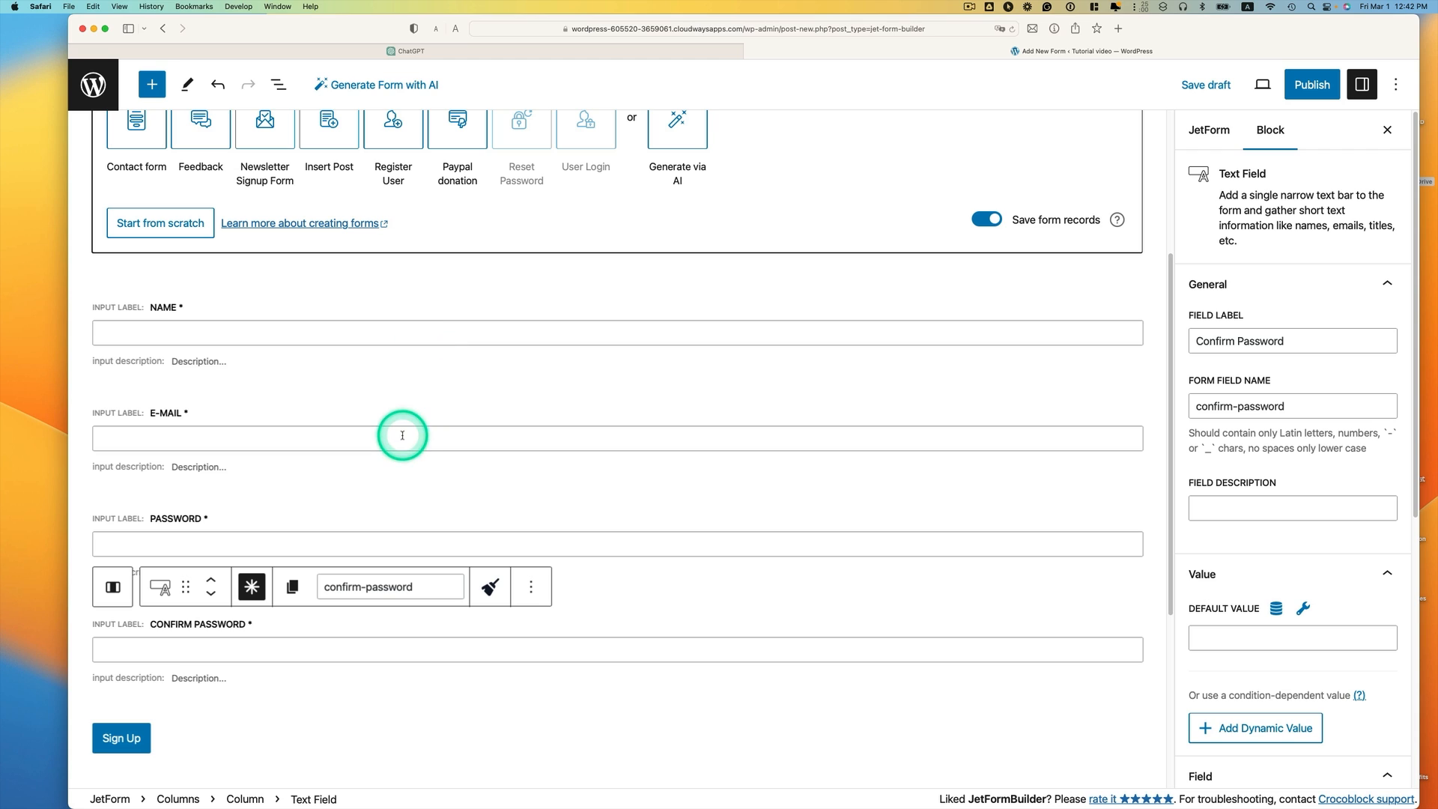
pyautogui.moveTo(280, 633)
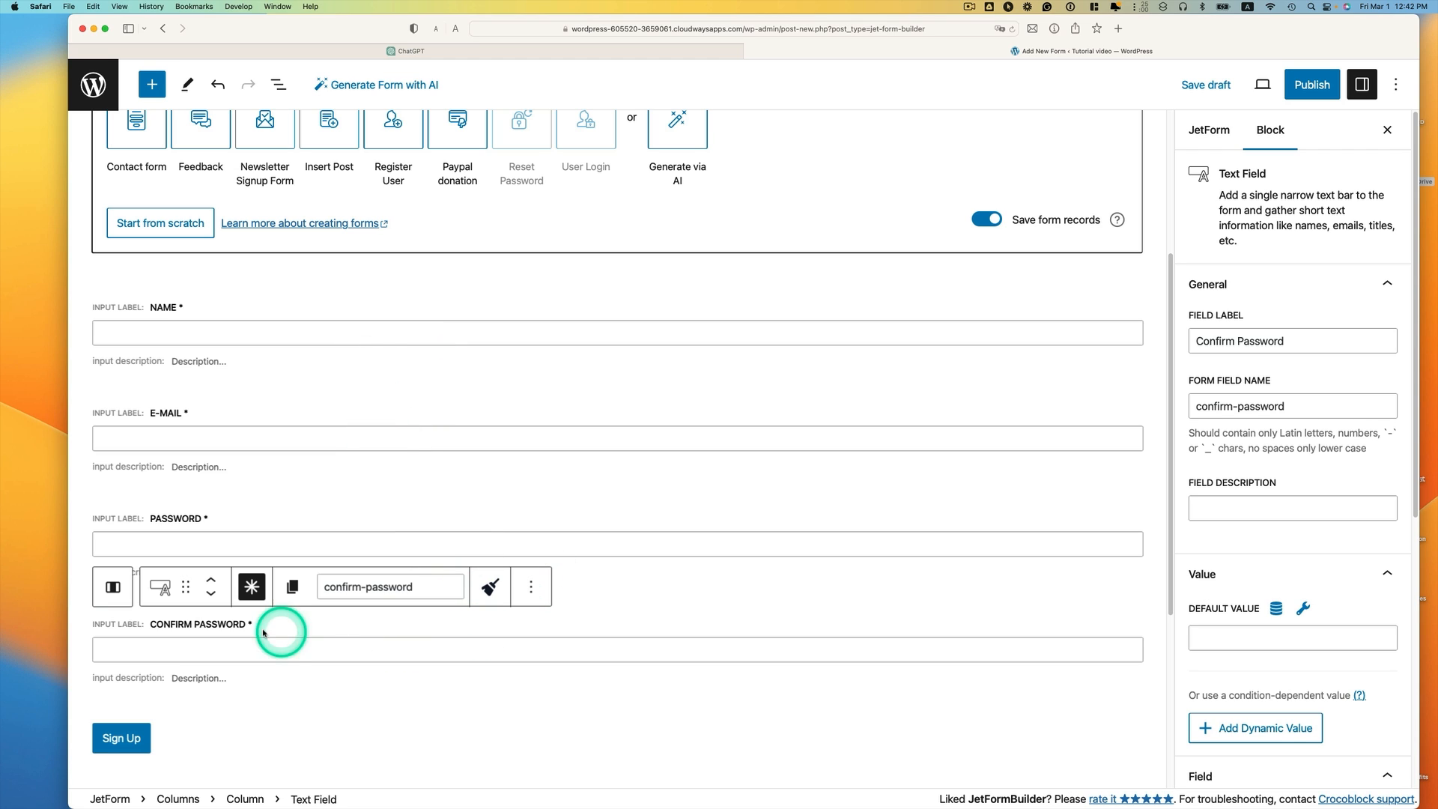
pyautogui.moveTo(941, 590)
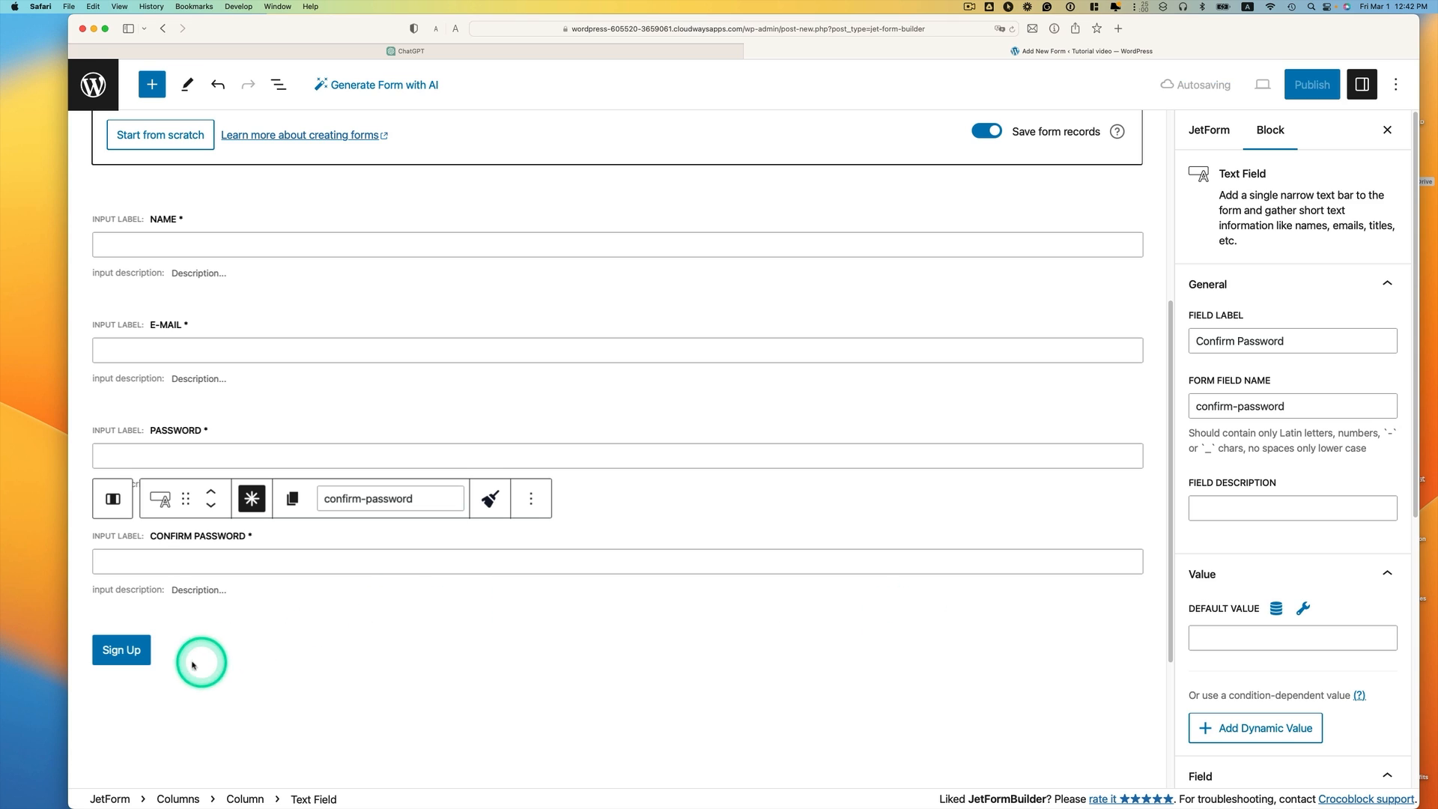
# Add a Register User post-submit action in the form settings and bring up its configuration.
pyautogui.click(120, 649)
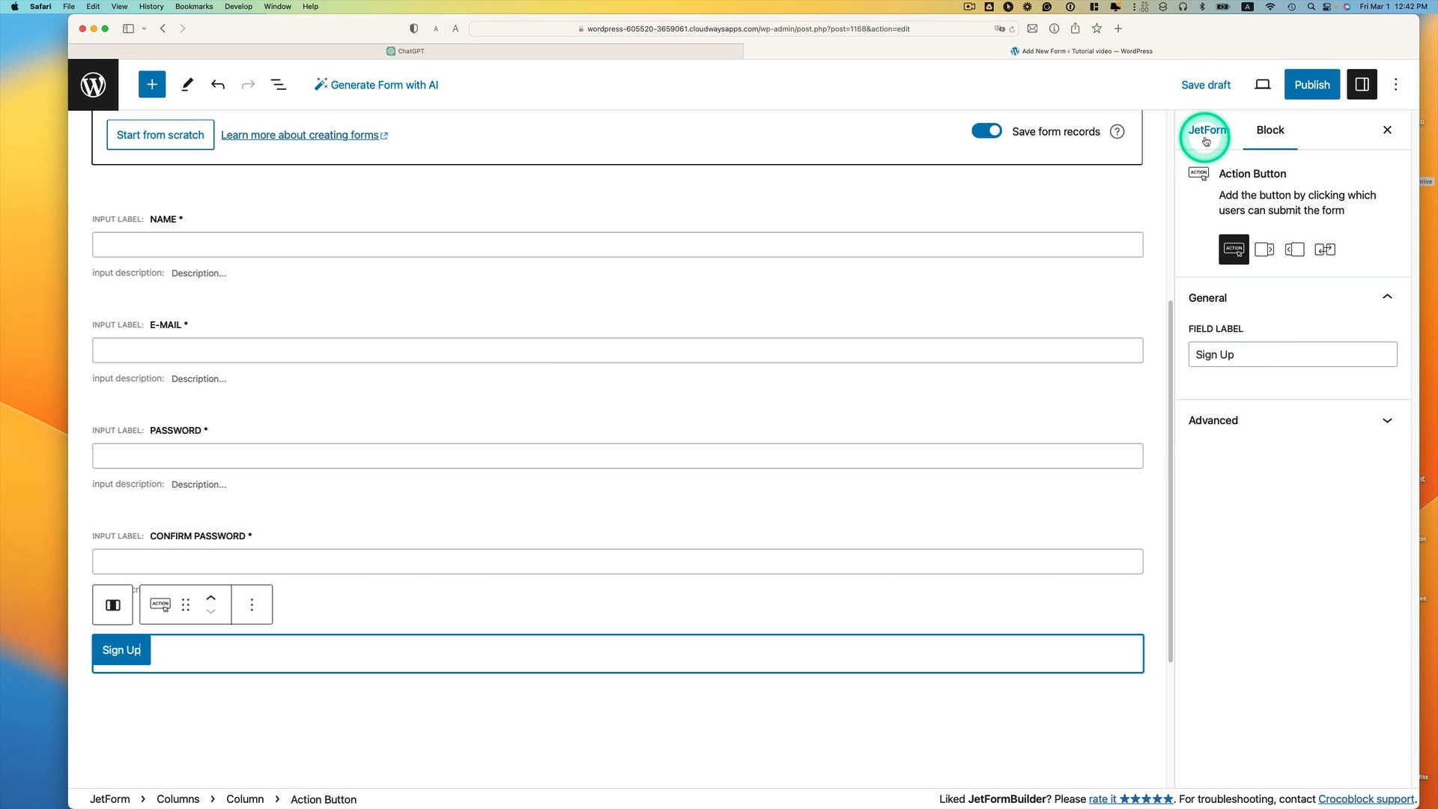
pyautogui.click(1208, 129)
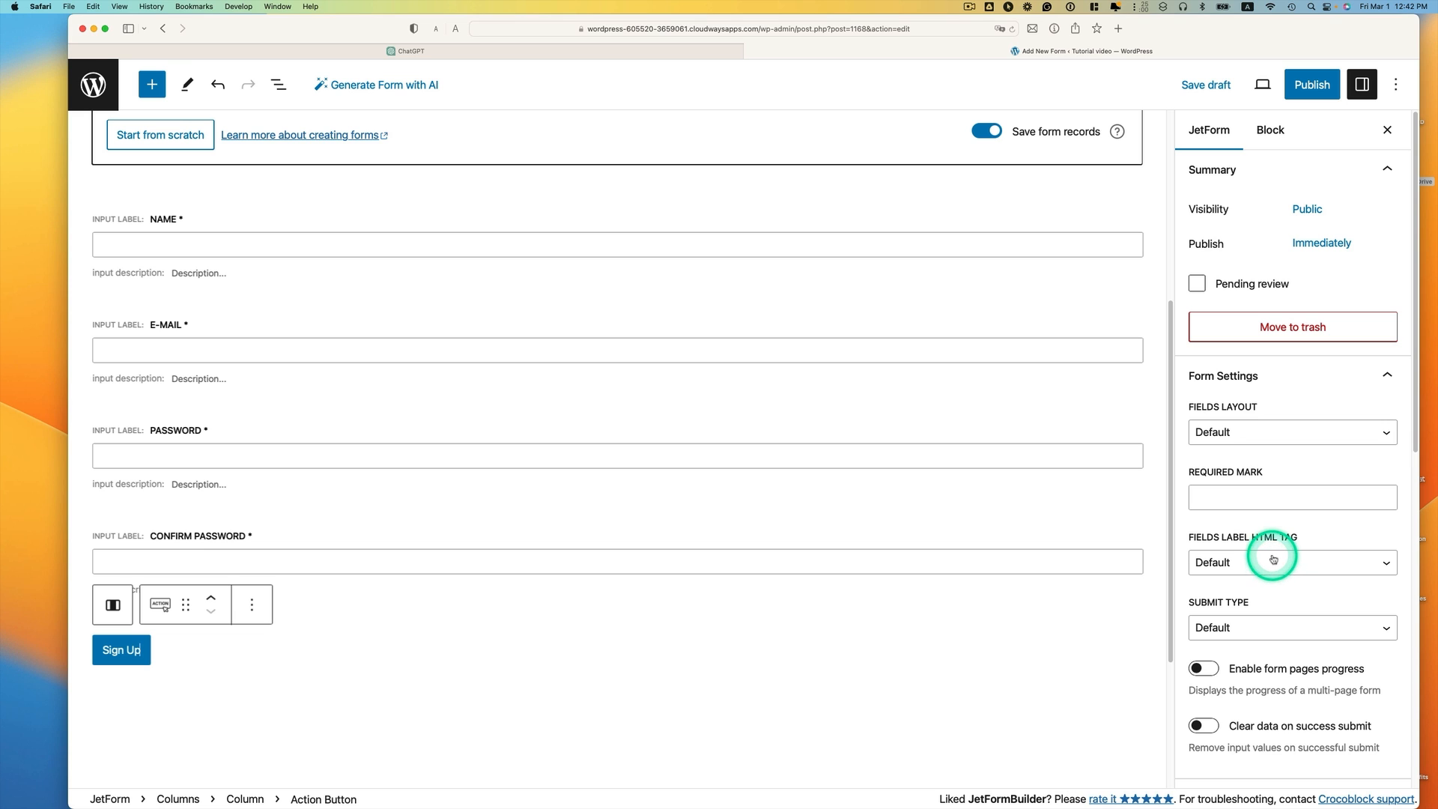
pyautogui.scroll(-3)
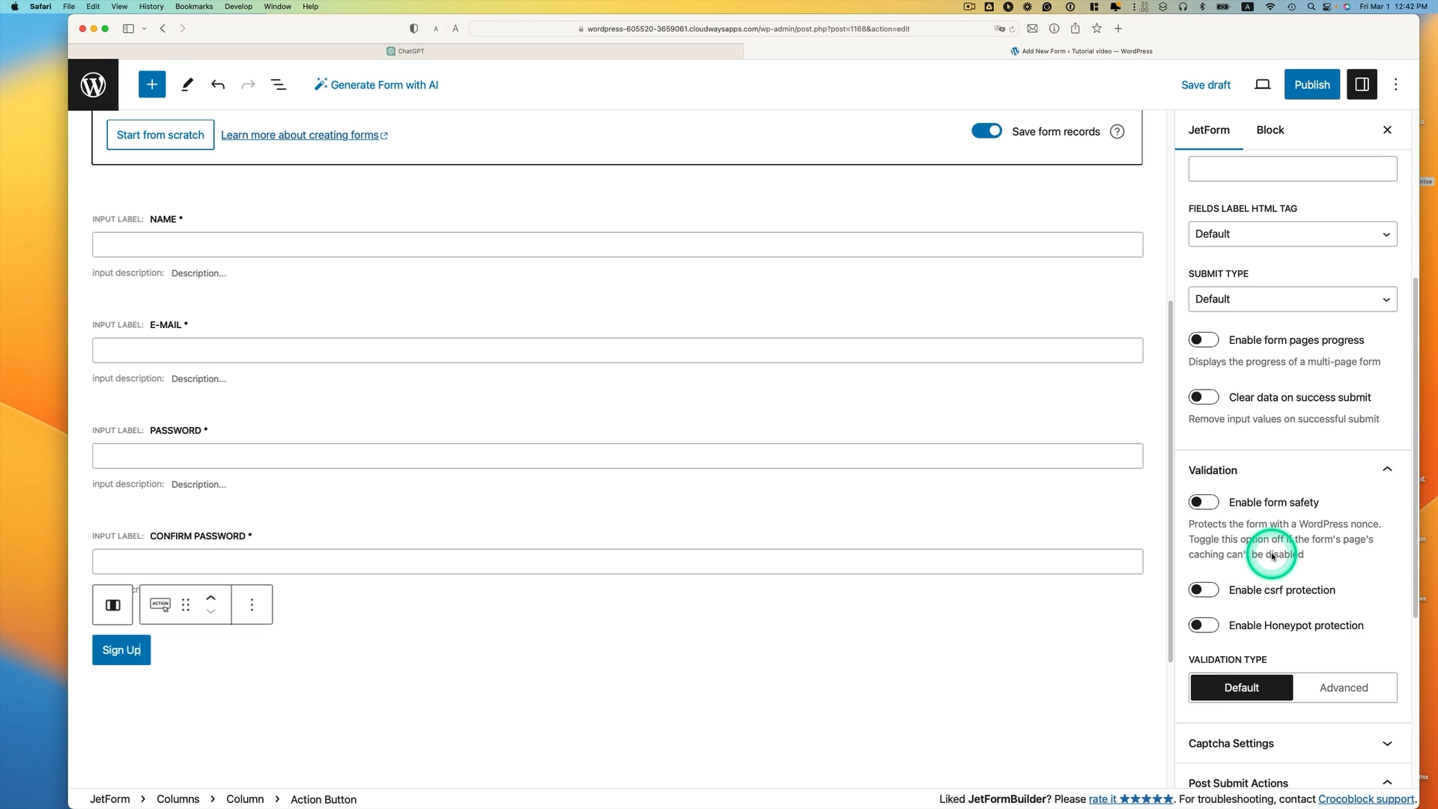
pyautogui.scroll(-3)
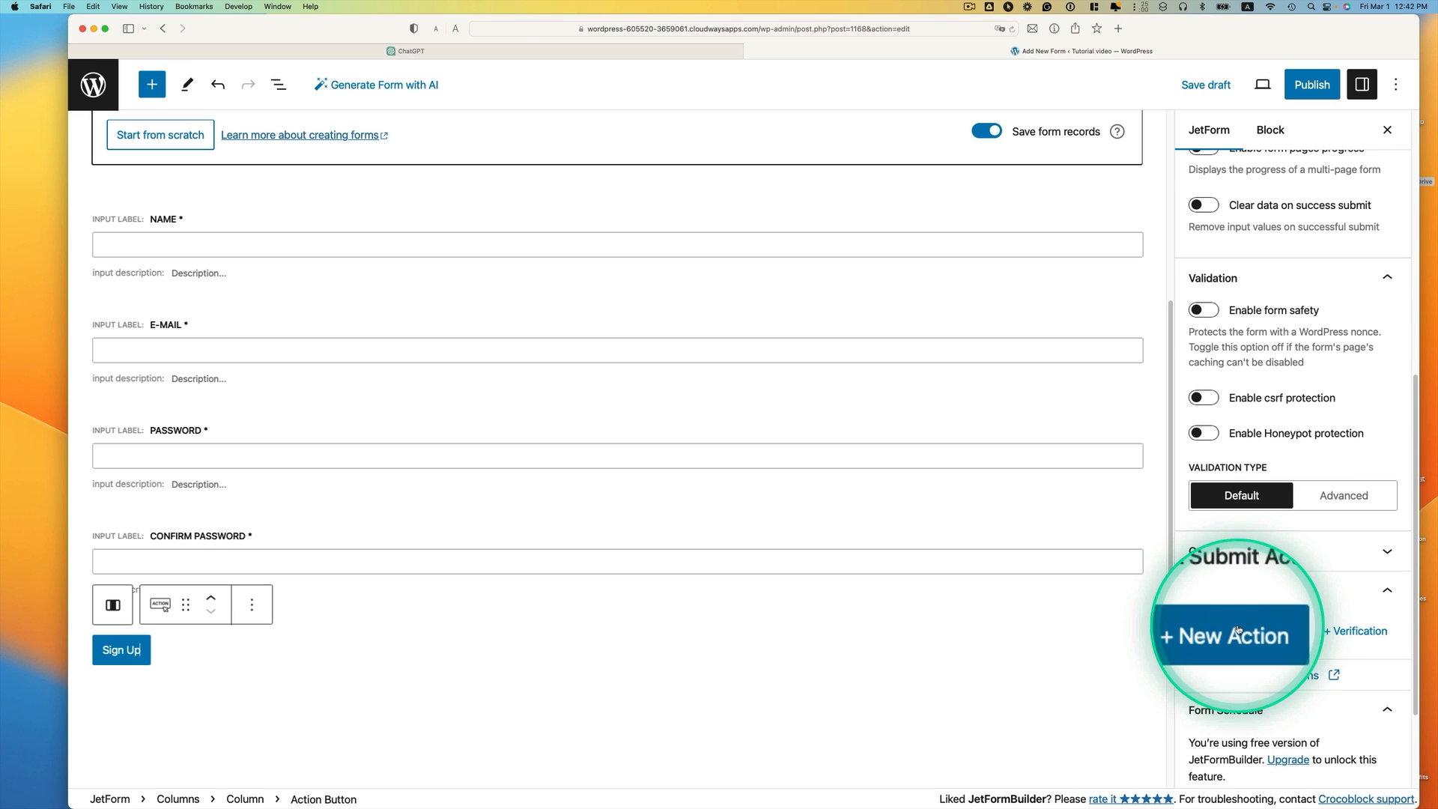
pyautogui.click(1229, 636)
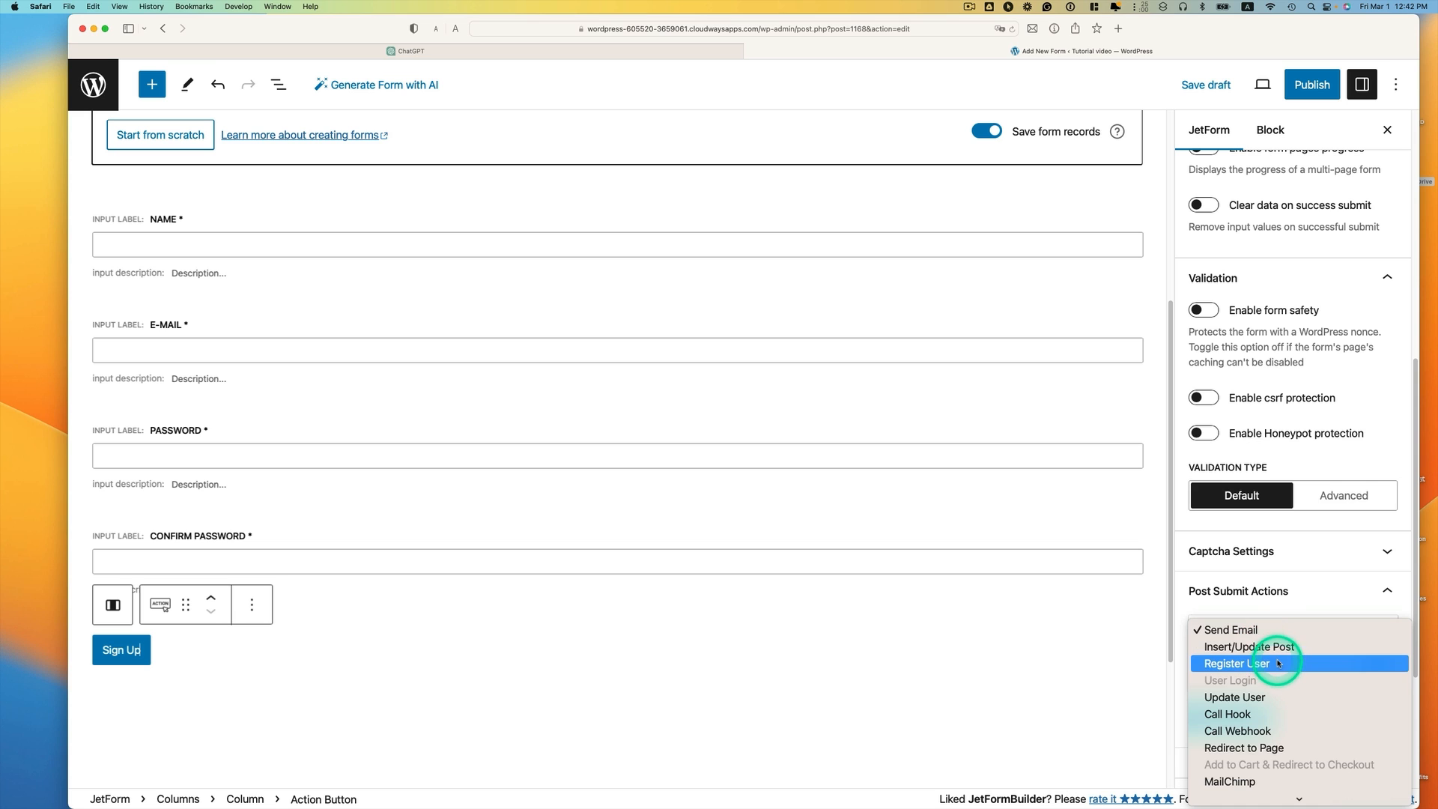
pyautogui.click(1239, 664)
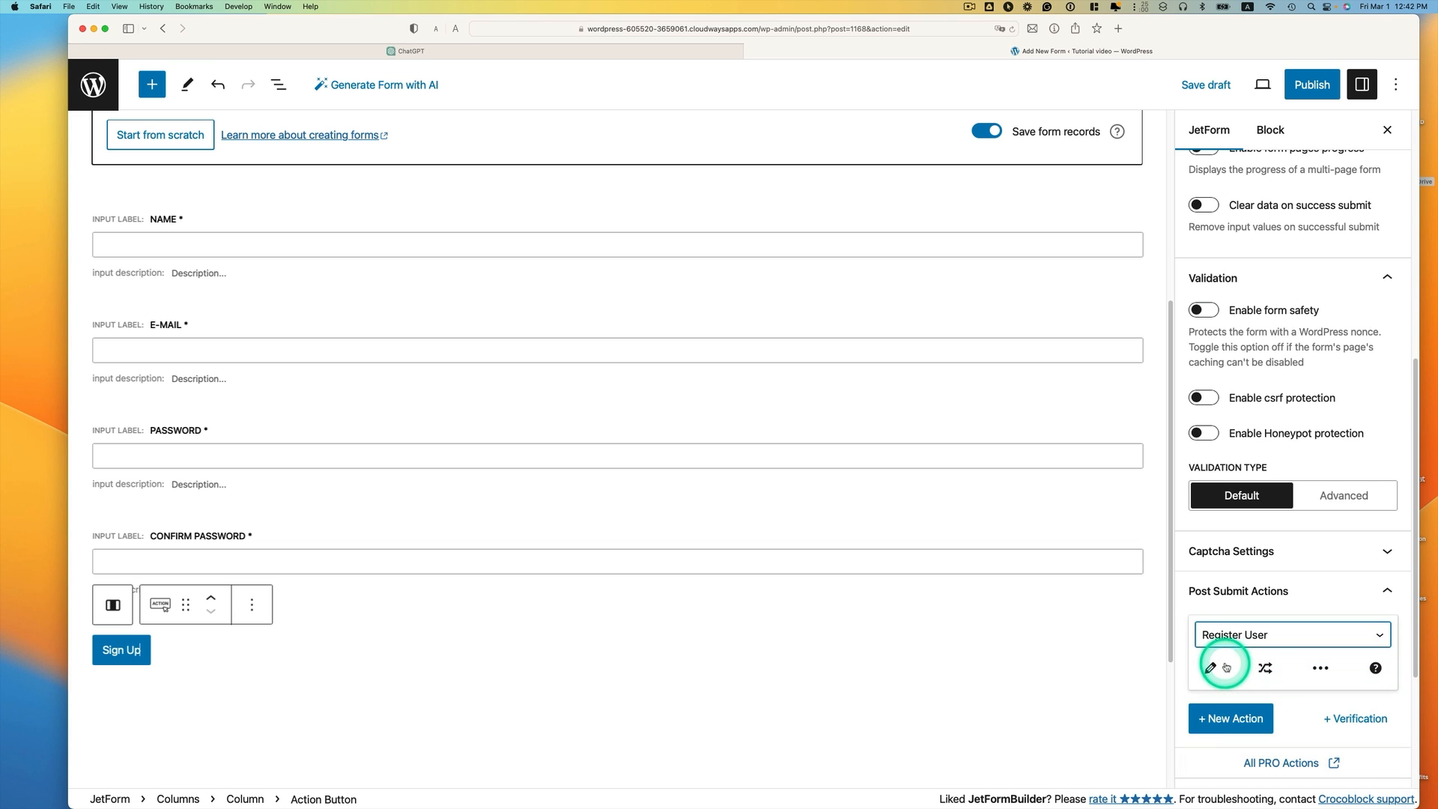
pyautogui.click(1209, 667)
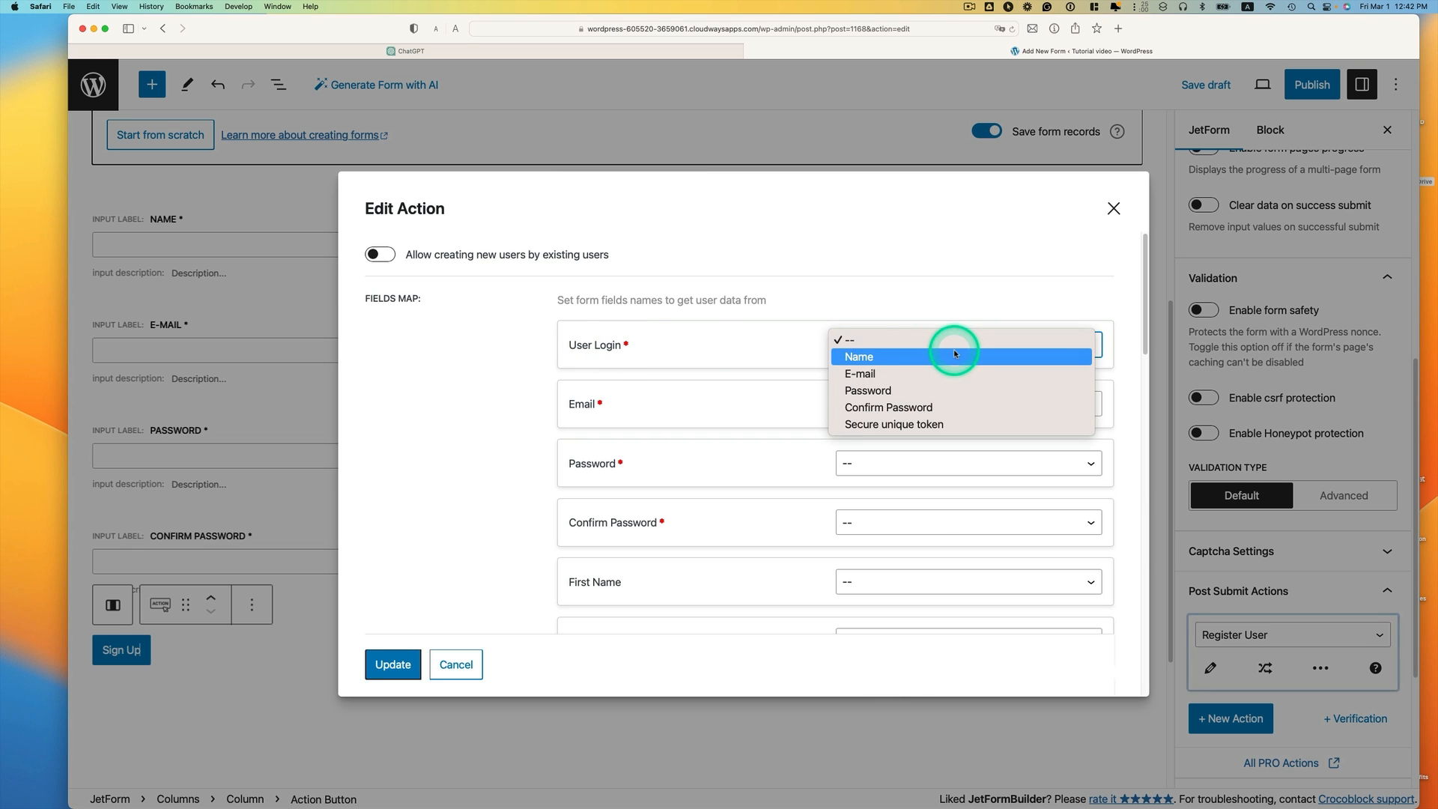
# Map user login to the Name field, review the remaining mappings, and update the Register User action.
pyautogui.click(858, 356)
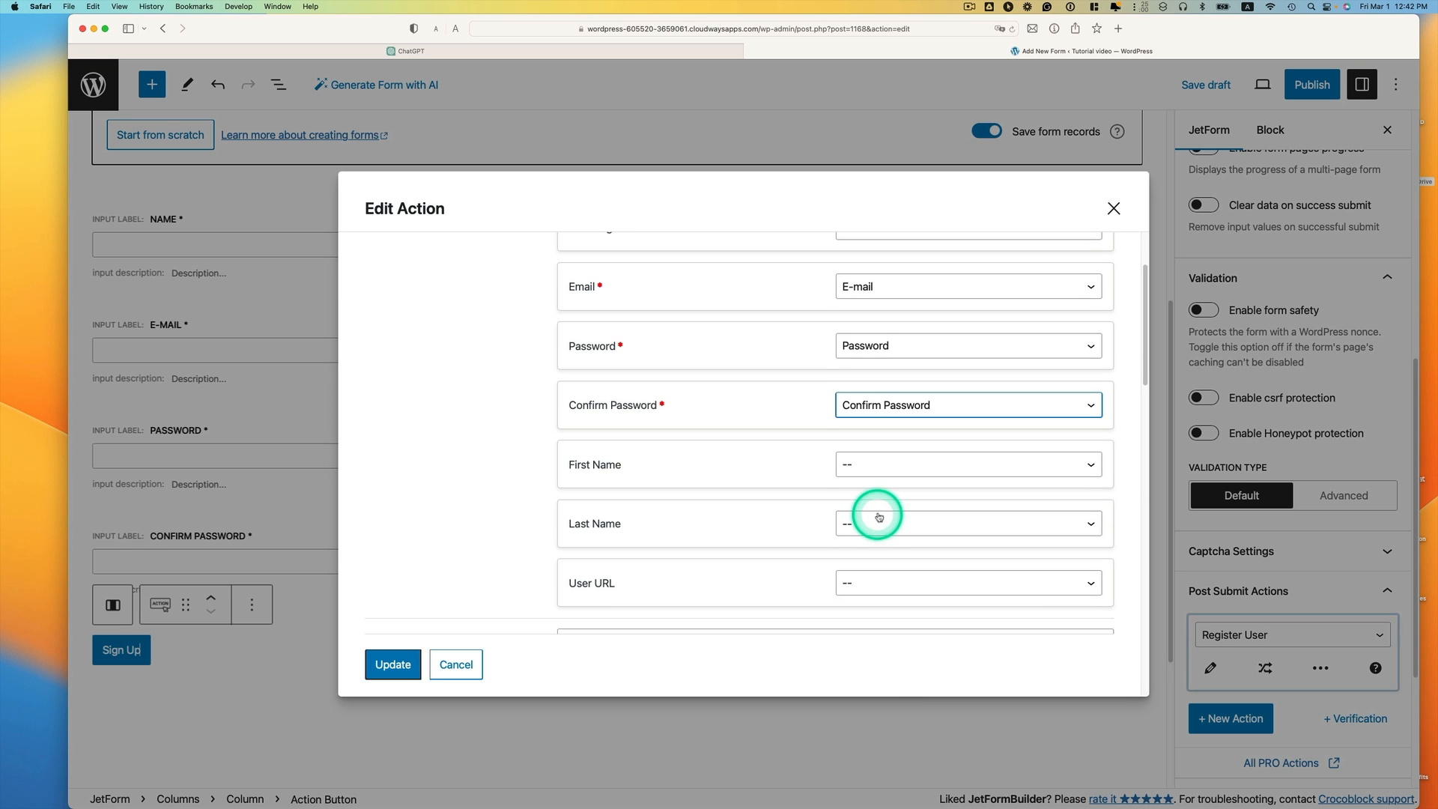
pyautogui.scroll(-3)
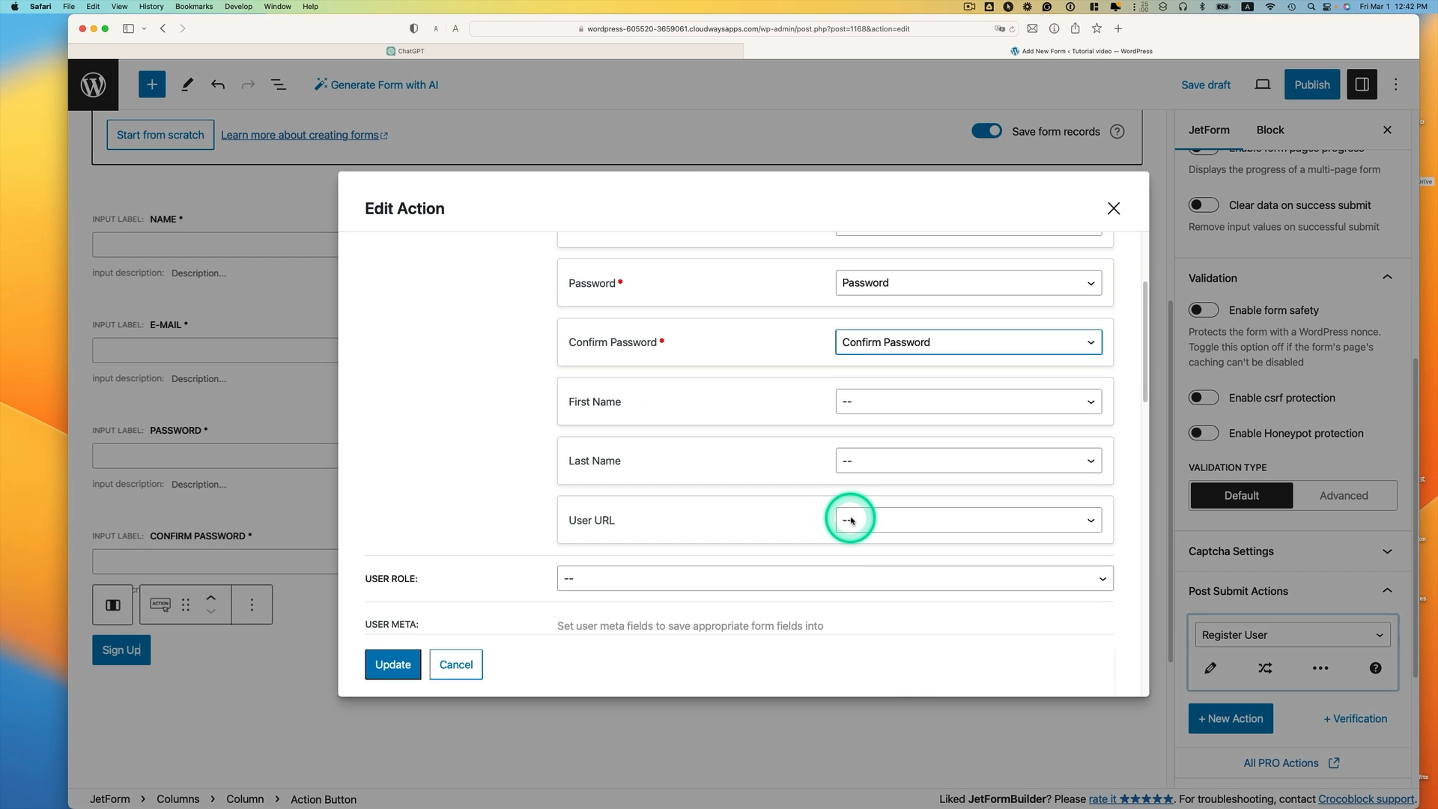
pyautogui.scroll(-3)
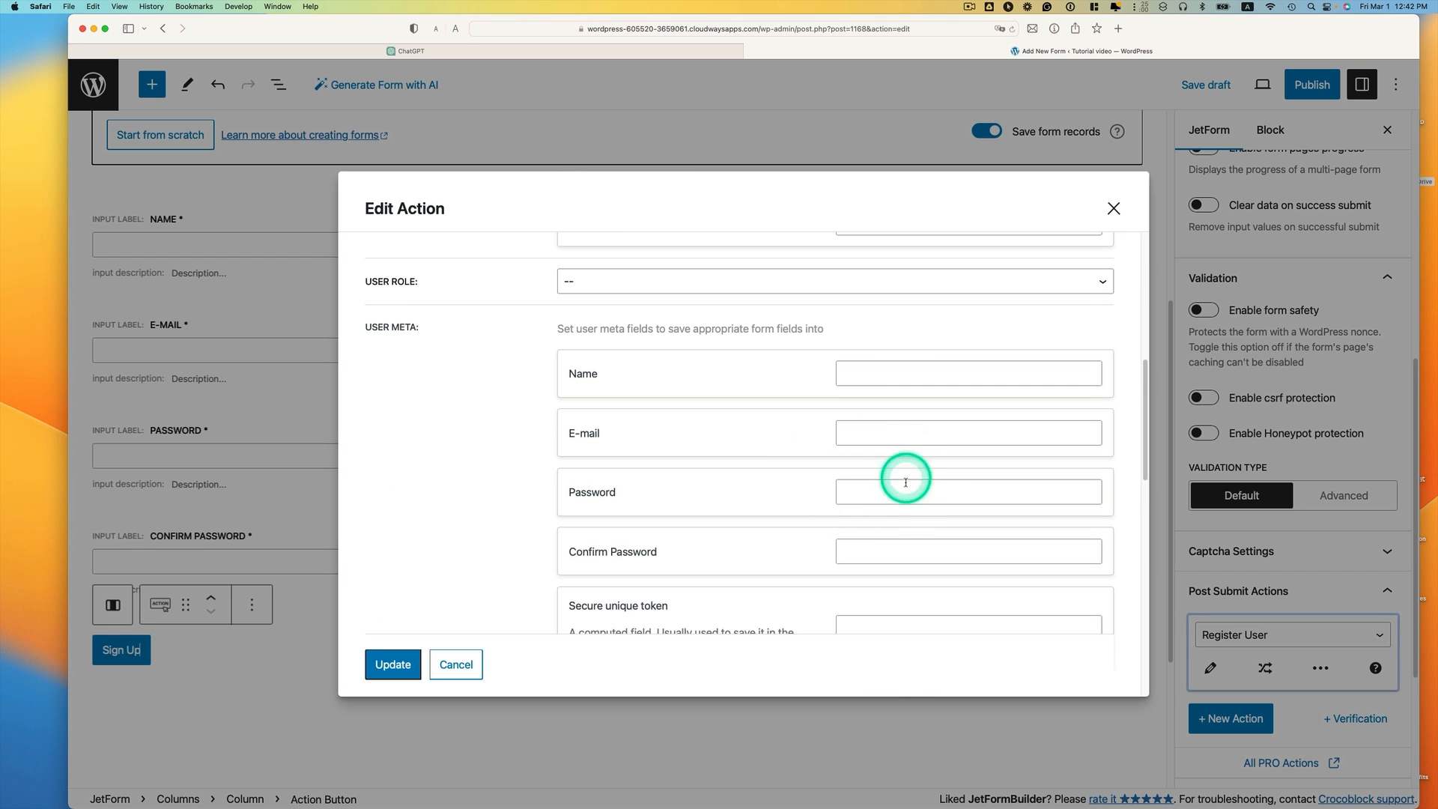
pyautogui.scroll(-3)
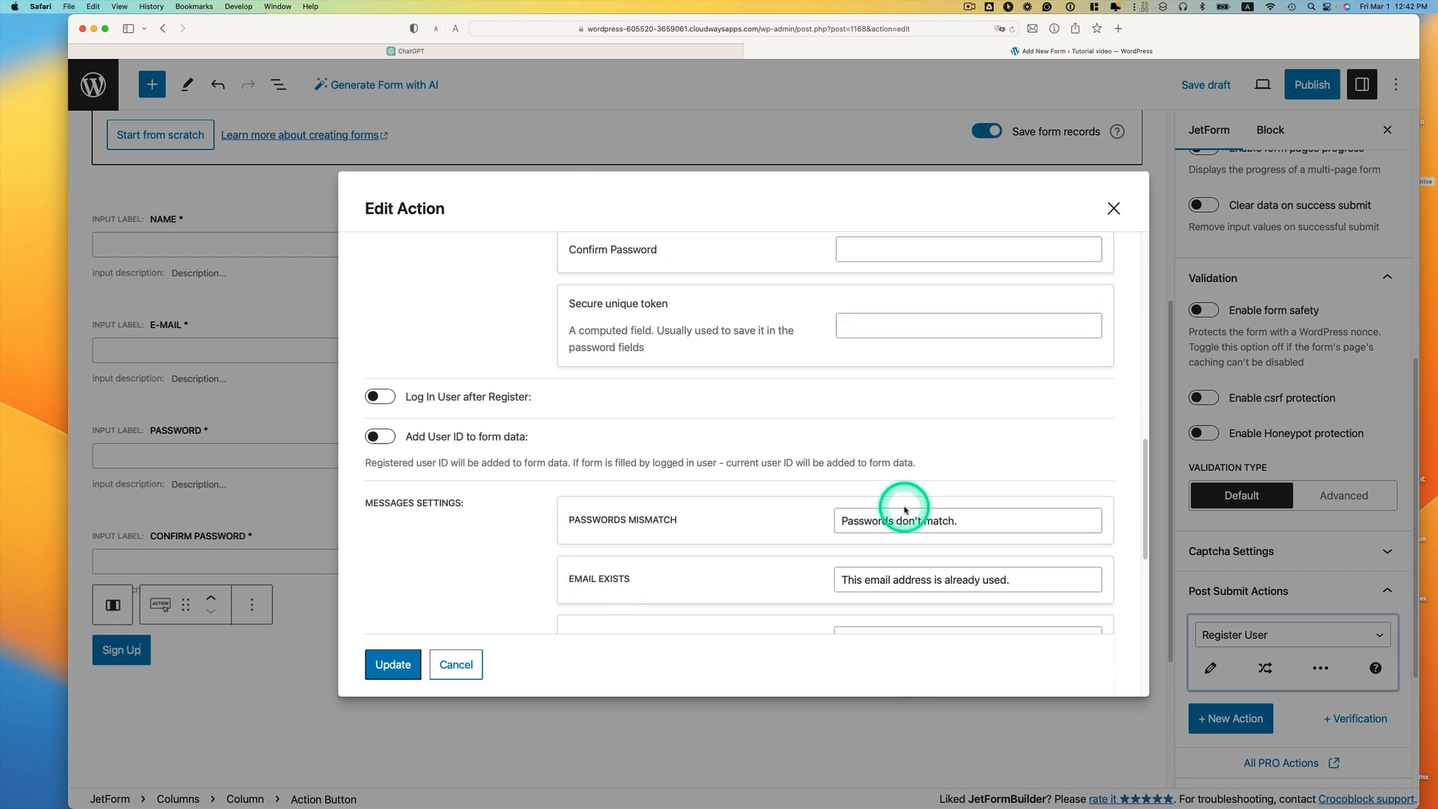
pyautogui.scroll(-3)
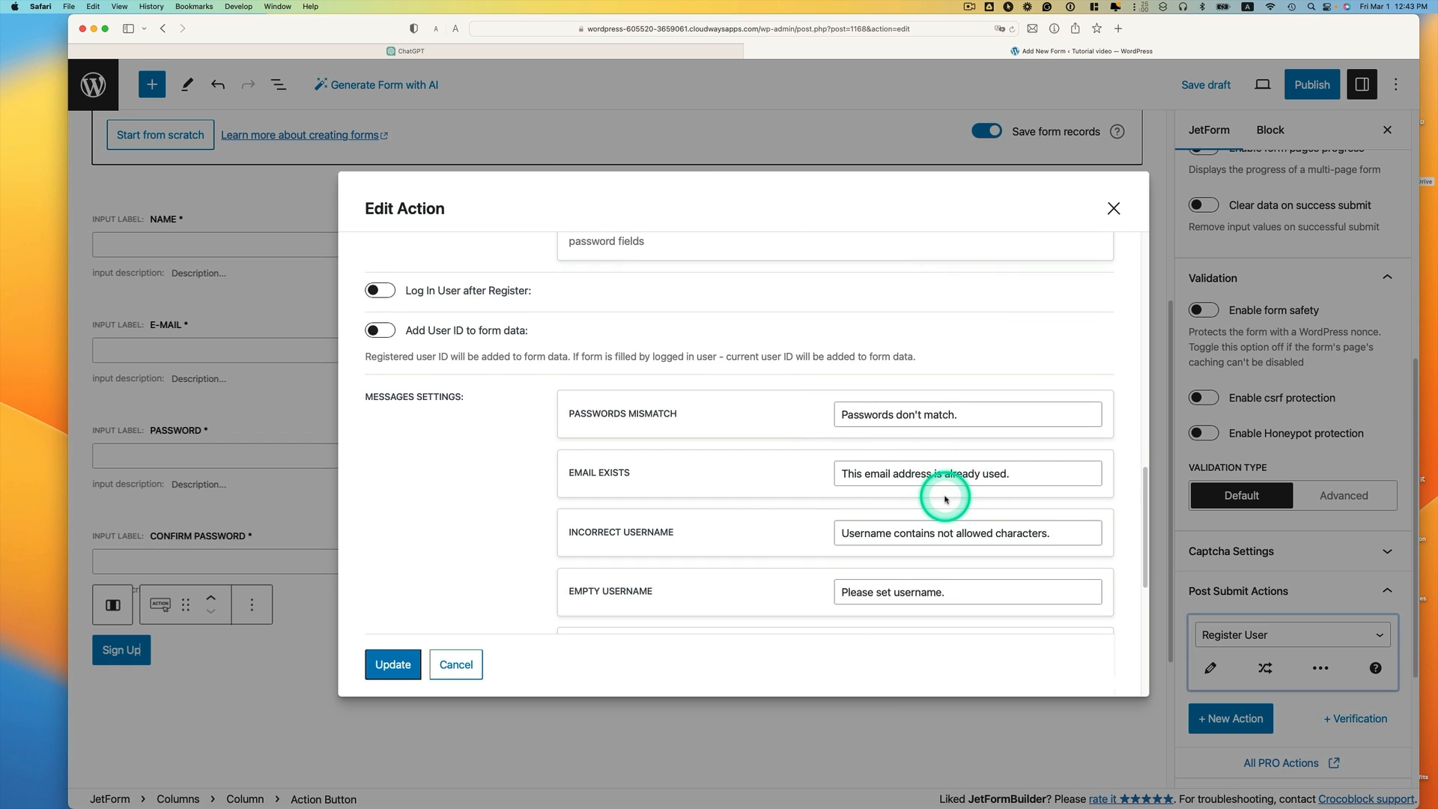
pyautogui.scroll(-3)
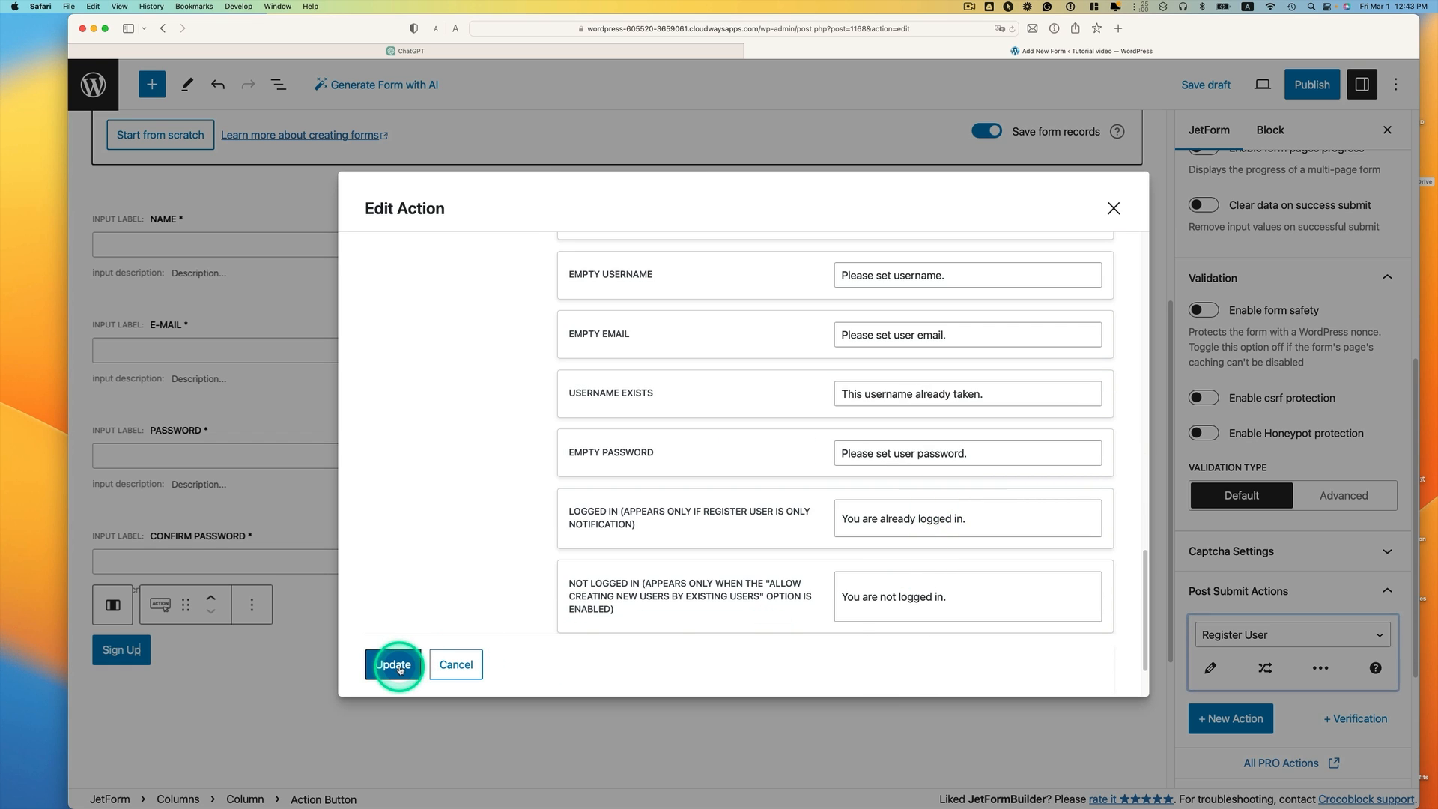
pyautogui.click(394, 664)
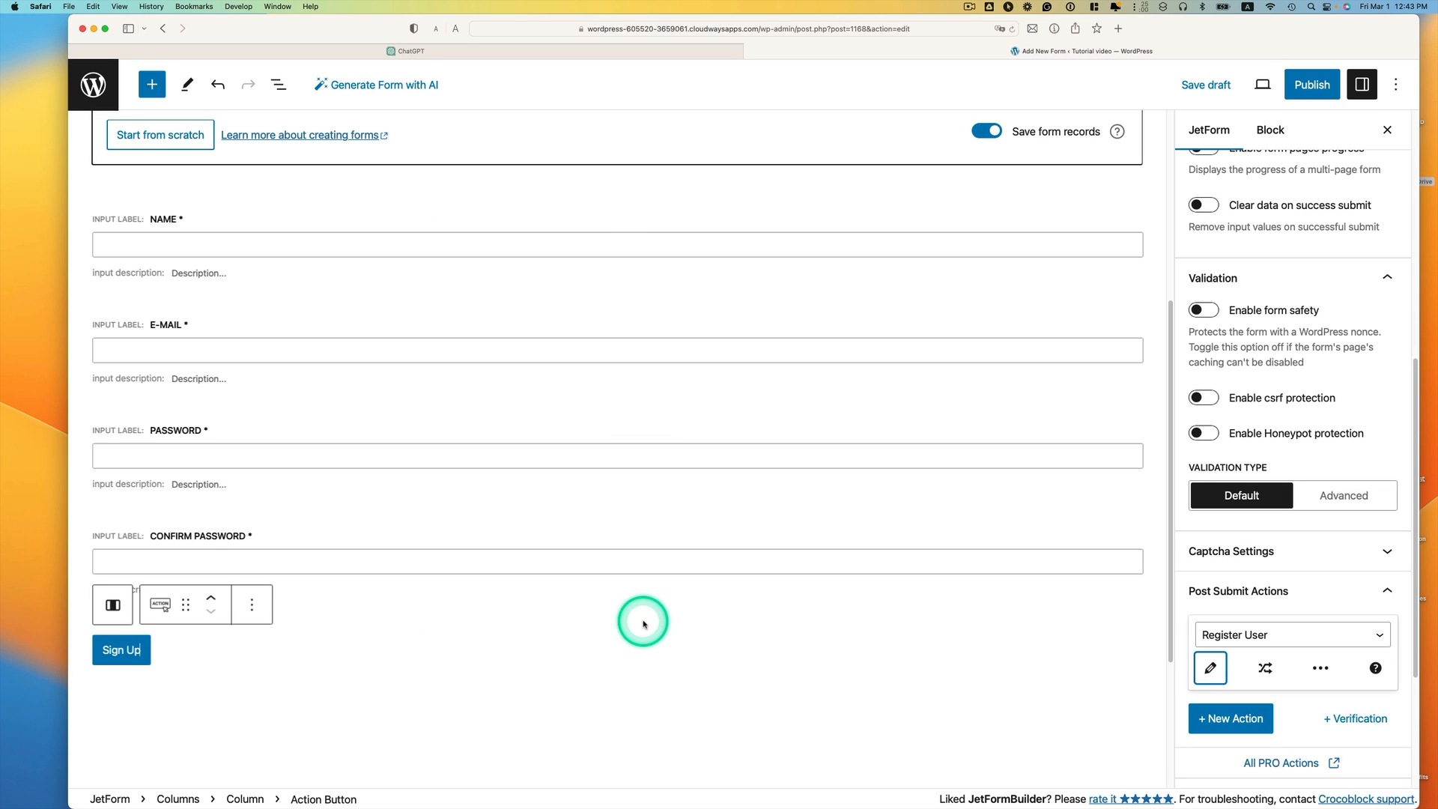
pyautogui.moveTo(873, 586)
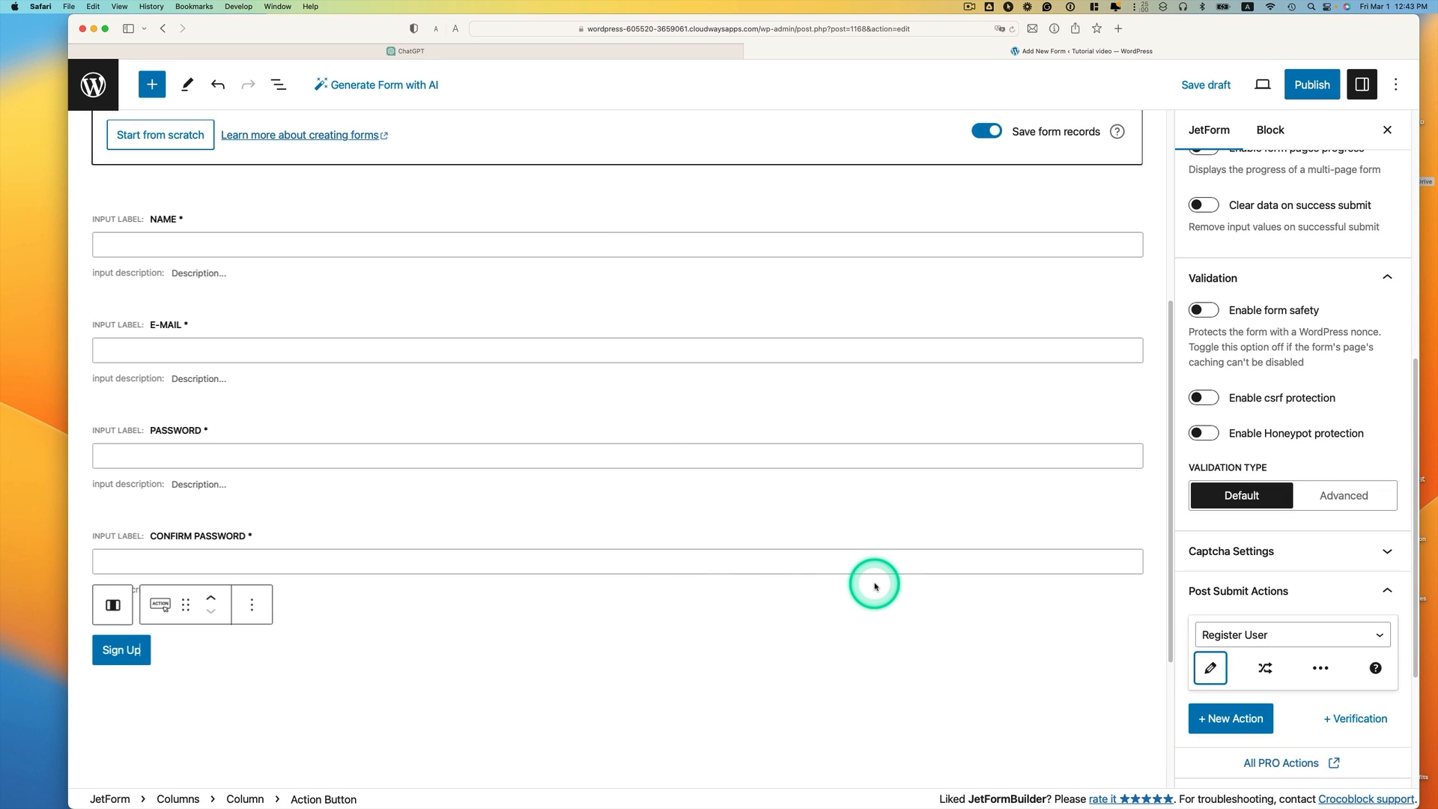
pyautogui.moveTo(1182, 590)
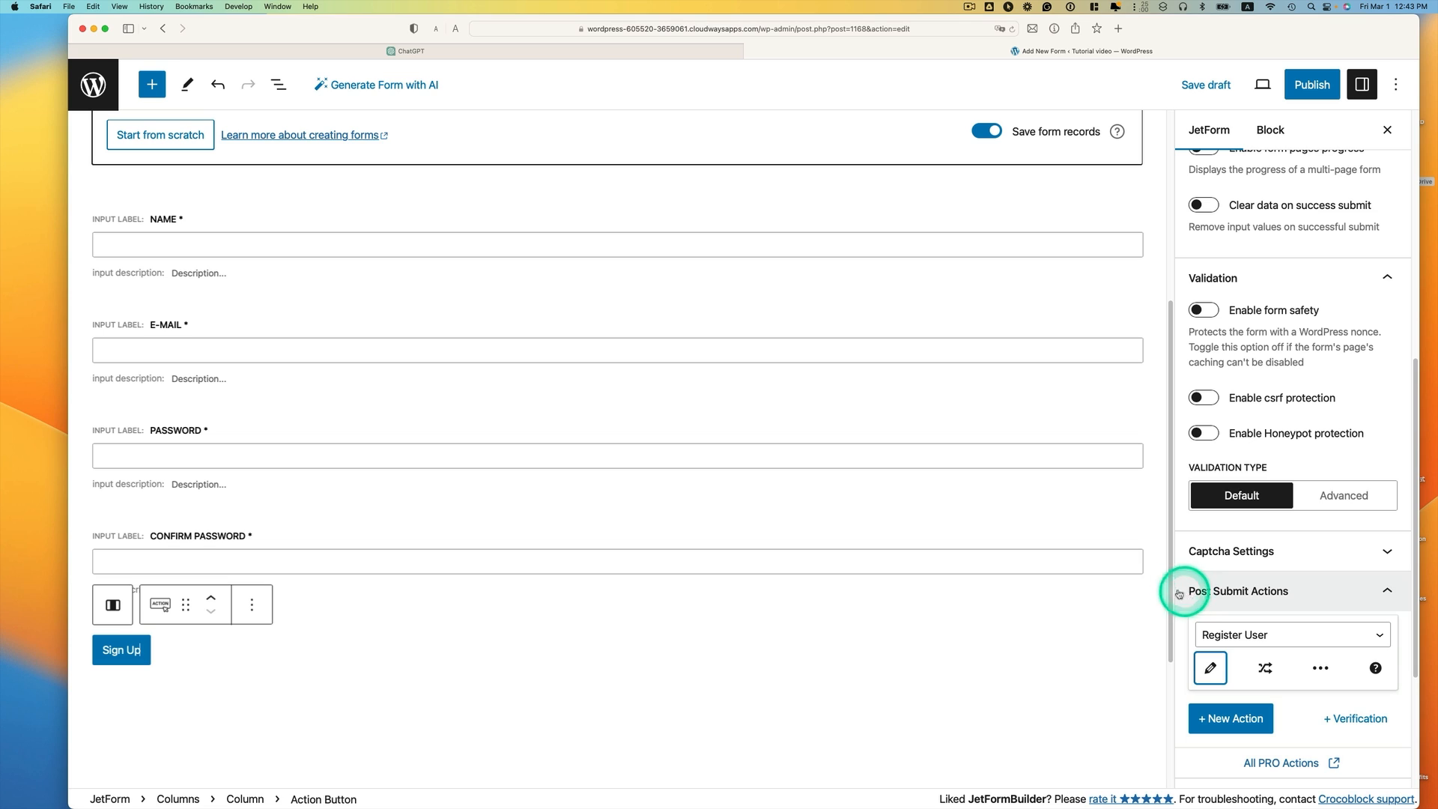
pyautogui.moveTo(259, 644)
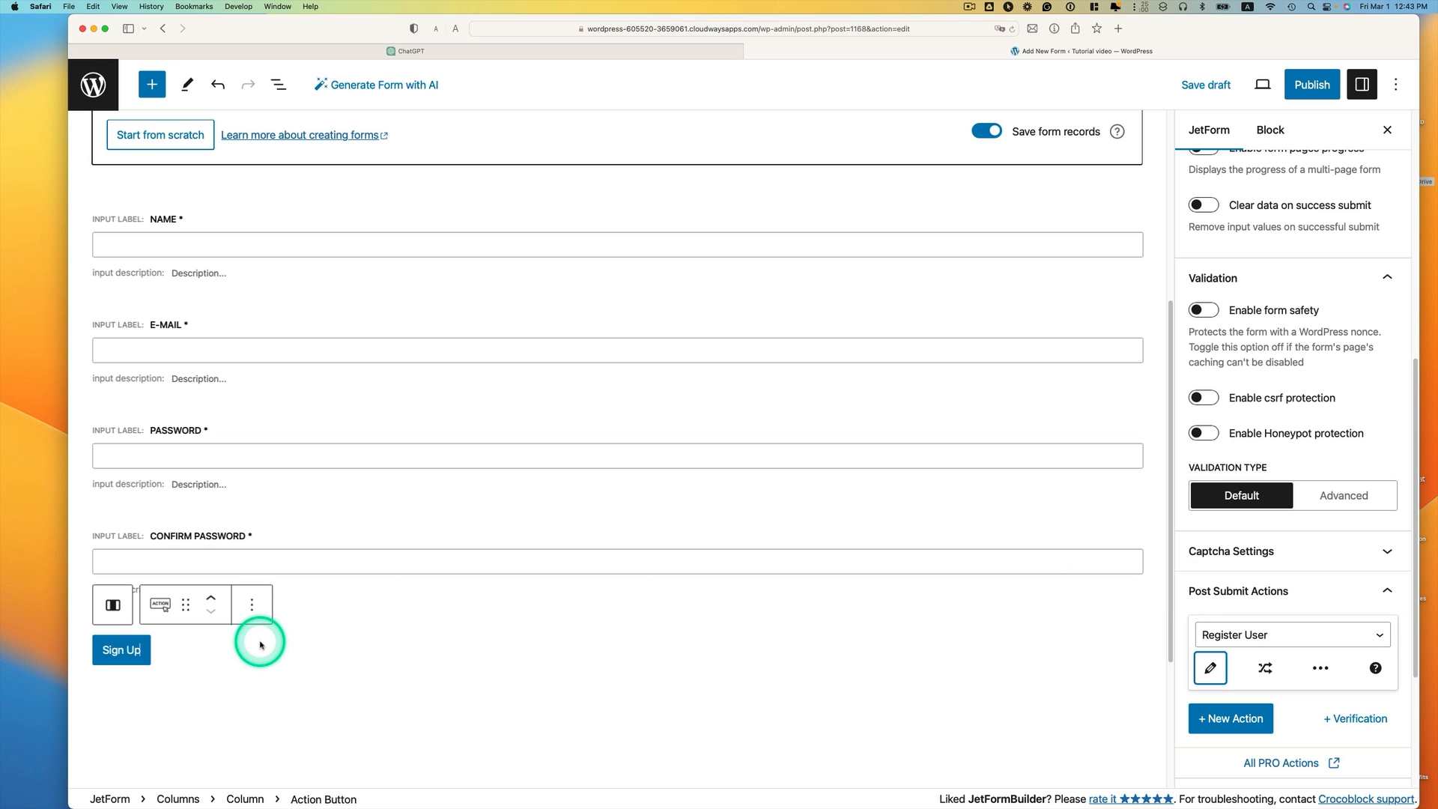
pyautogui.moveTo(1009, 661)
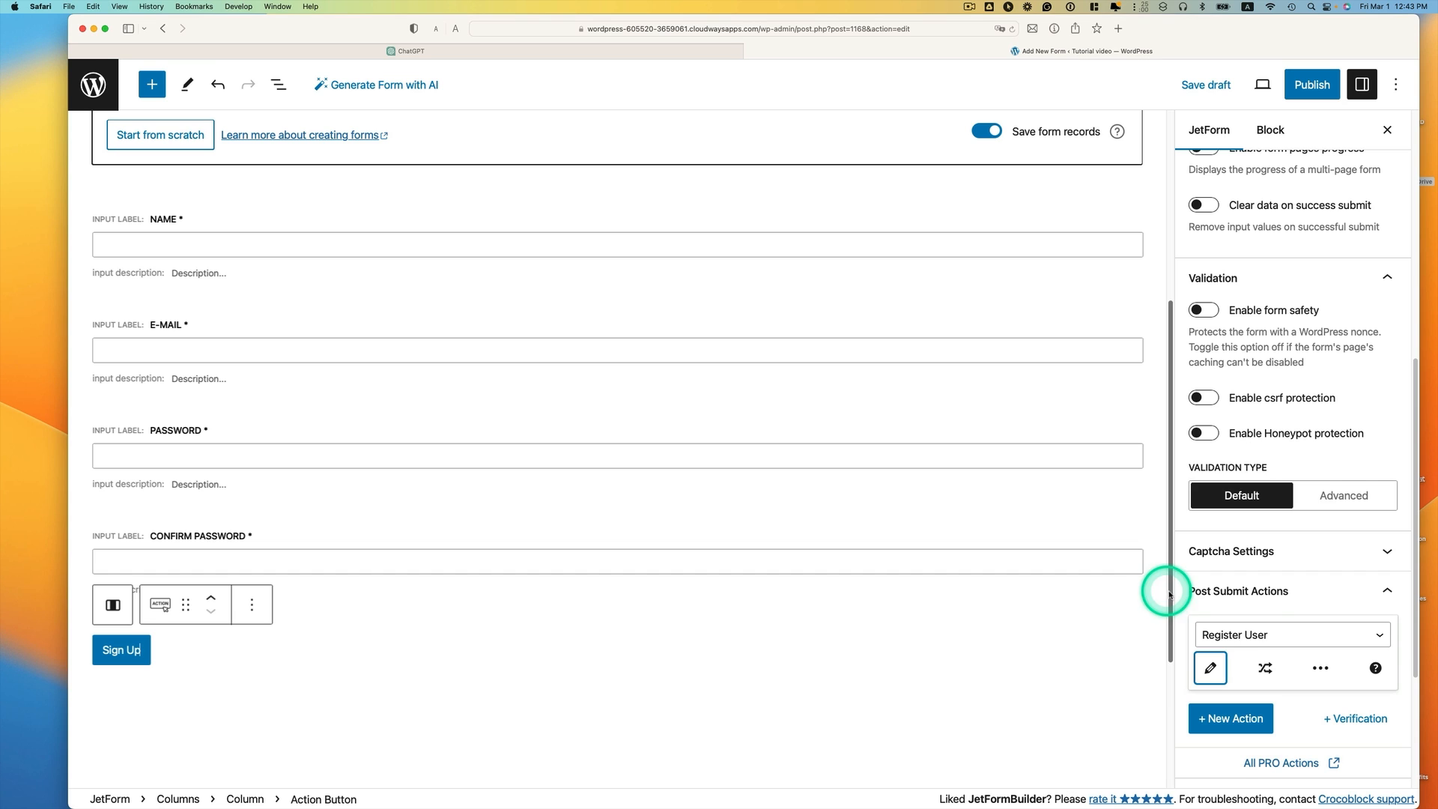
pyautogui.click(1231, 718)
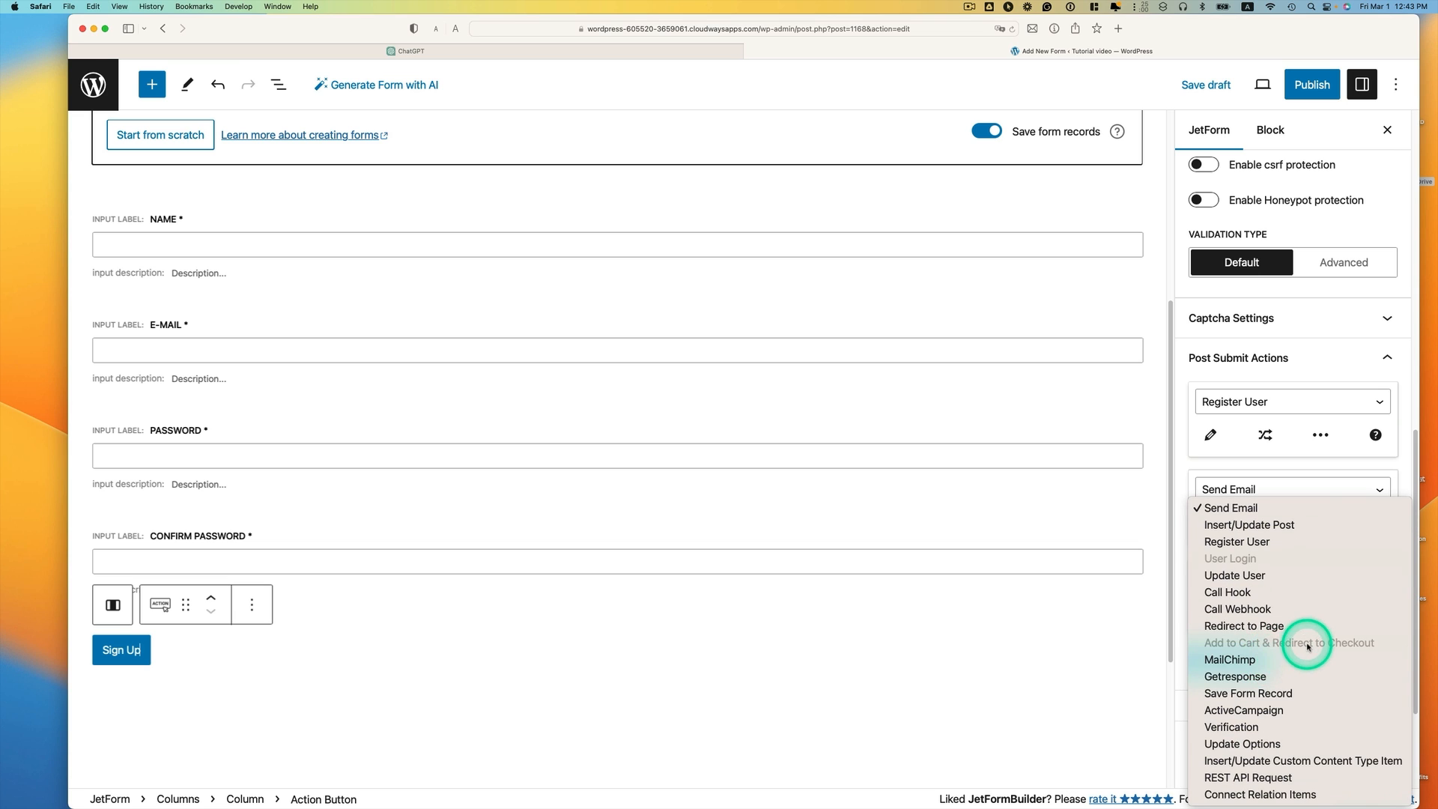
pyautogui.click(1230, 508)
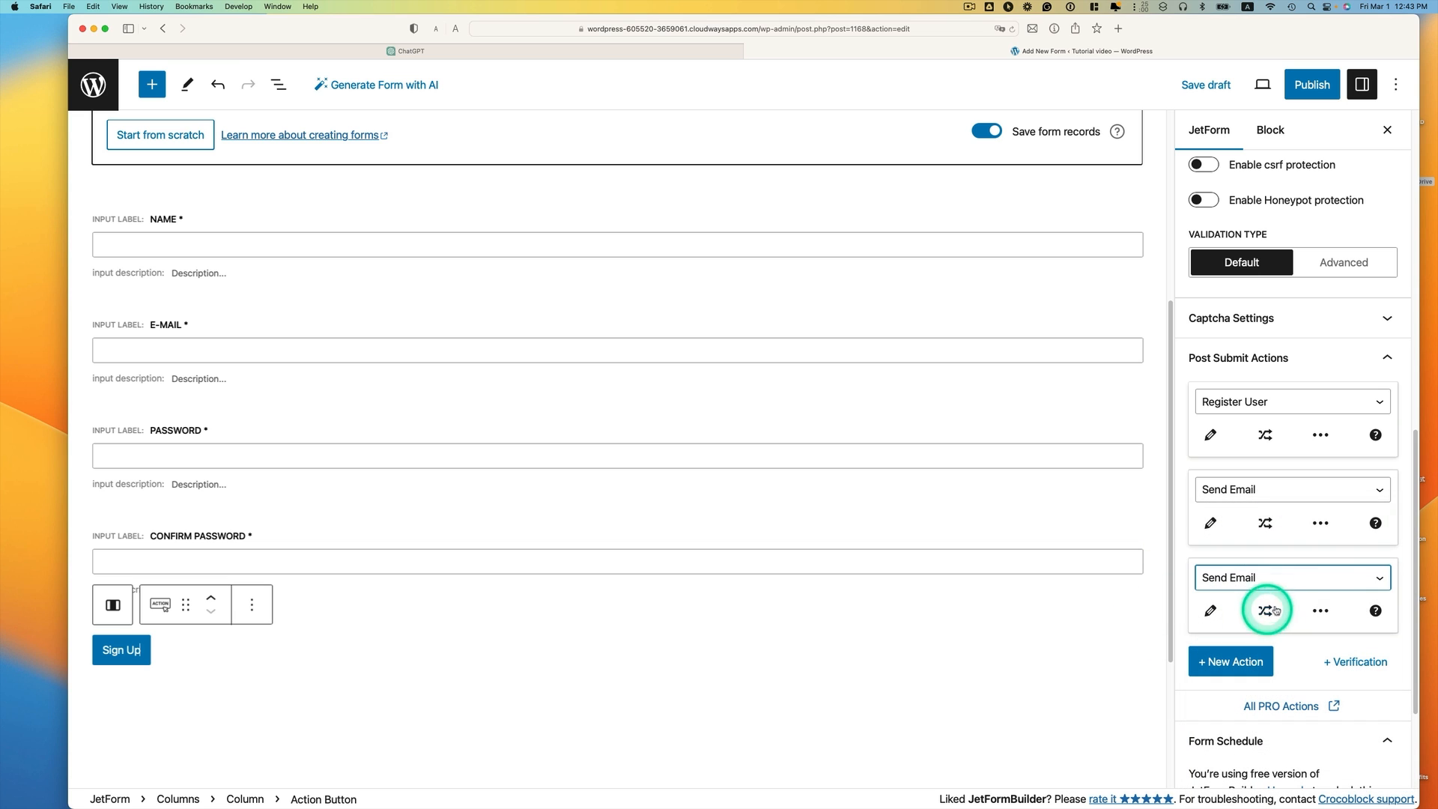
pyautogui.click(1321, 523)
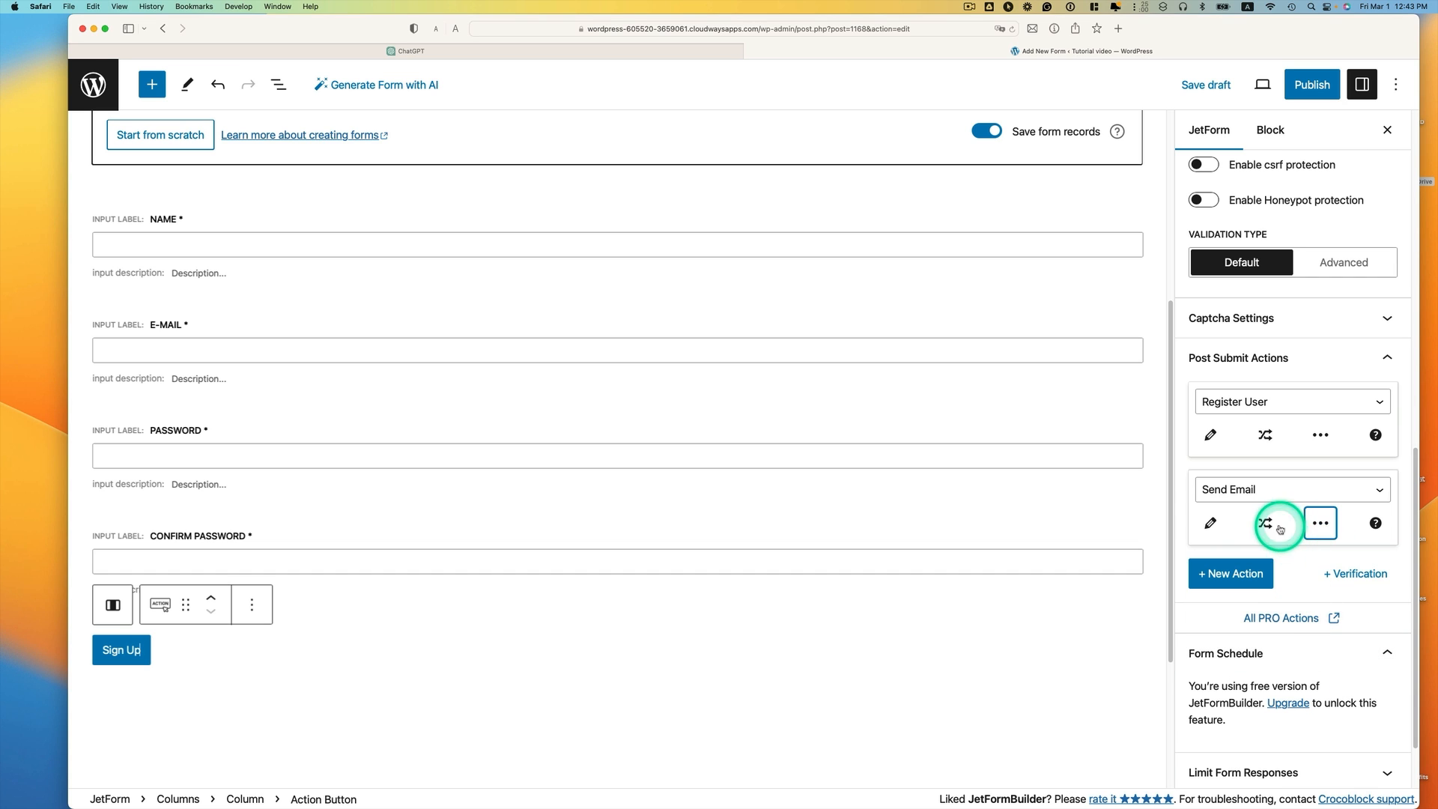
pyautogui.click(1321, 523)
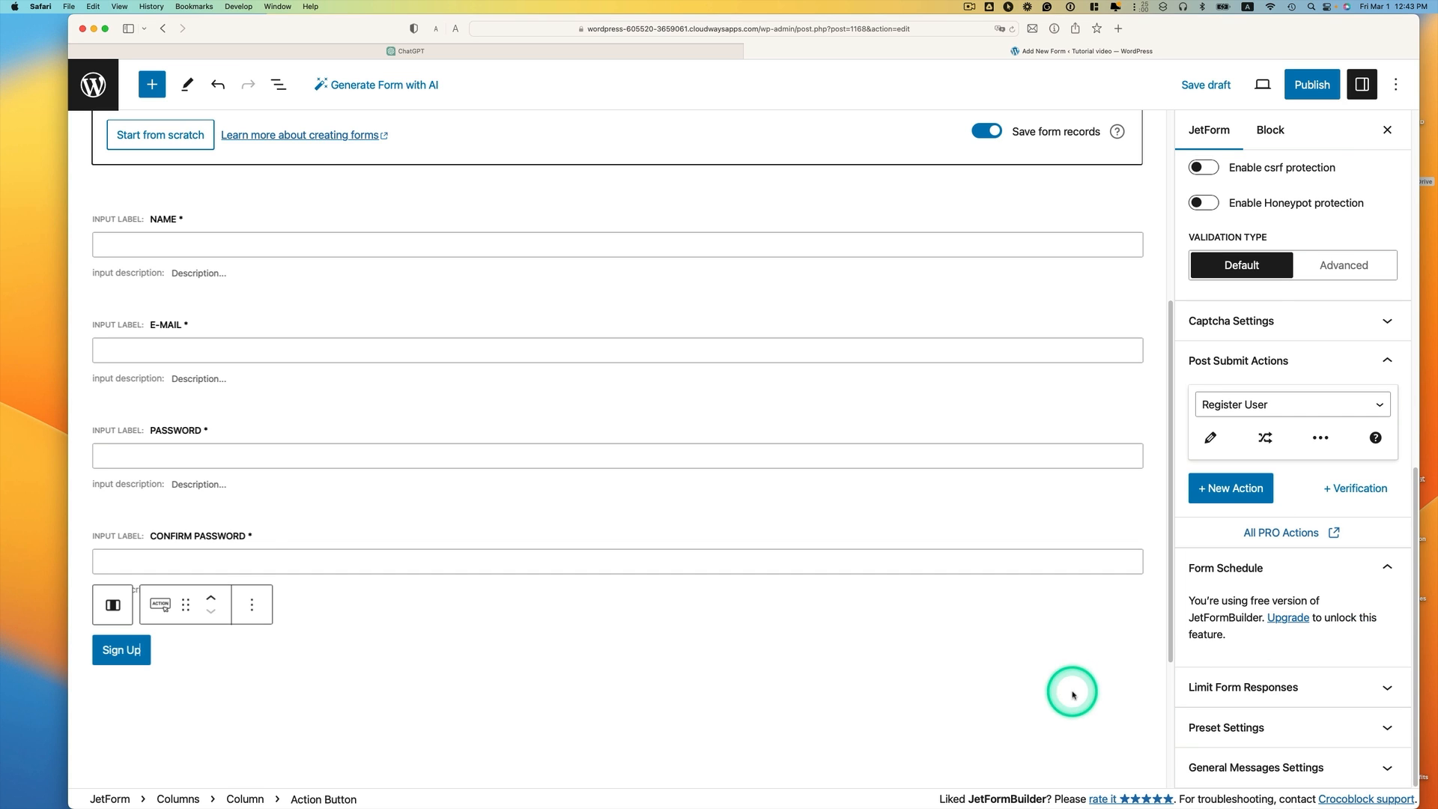
pyautogui.click(1311, 84)
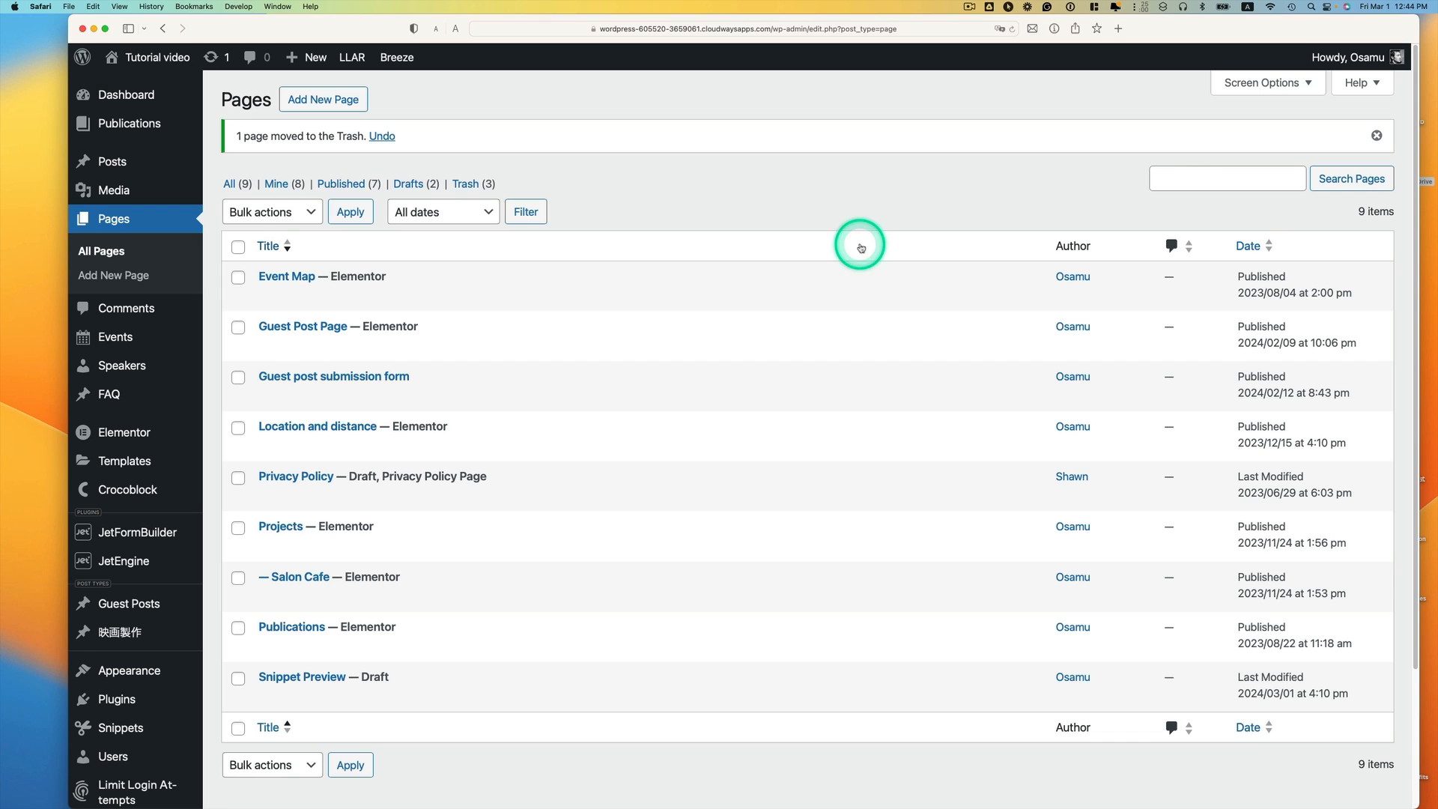
pyautogui.moveTo(198, 183)
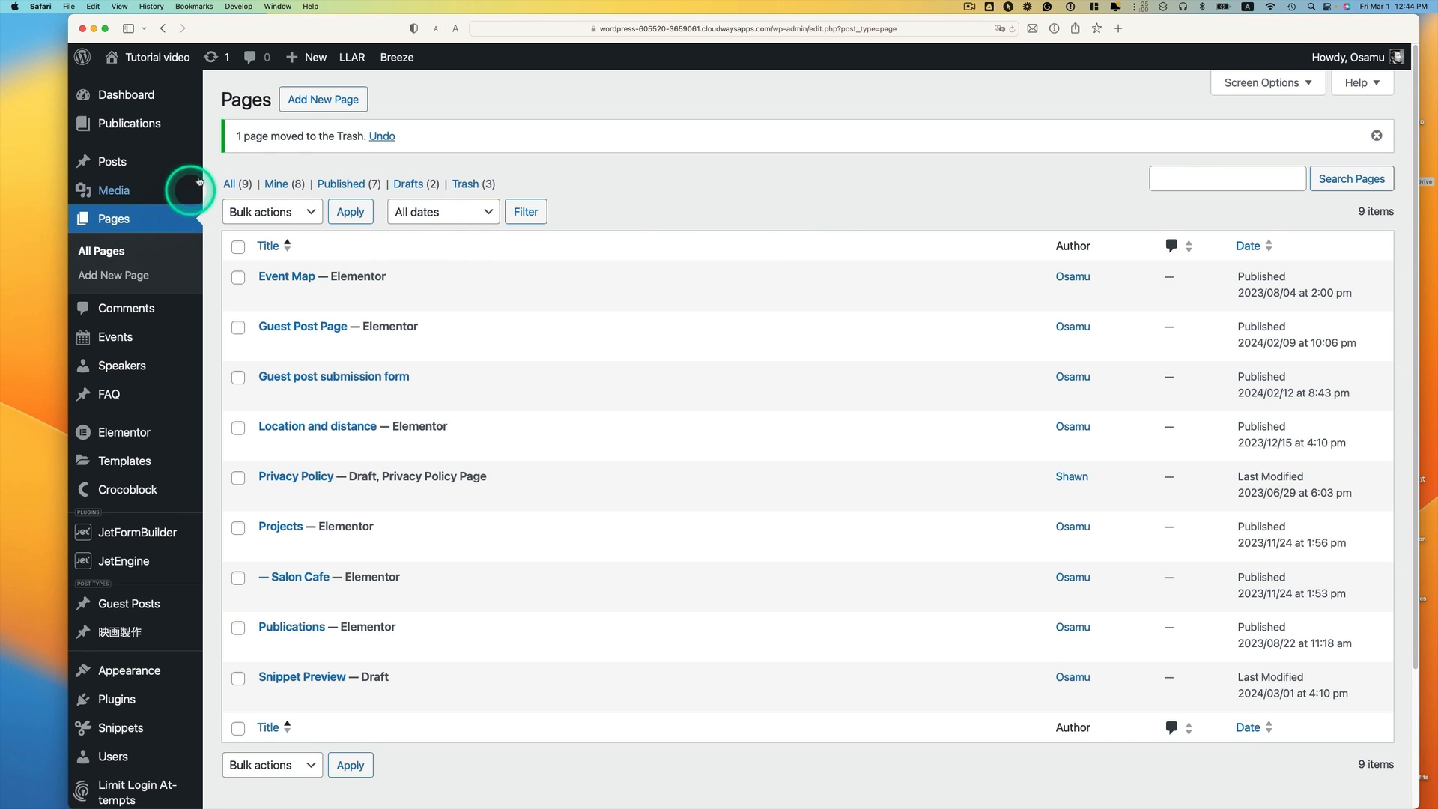
# Create a new page titled 'User registration page' and reopen the Pages list in another tab.
pyautogui.click(324, 99)
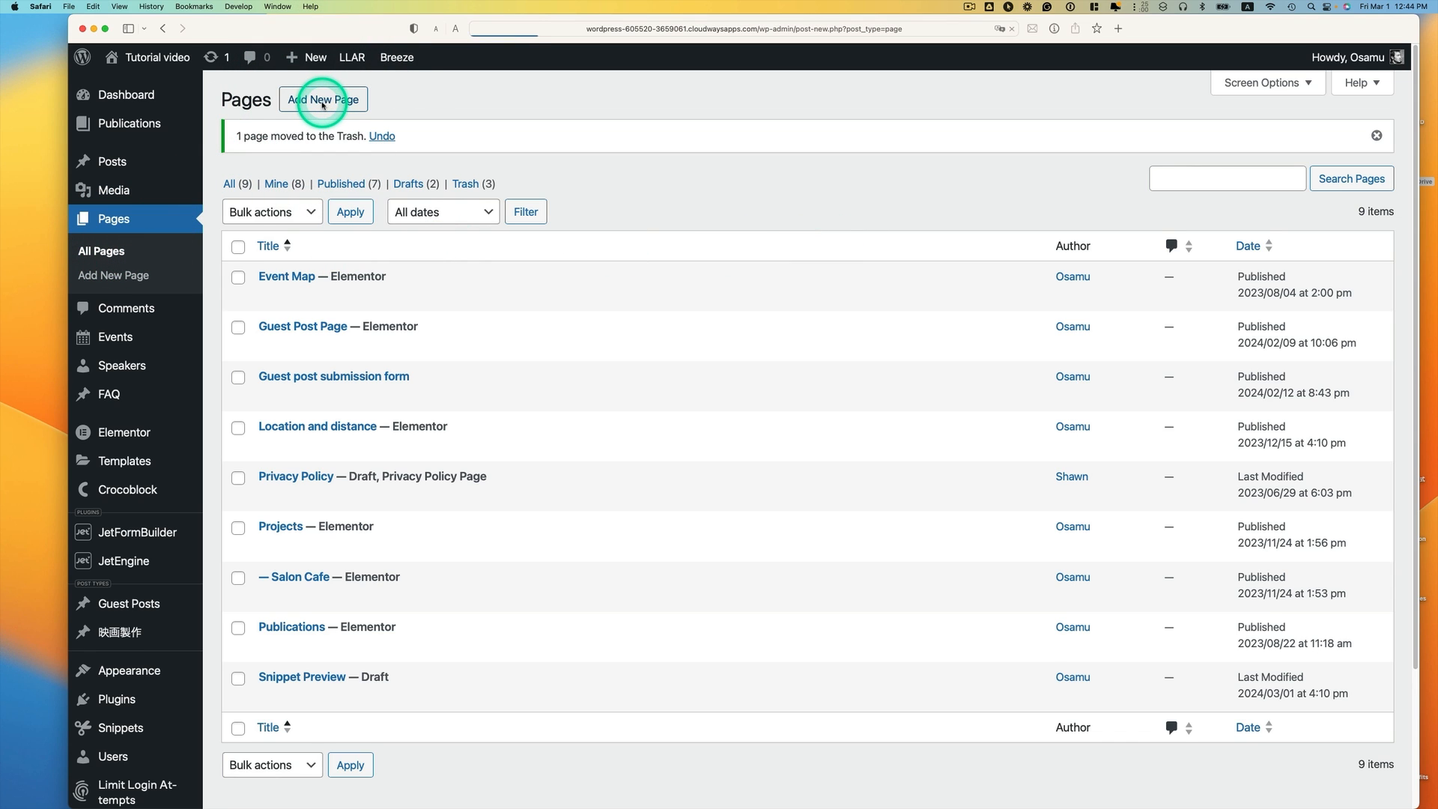
pyautogui.click(322, 98)
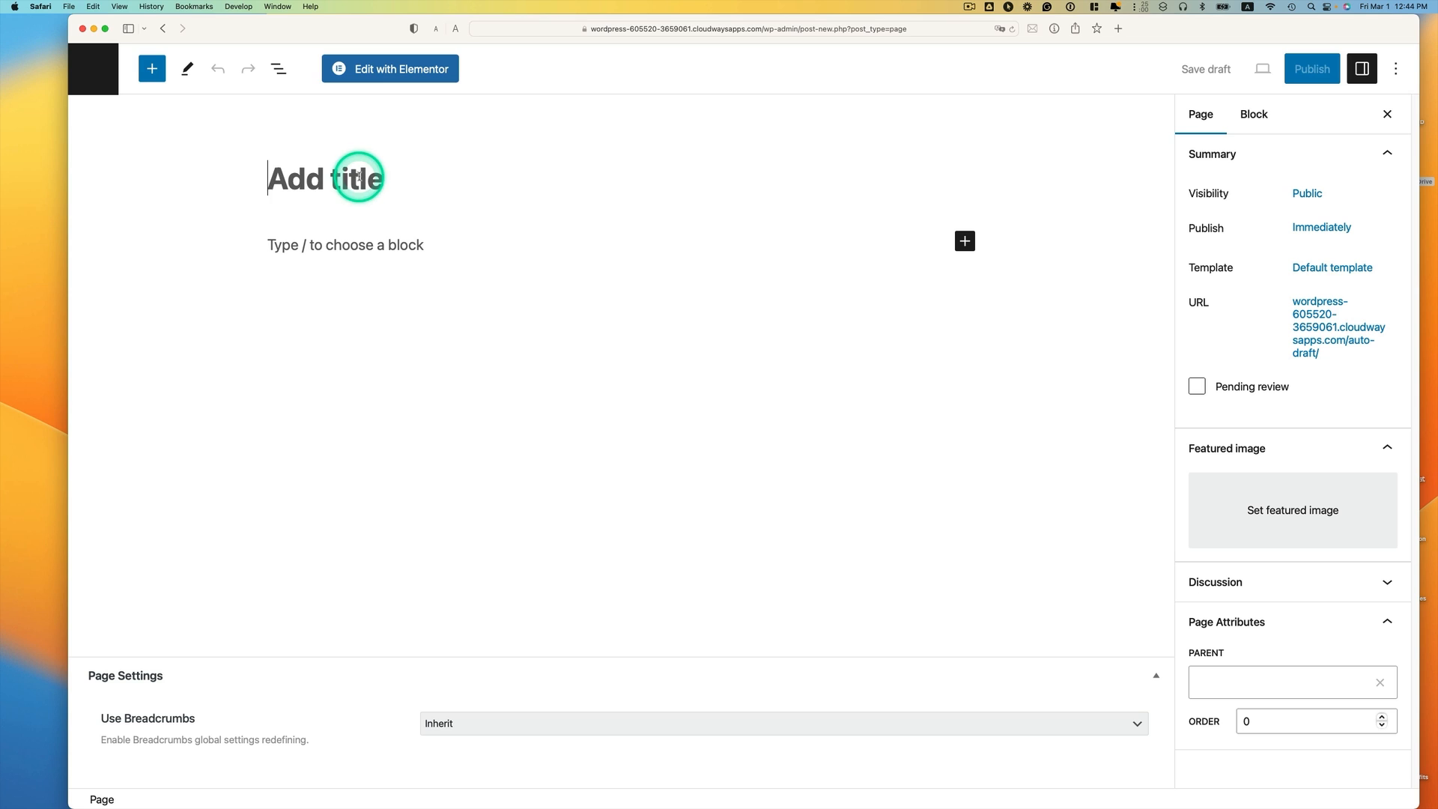
pyautogui.write('UeswRegistration page')
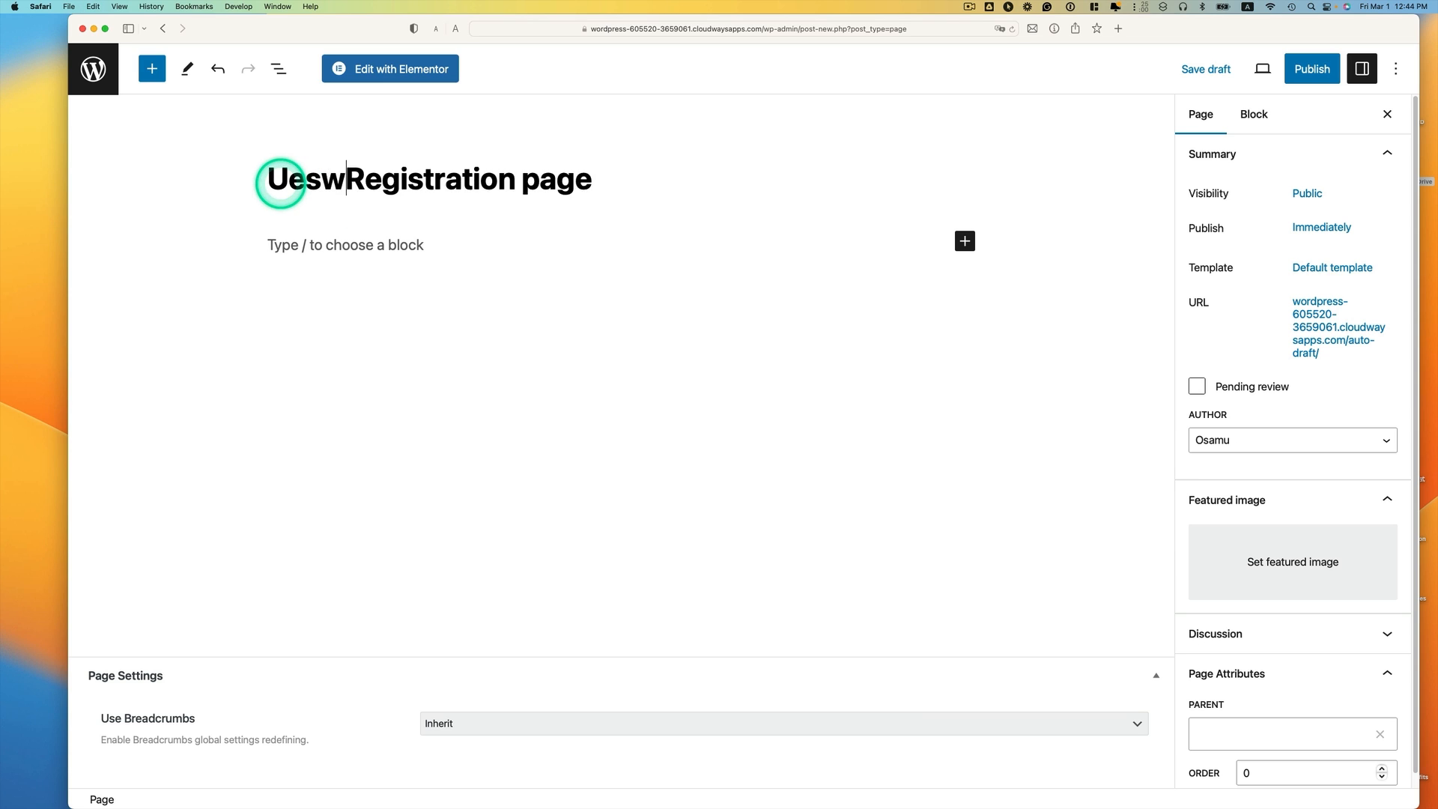
pyautogui.write('User registration page')
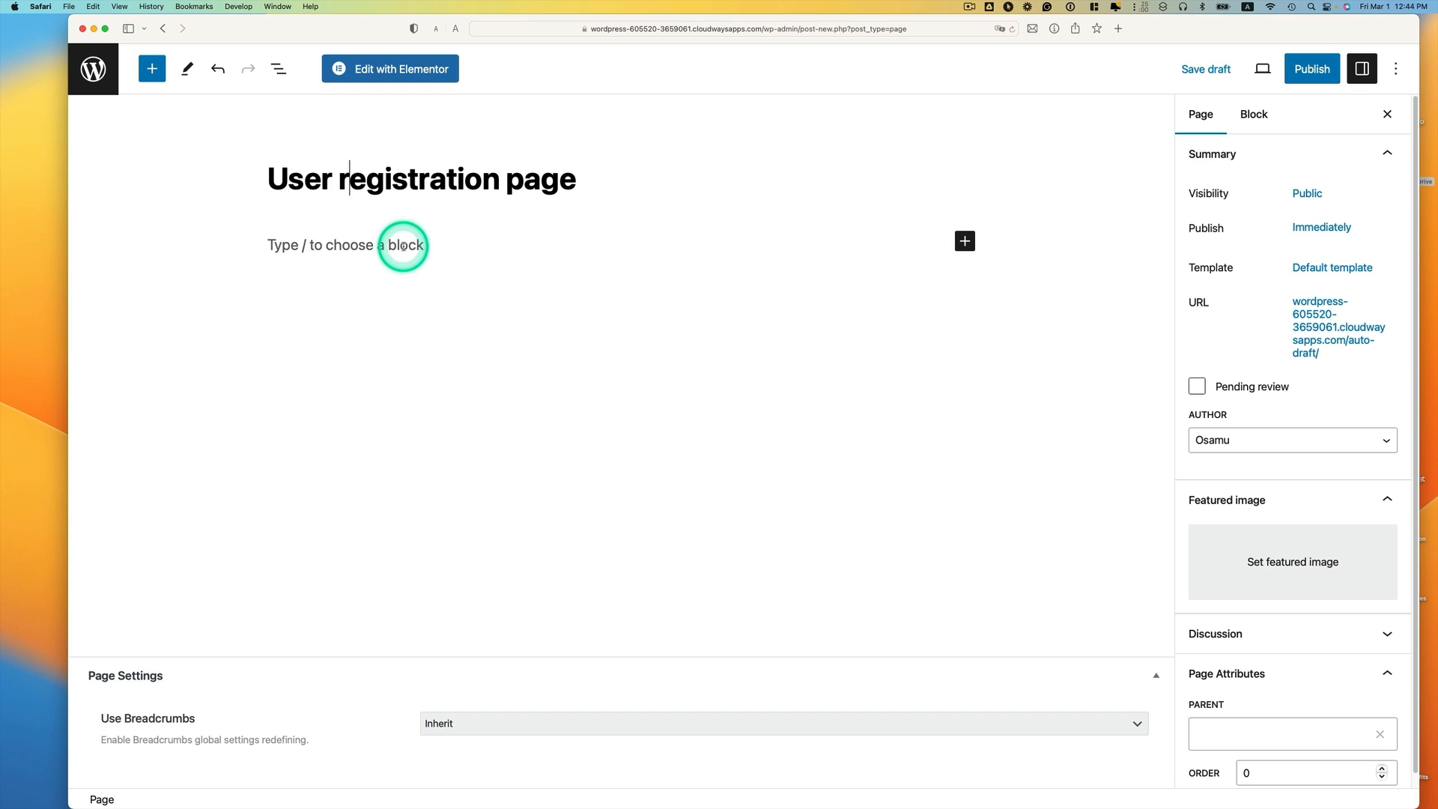
pyautogui.moveTo(480, 248)
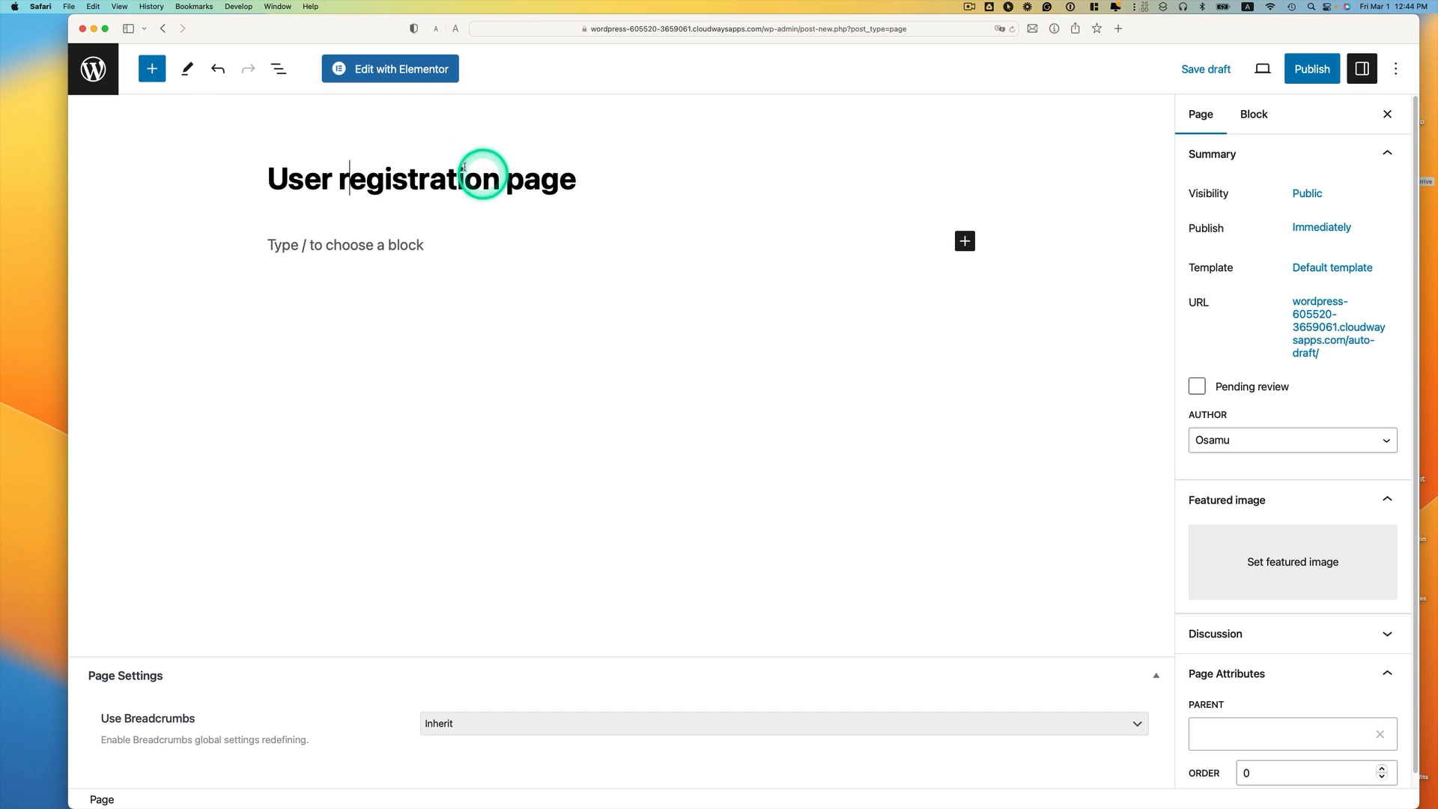
pyautogui.rightClick(92, 69)
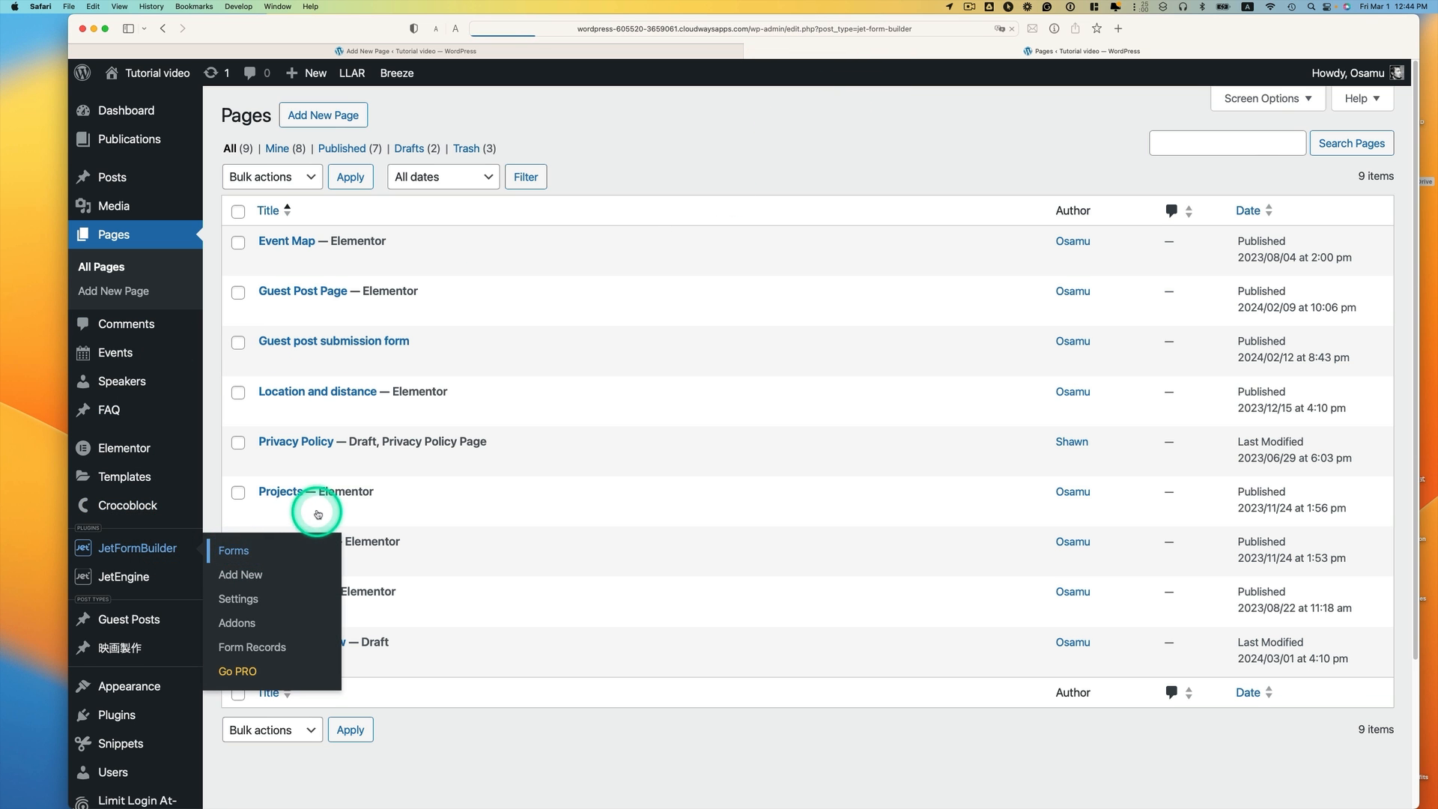
# Copy the form shortcode from JetFormBuilder Forms, publish the page and view it live.
pyautogui.click(233, 550)
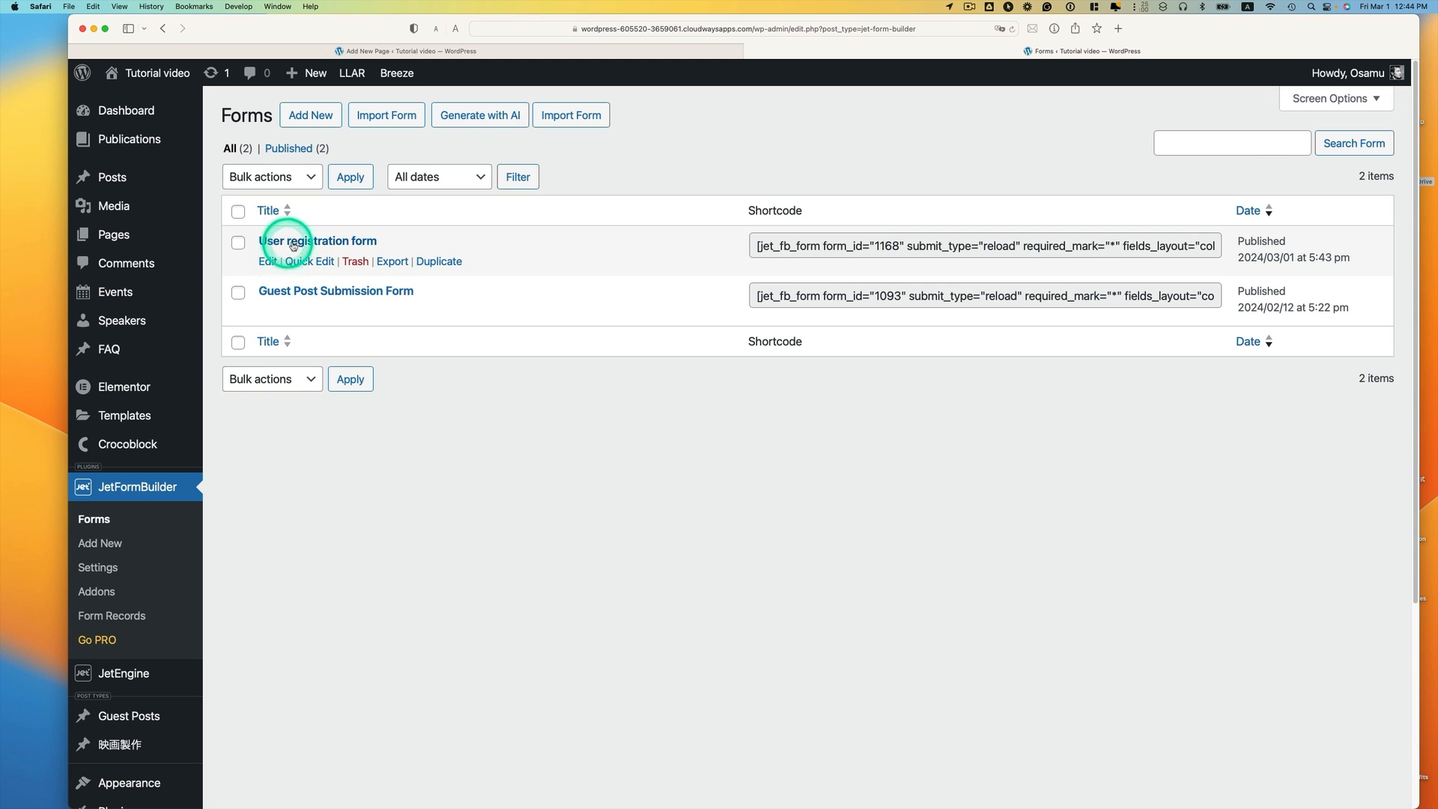
pyautogui.click(983, 244)
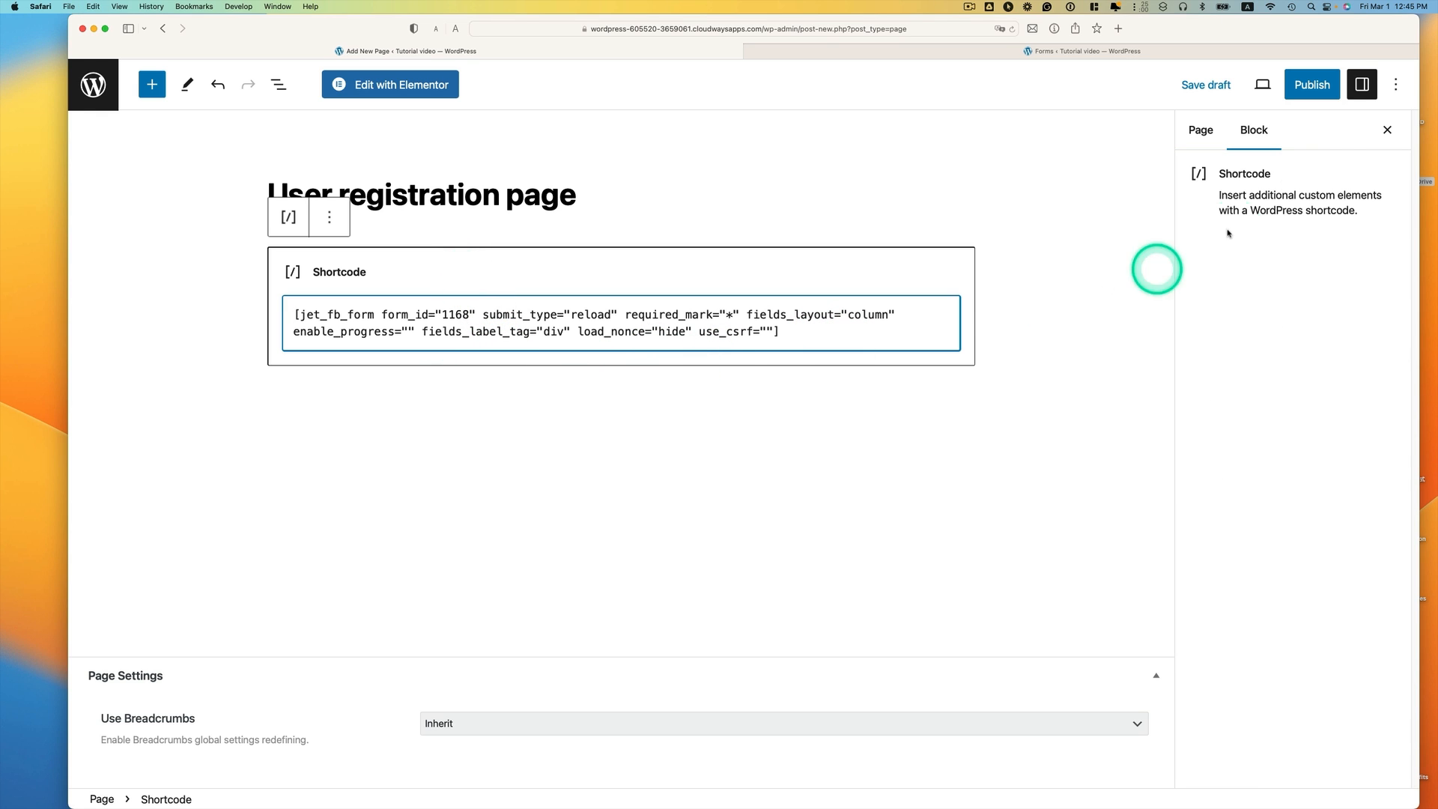
pyautogui.click(1311, 84)
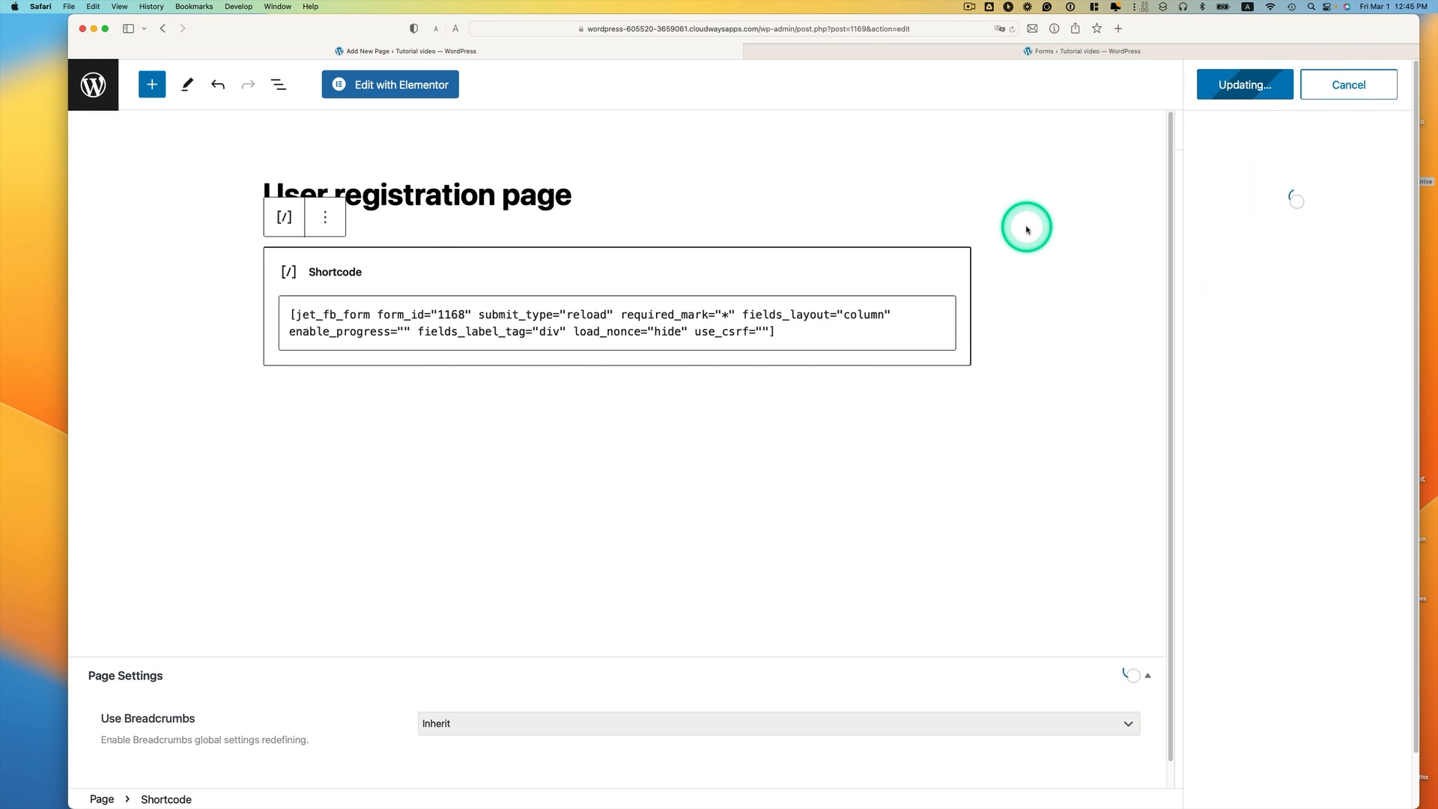
pyautogui.click(1243, 84)
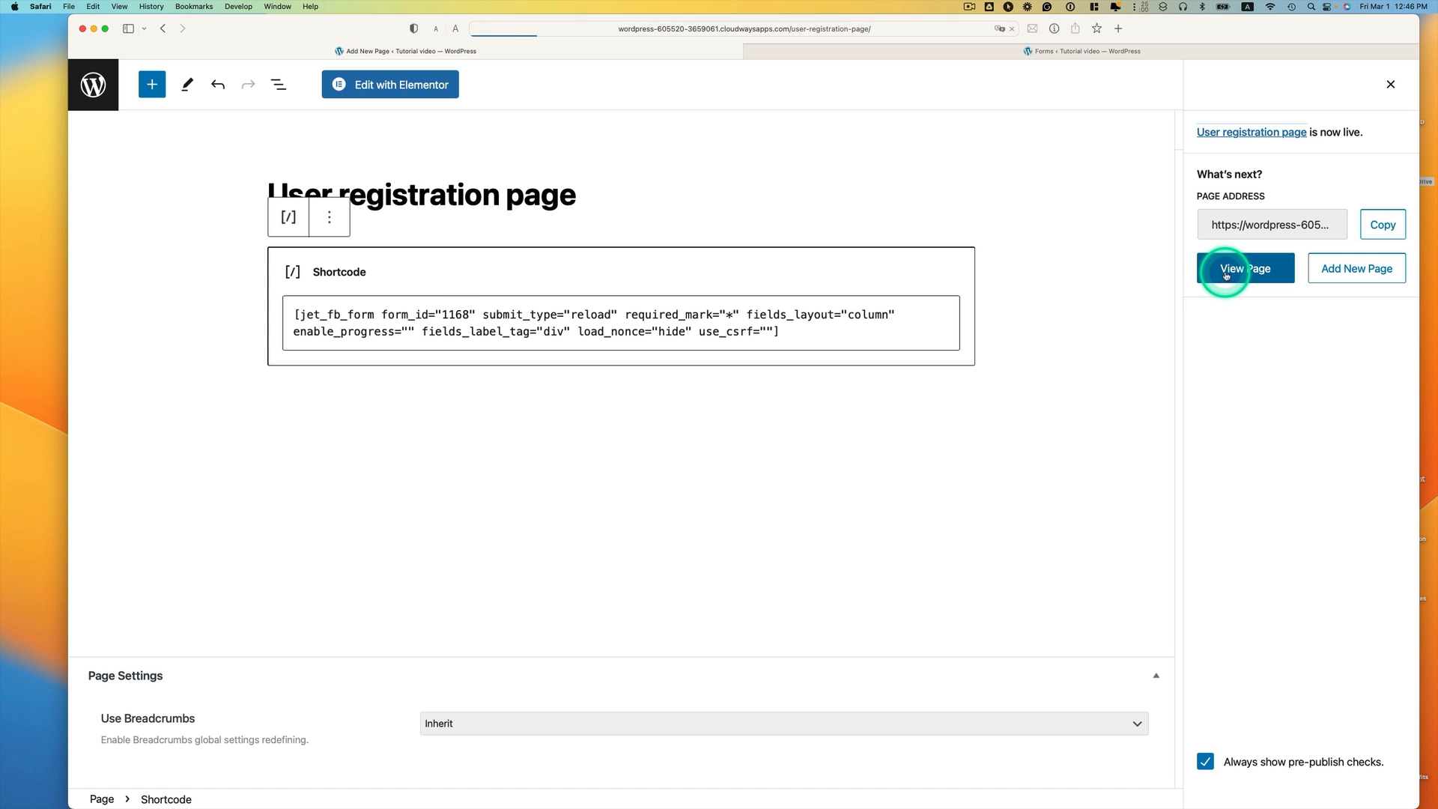
pyautogui.click(1245, 269)
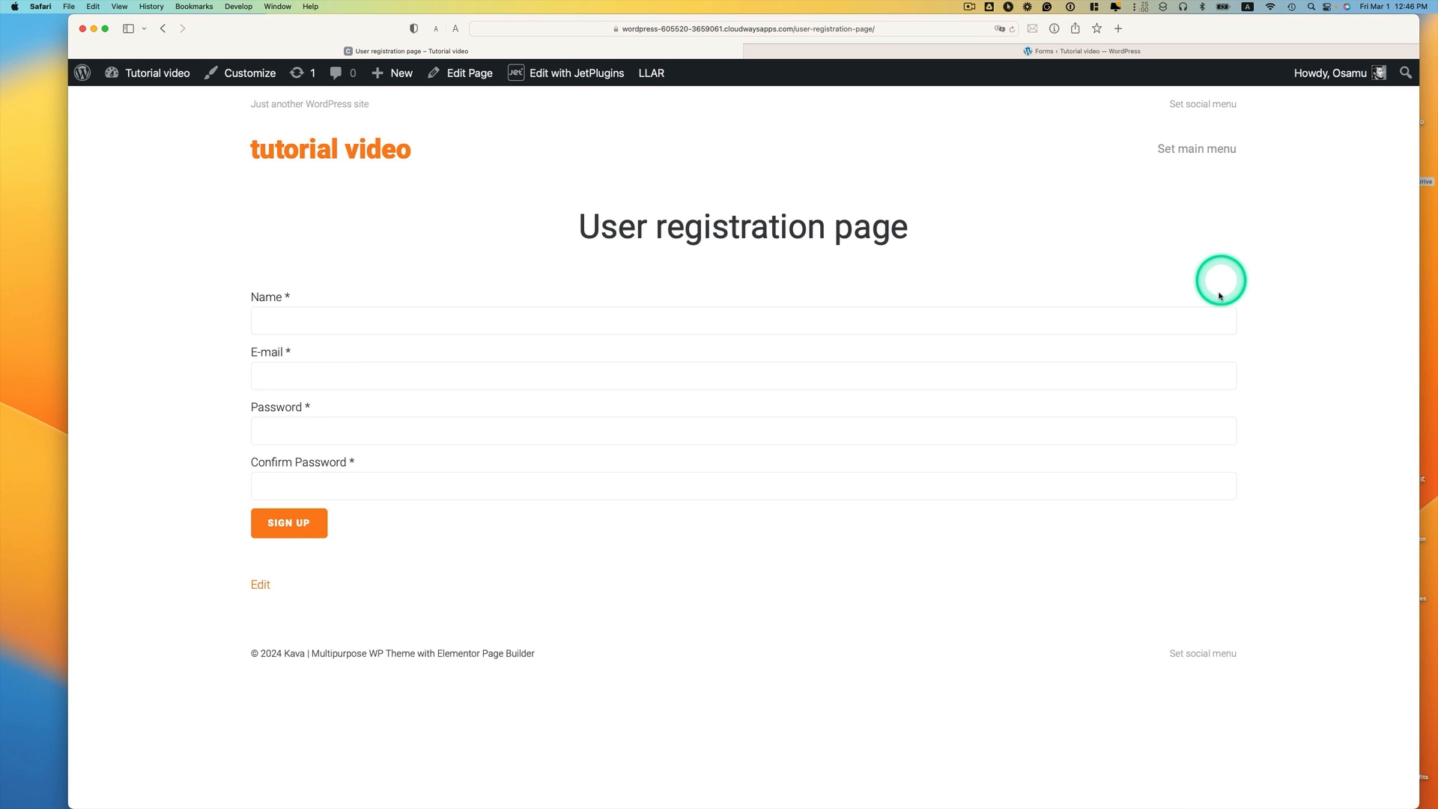
pyautogui.moveTo(455, 385)
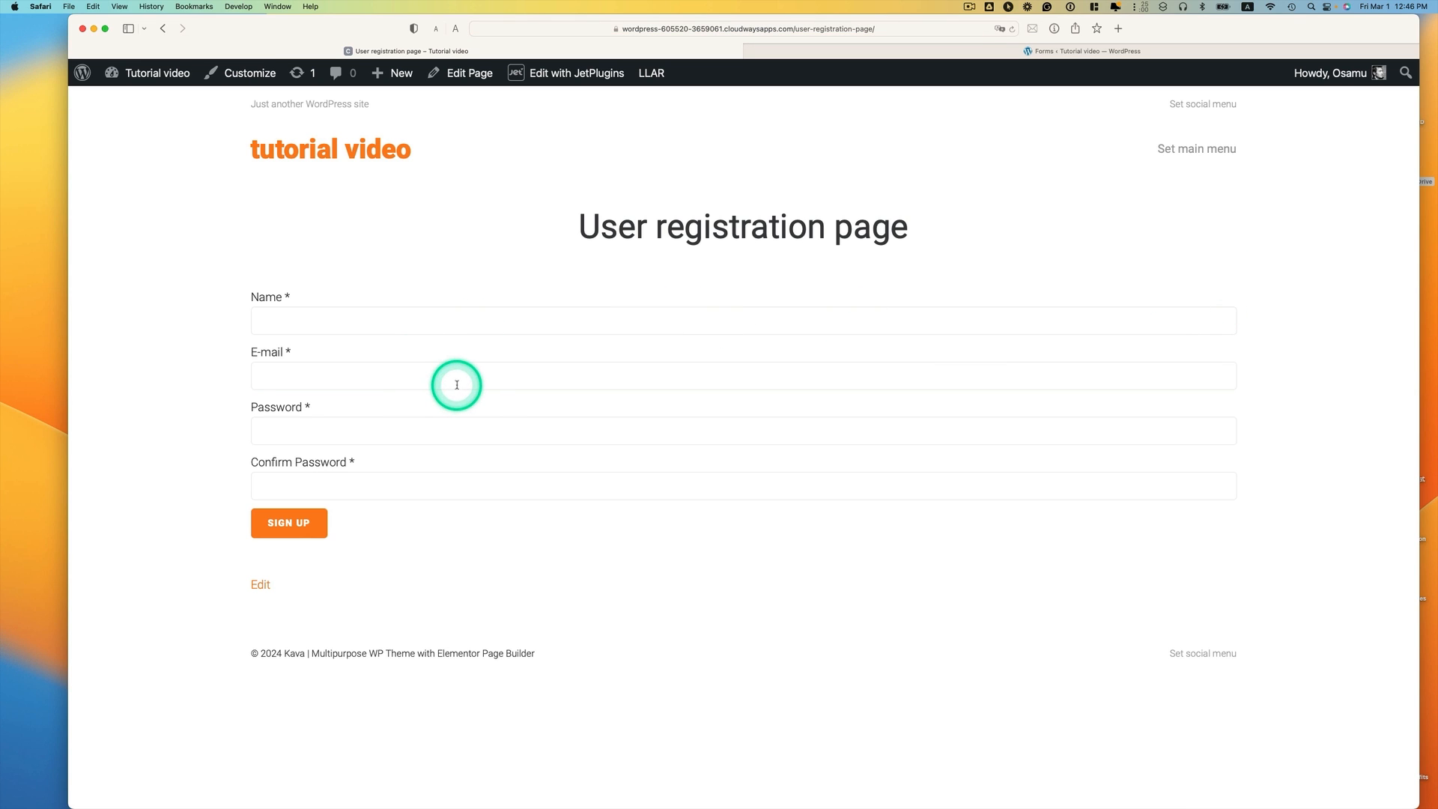
pyautogui.moveTo(1206, 413)
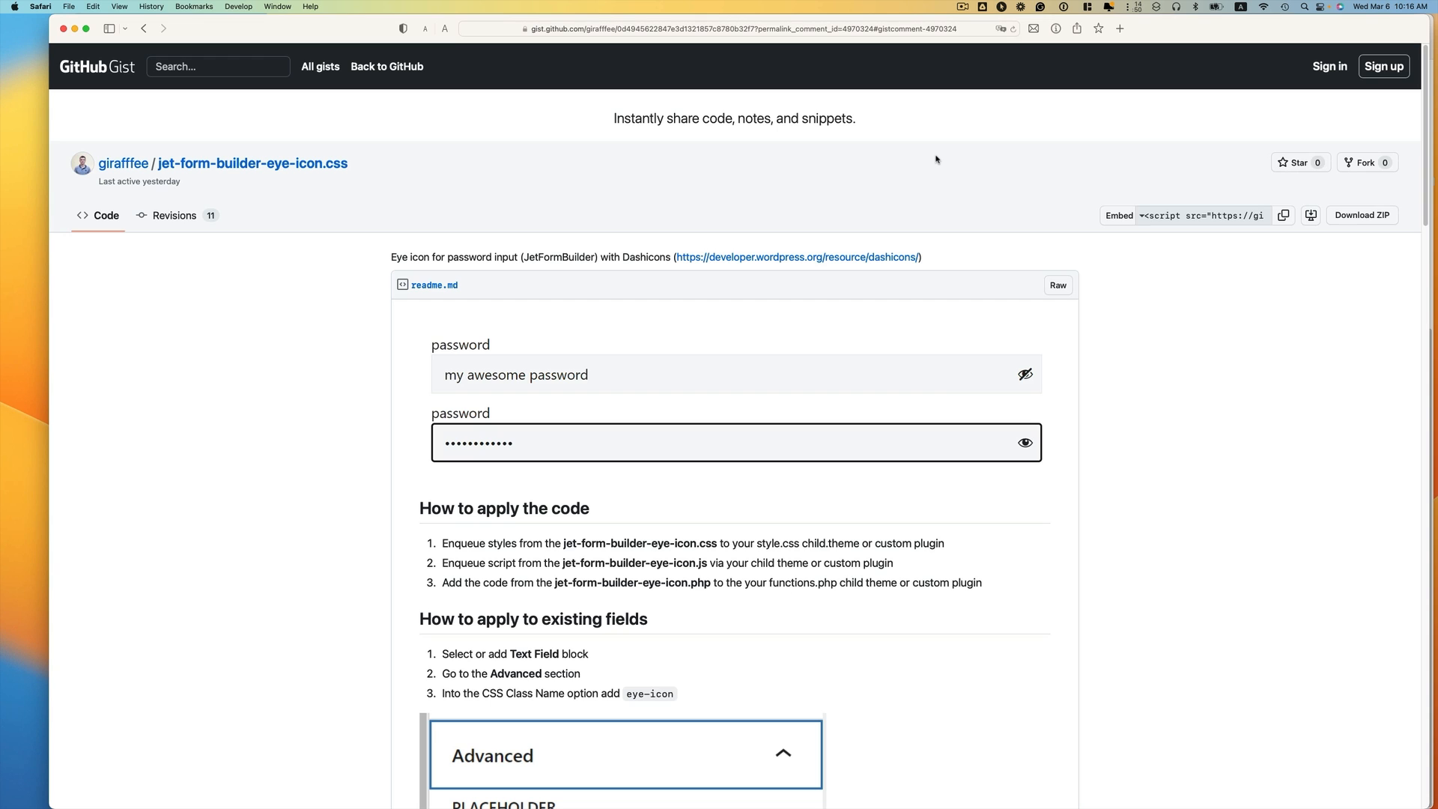
pyautogui.scroll(-3)
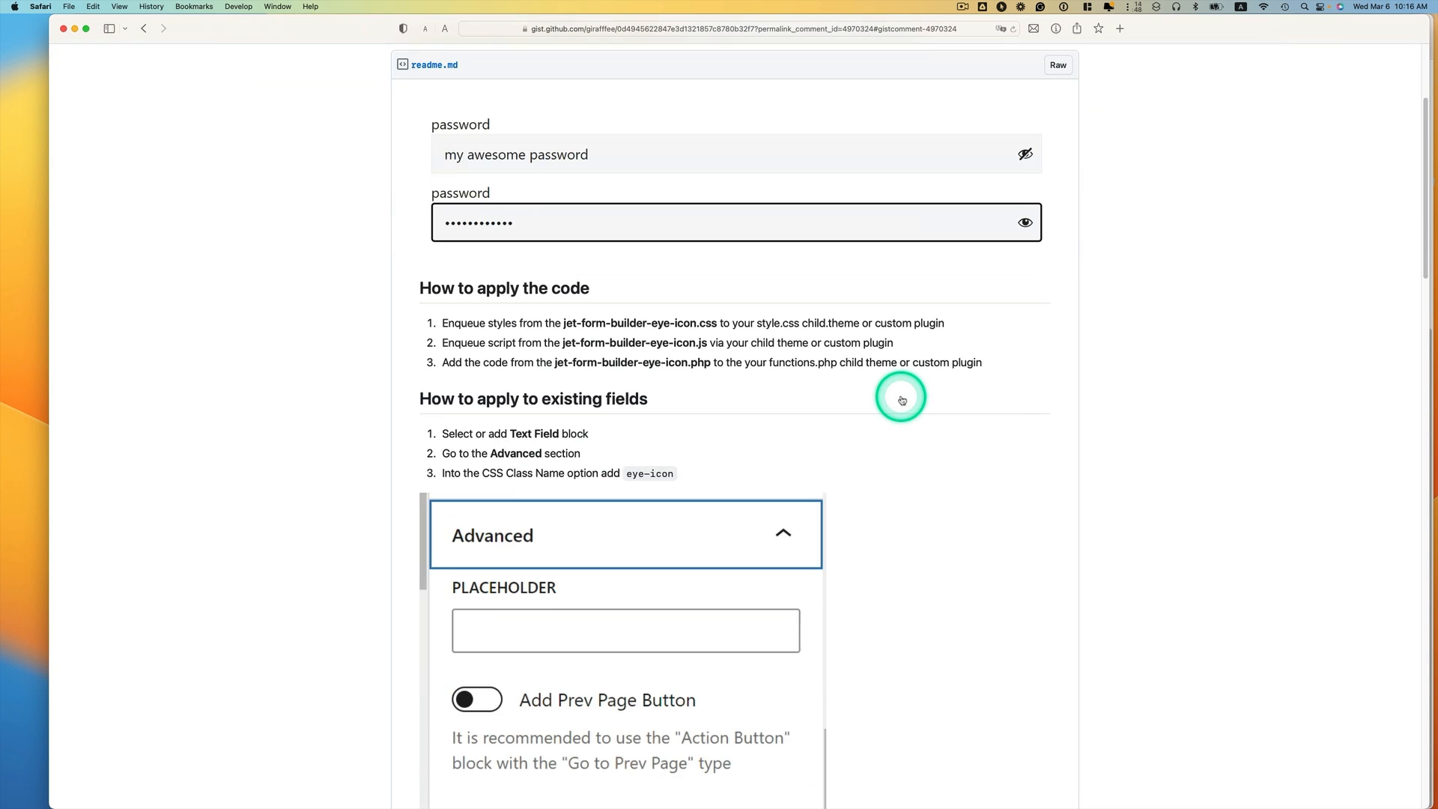
pyautogui.scroll(-3)
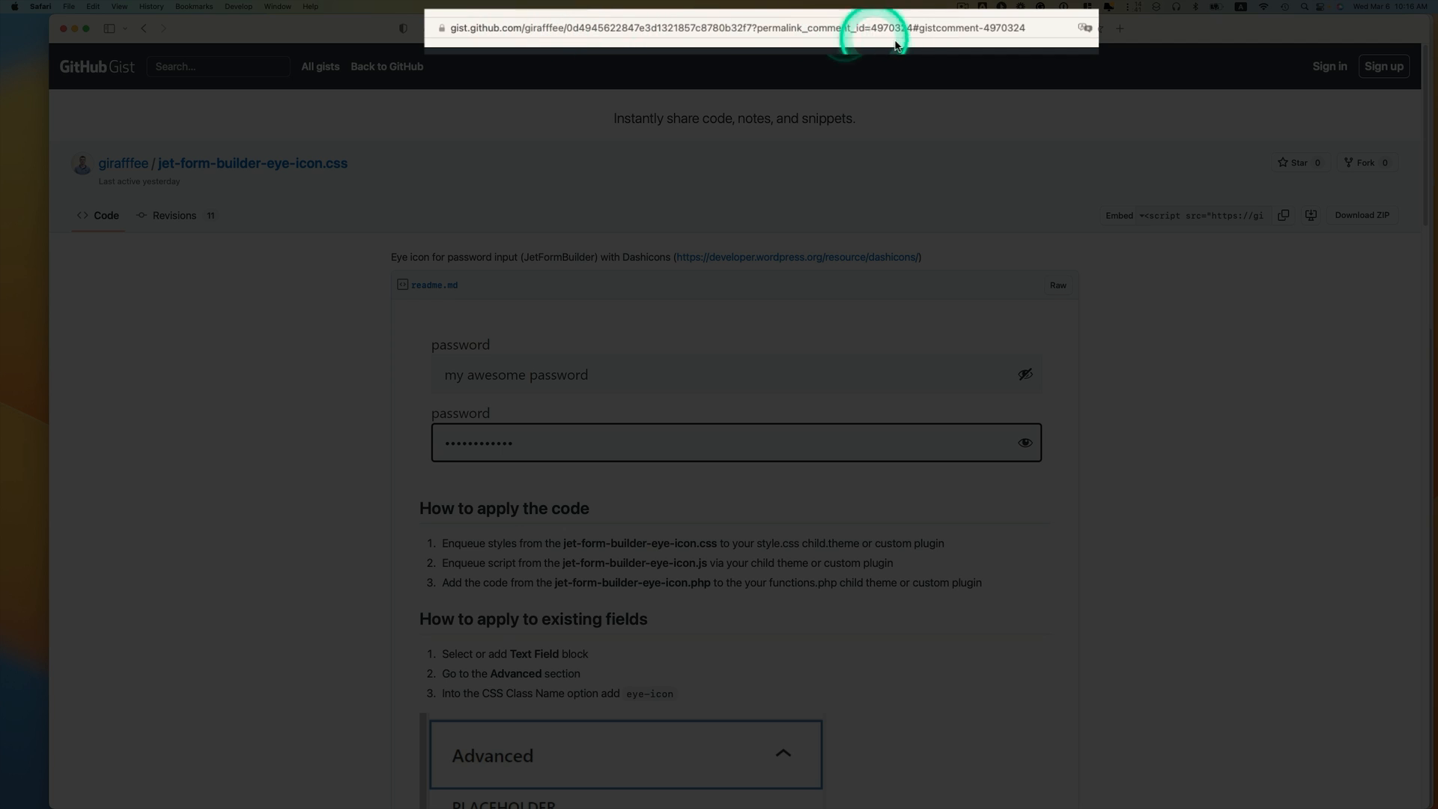
pyautogui.scroll(-3)
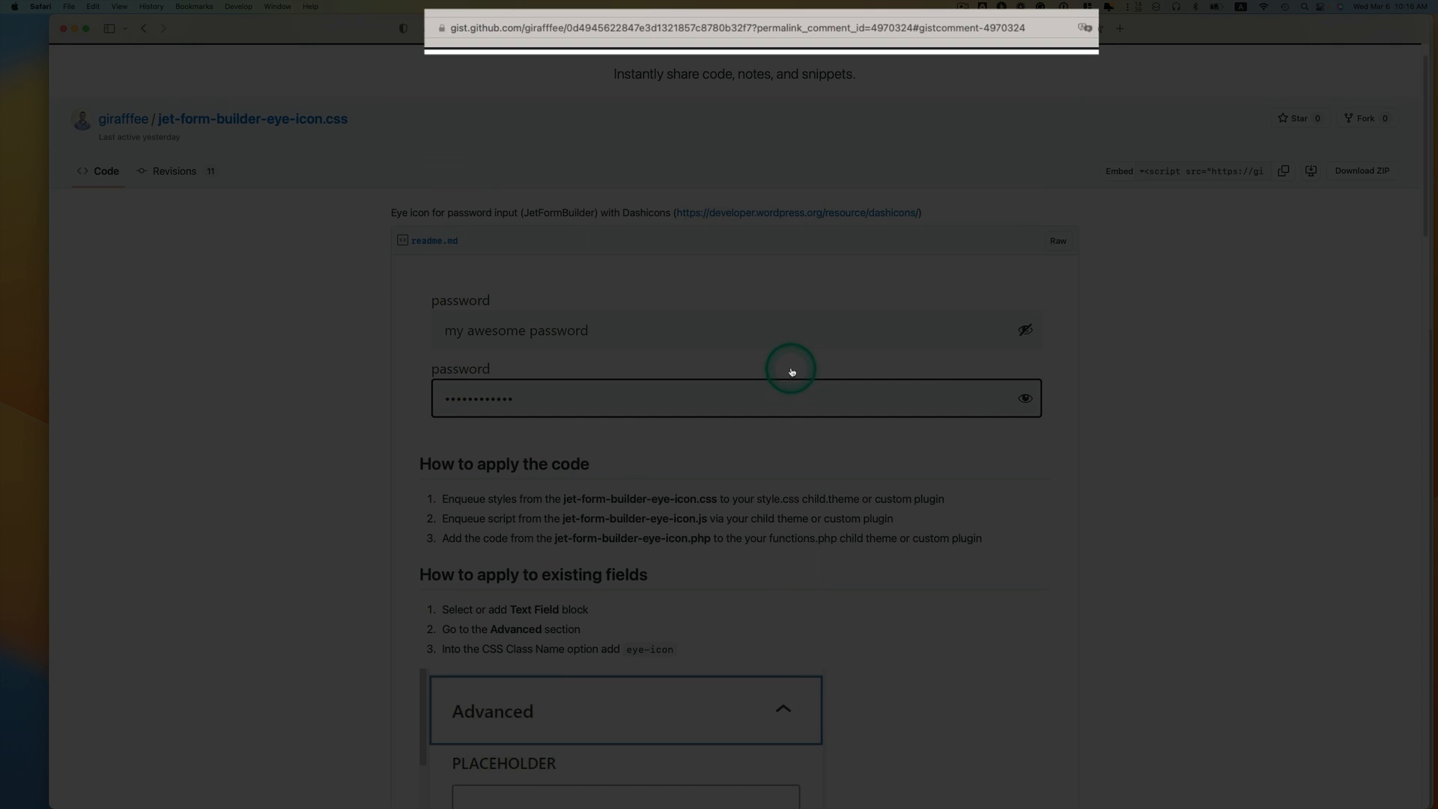
pyautogui.scroll(-3)
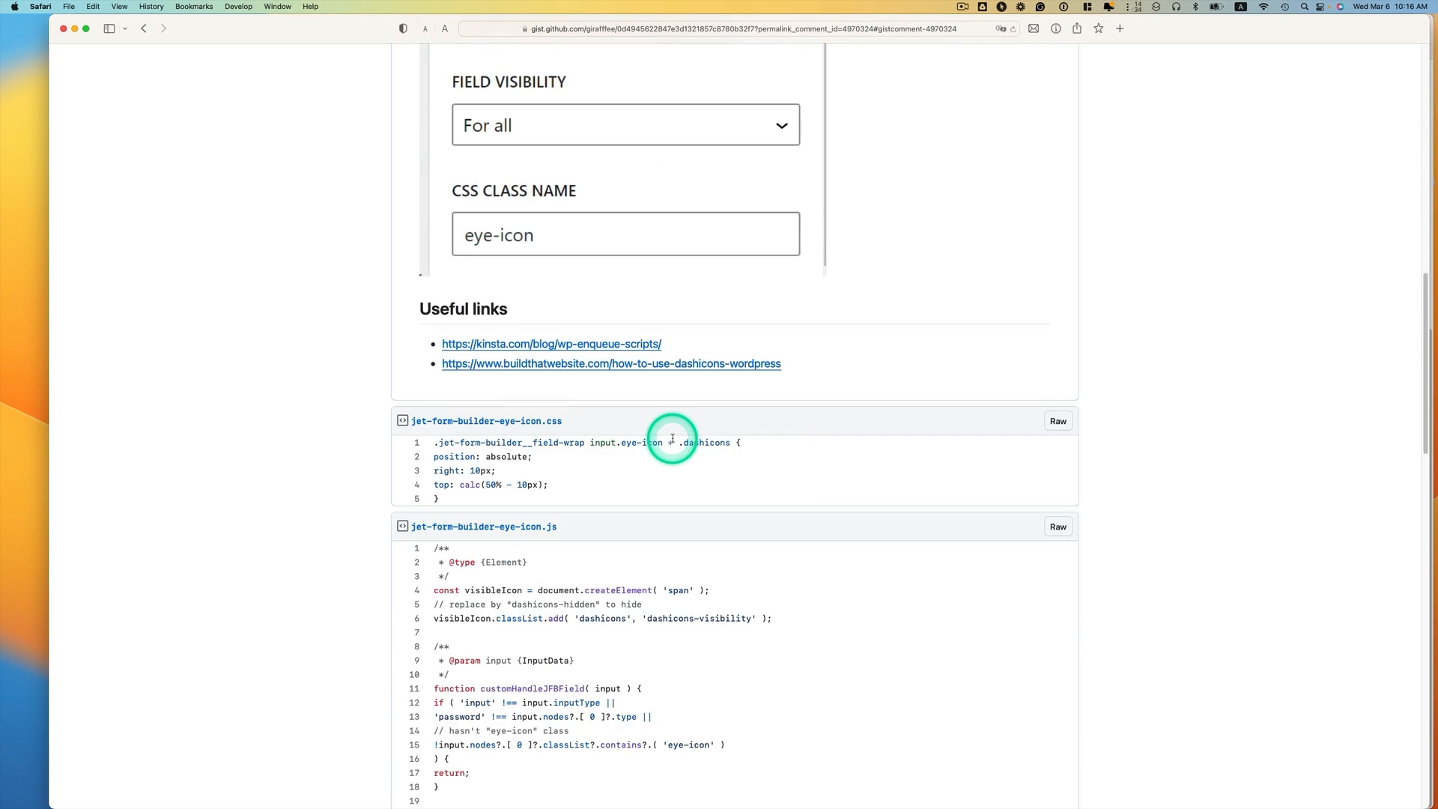
pyautogui.scroll(-3)
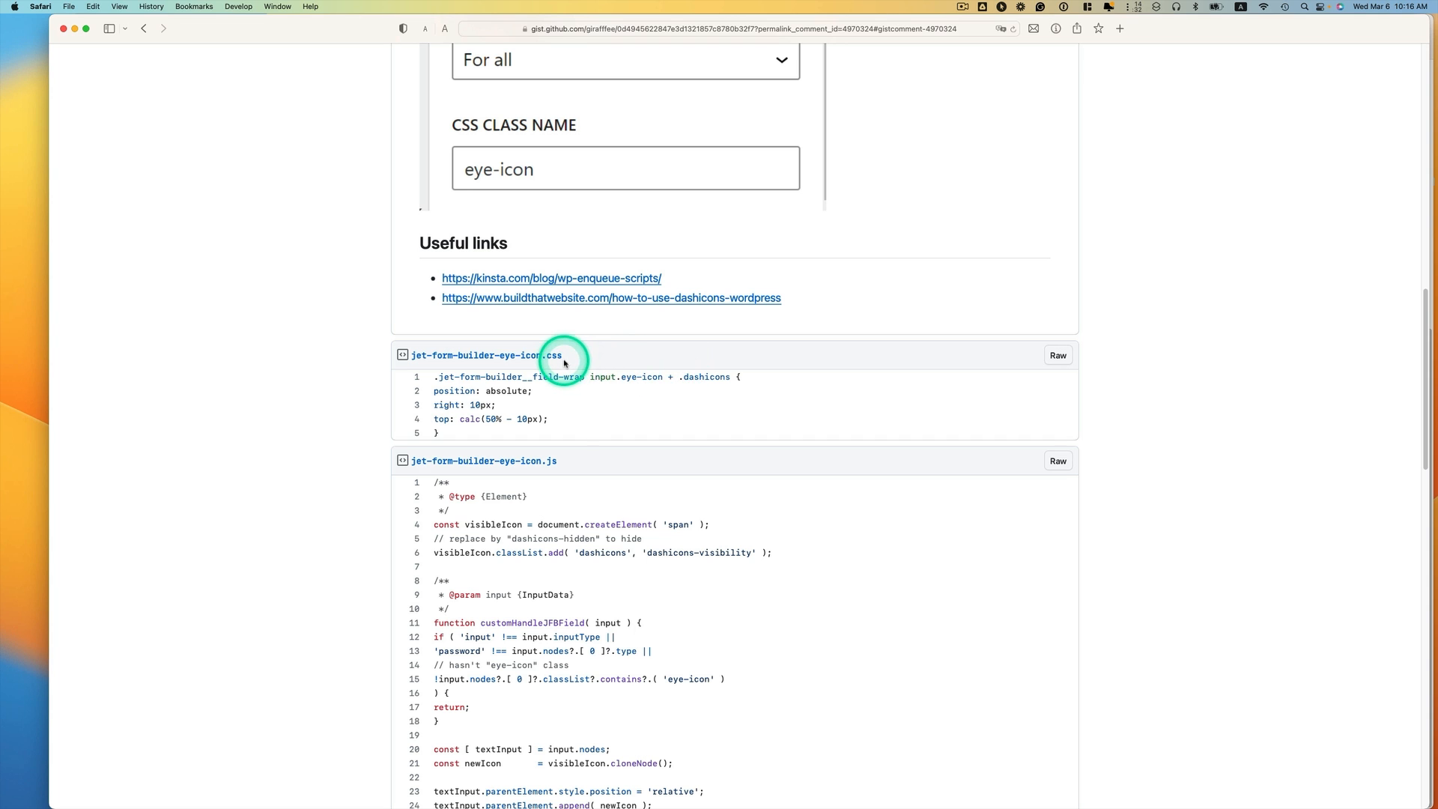
pyautogui.moveTo(486, 430)
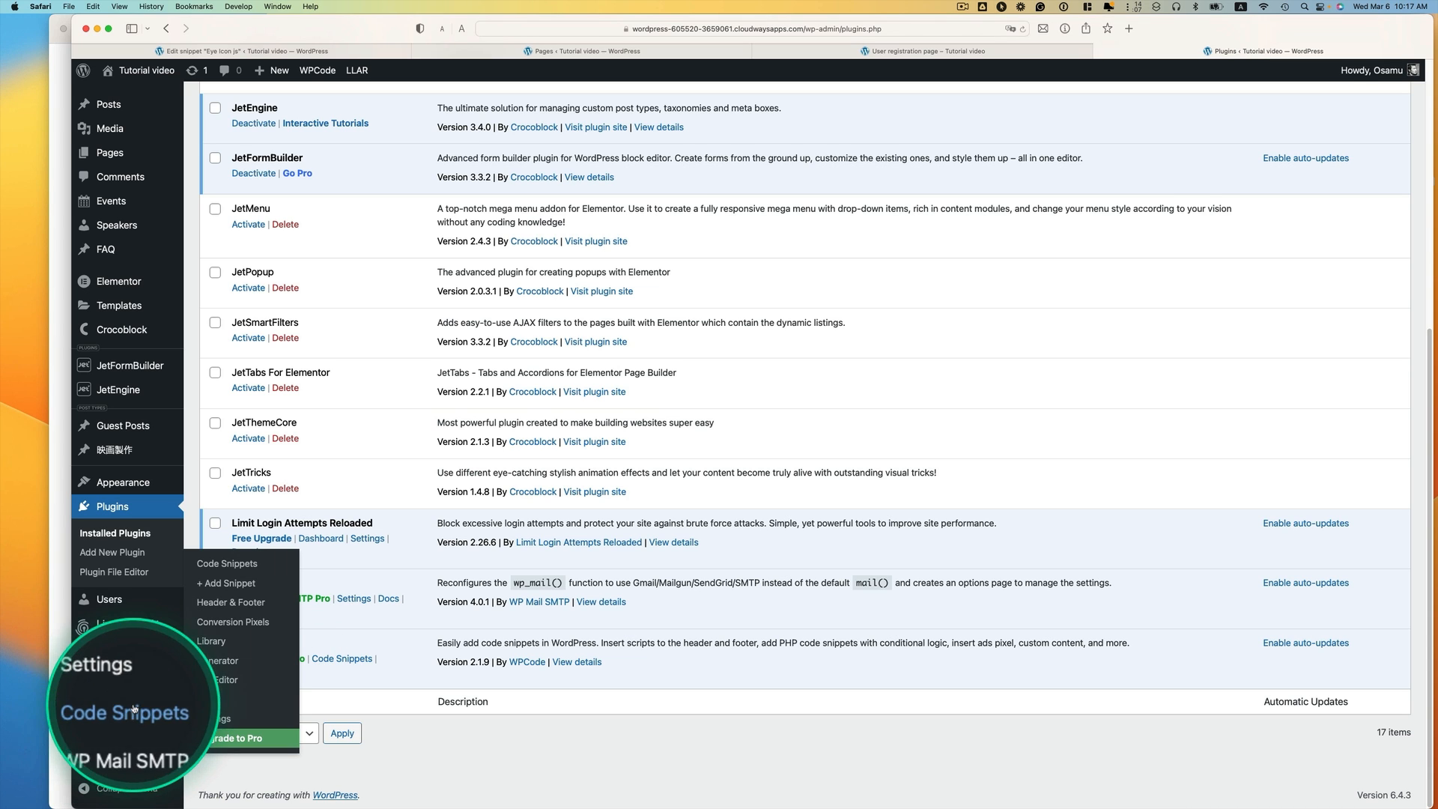
# Edit the 'Eye icon CSS' snippet in Code Snippets and keep its type as CSS Snippet.
pyautogui.click(226, 563)
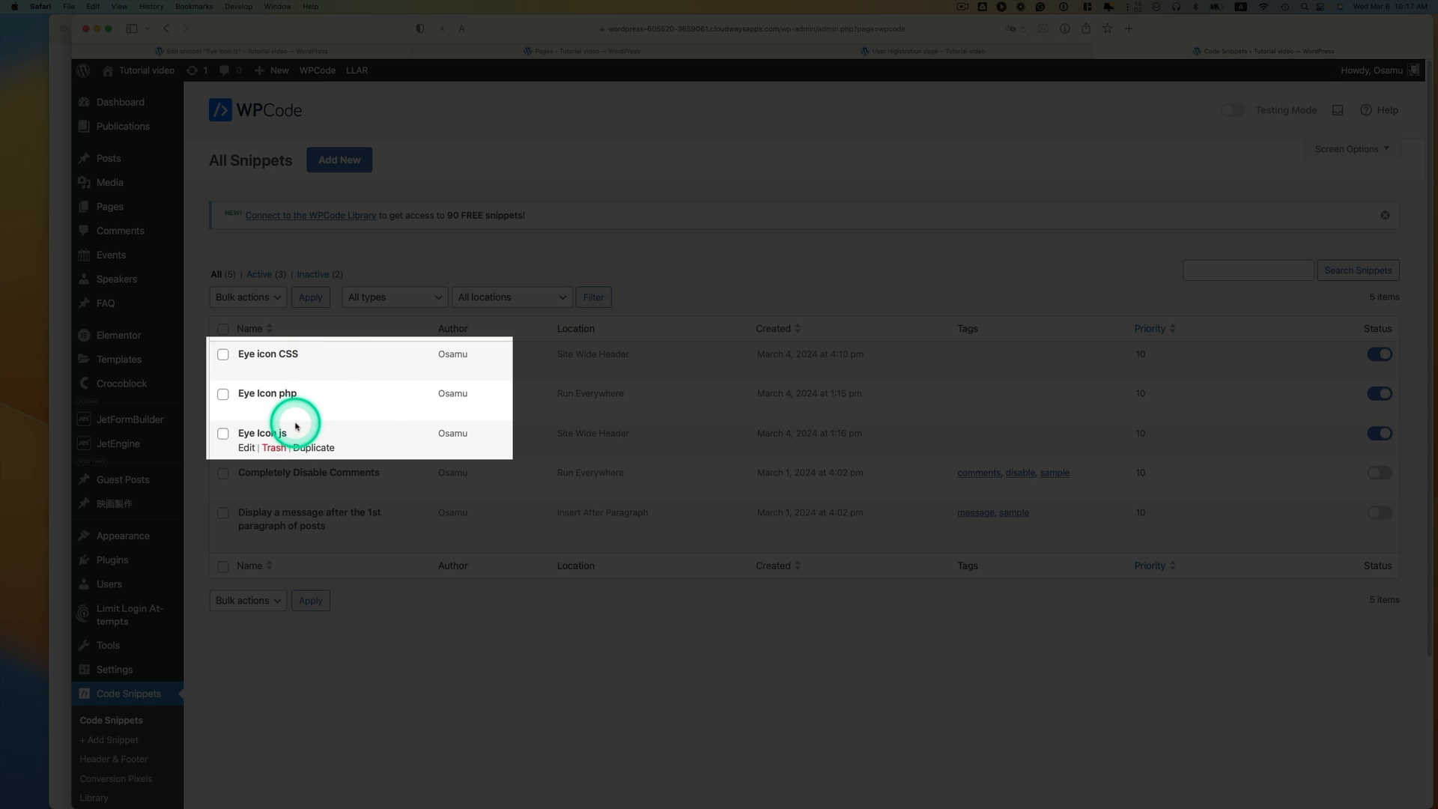
pyautogui.moveTo(242, 373)
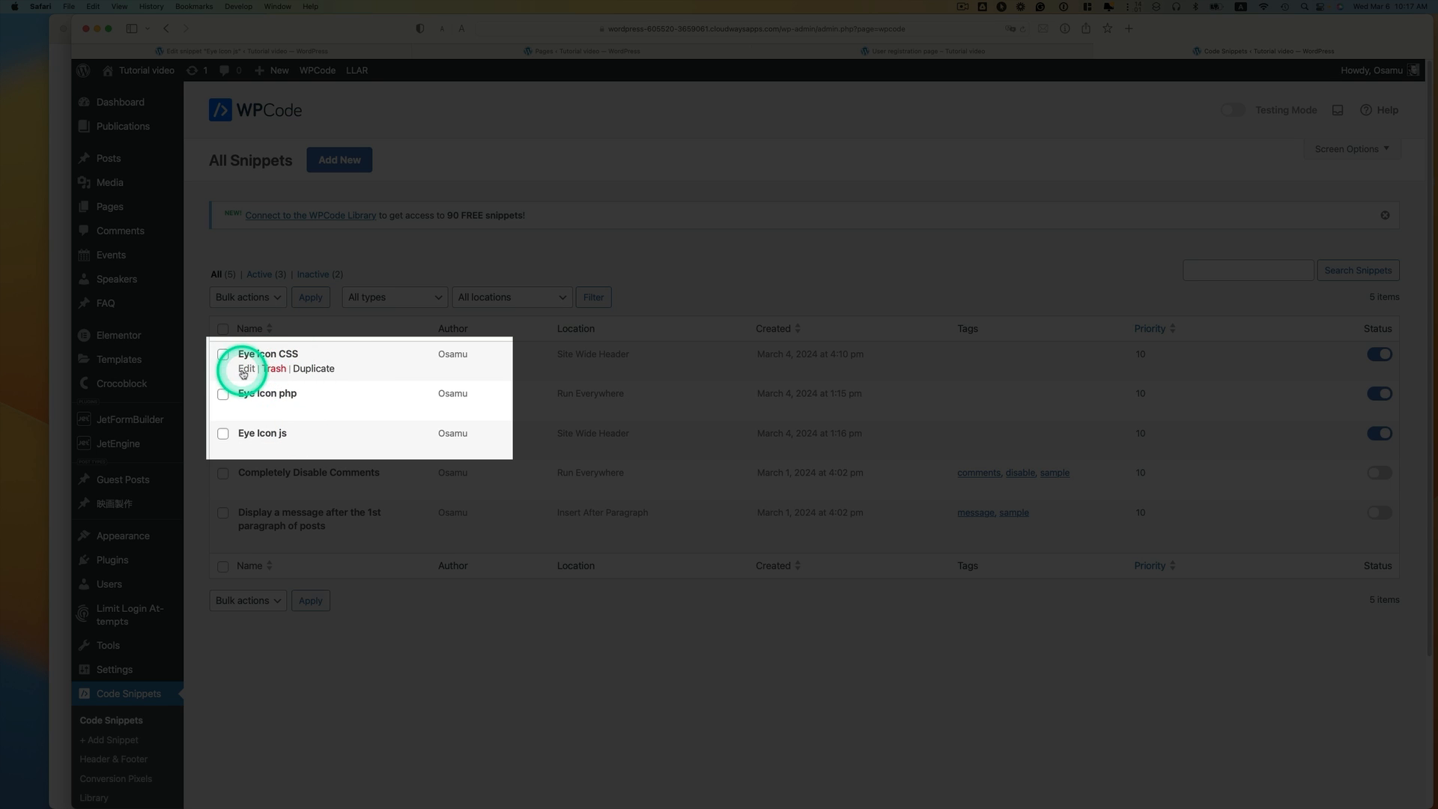
pyautogui.click(244, 369)
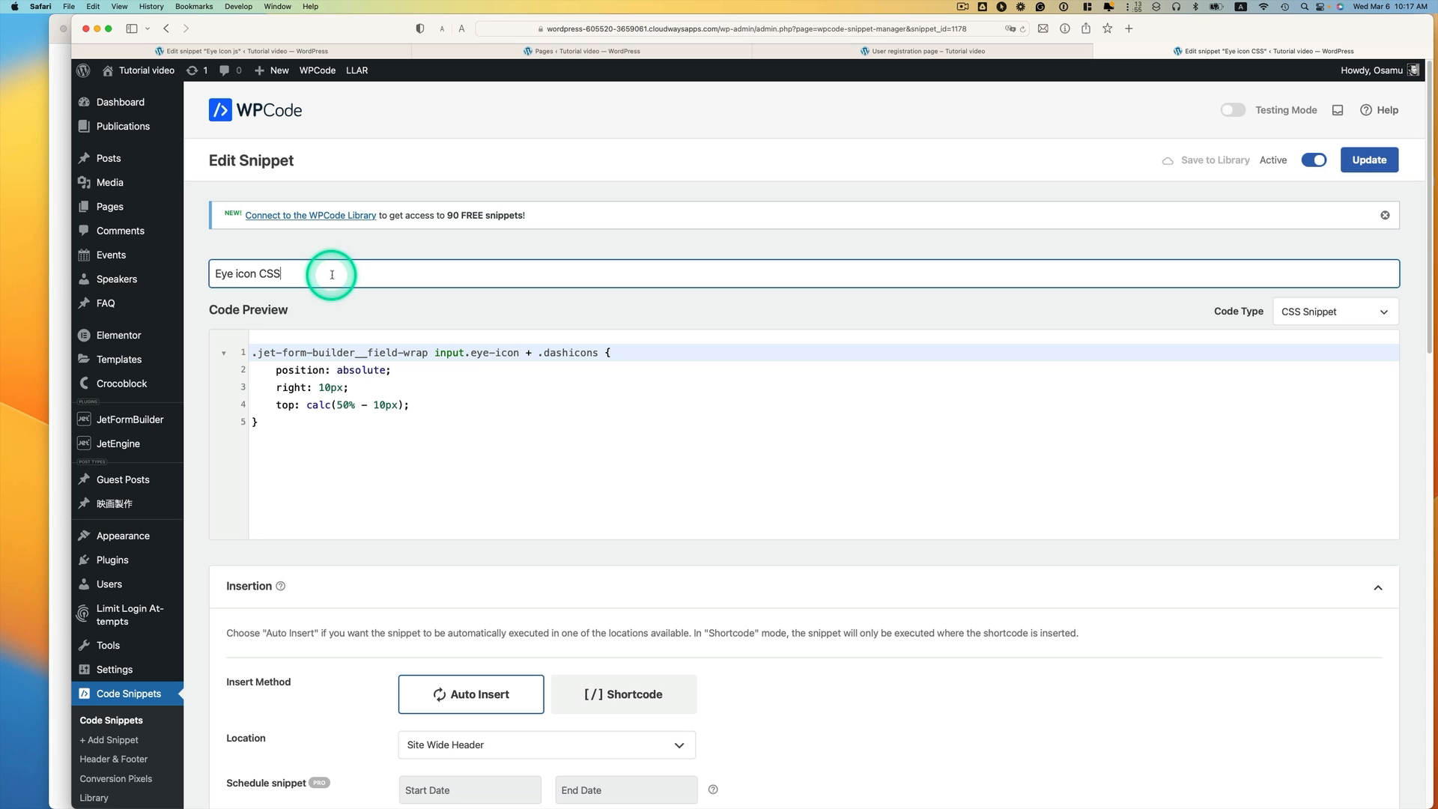
pyautogui.click(1334, 312)
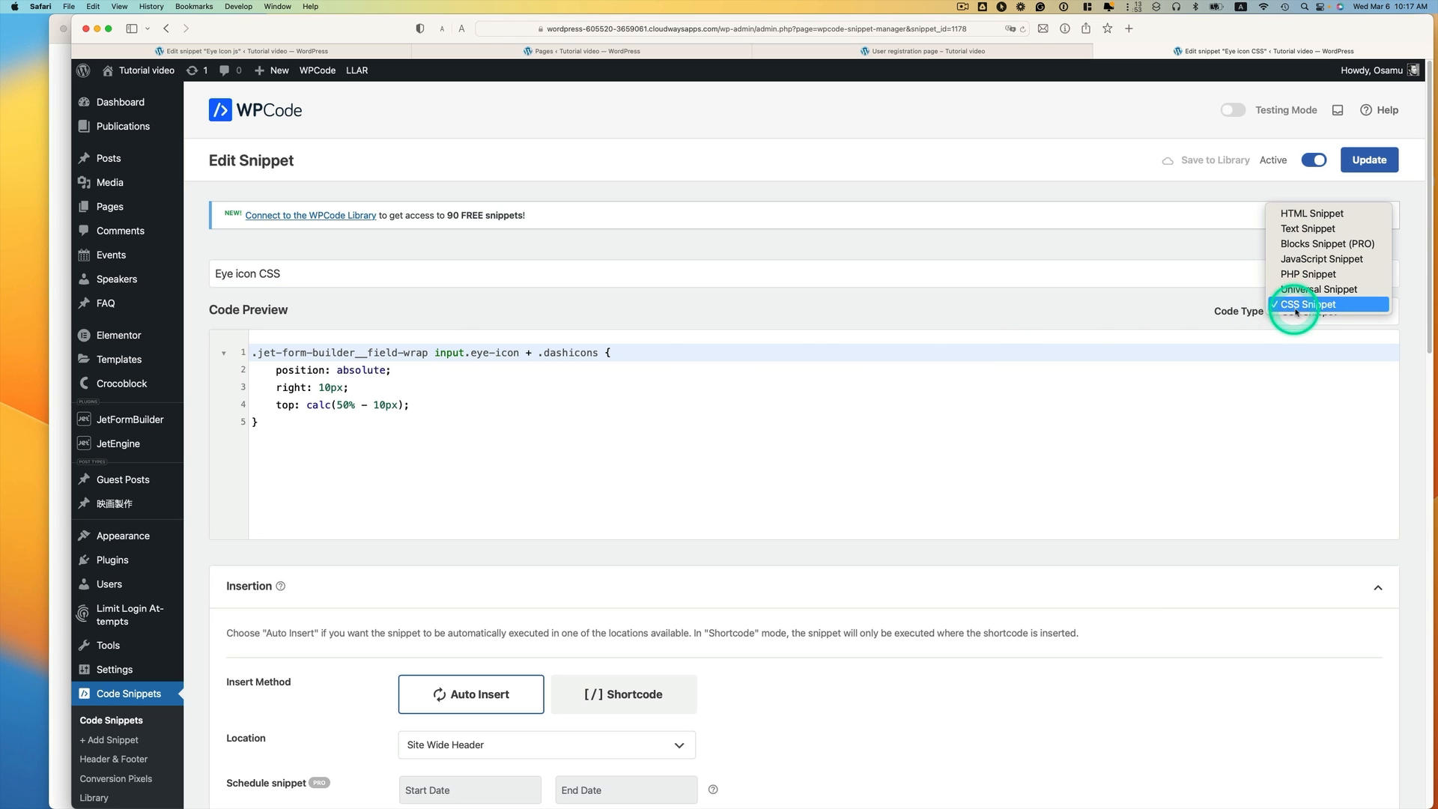
pyautogui.click(1305, 304)
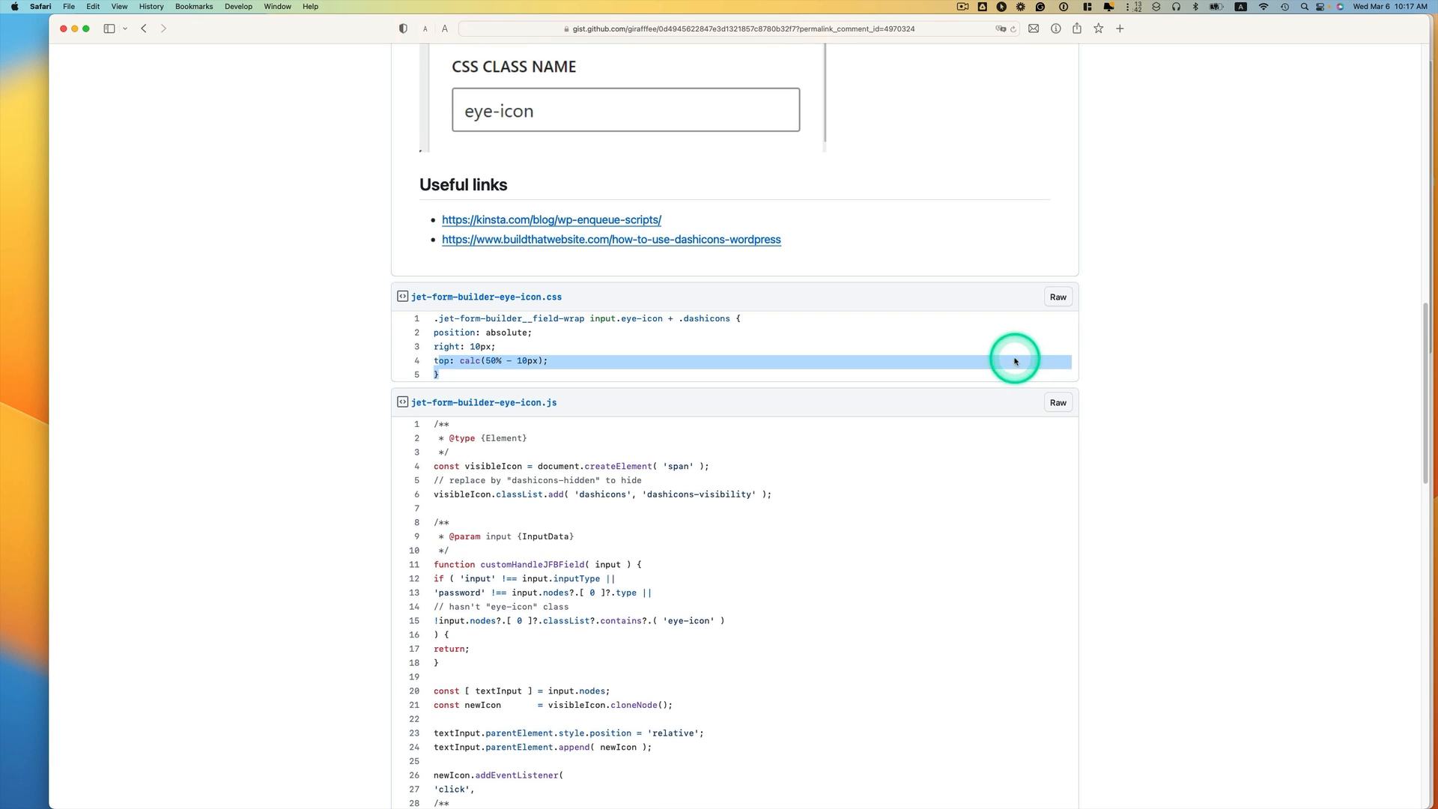
# Scroll the gist to the jet-form-builder-eye-icon.css file.
pyautogui.scroll(-3)
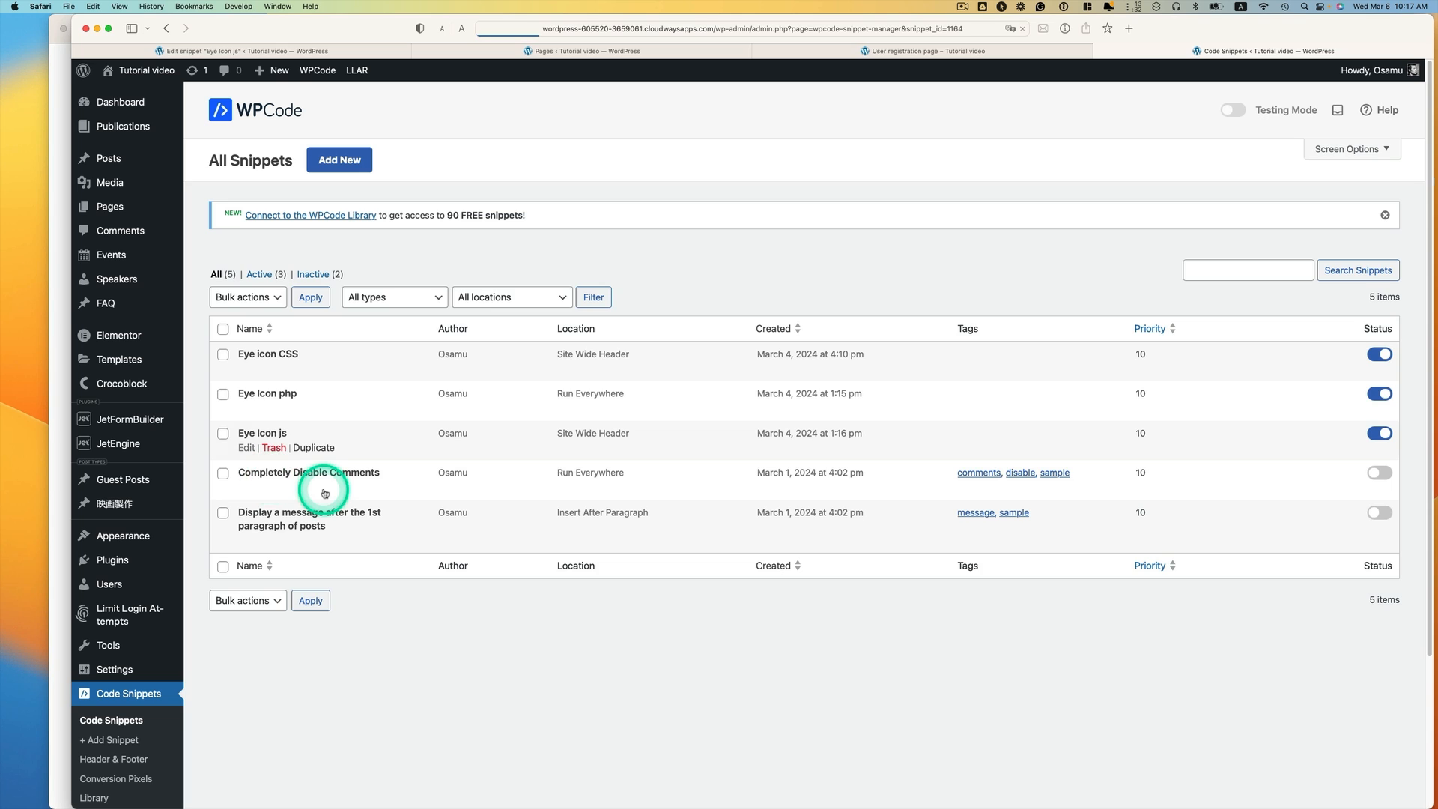
pyautogui.click(245, 448)
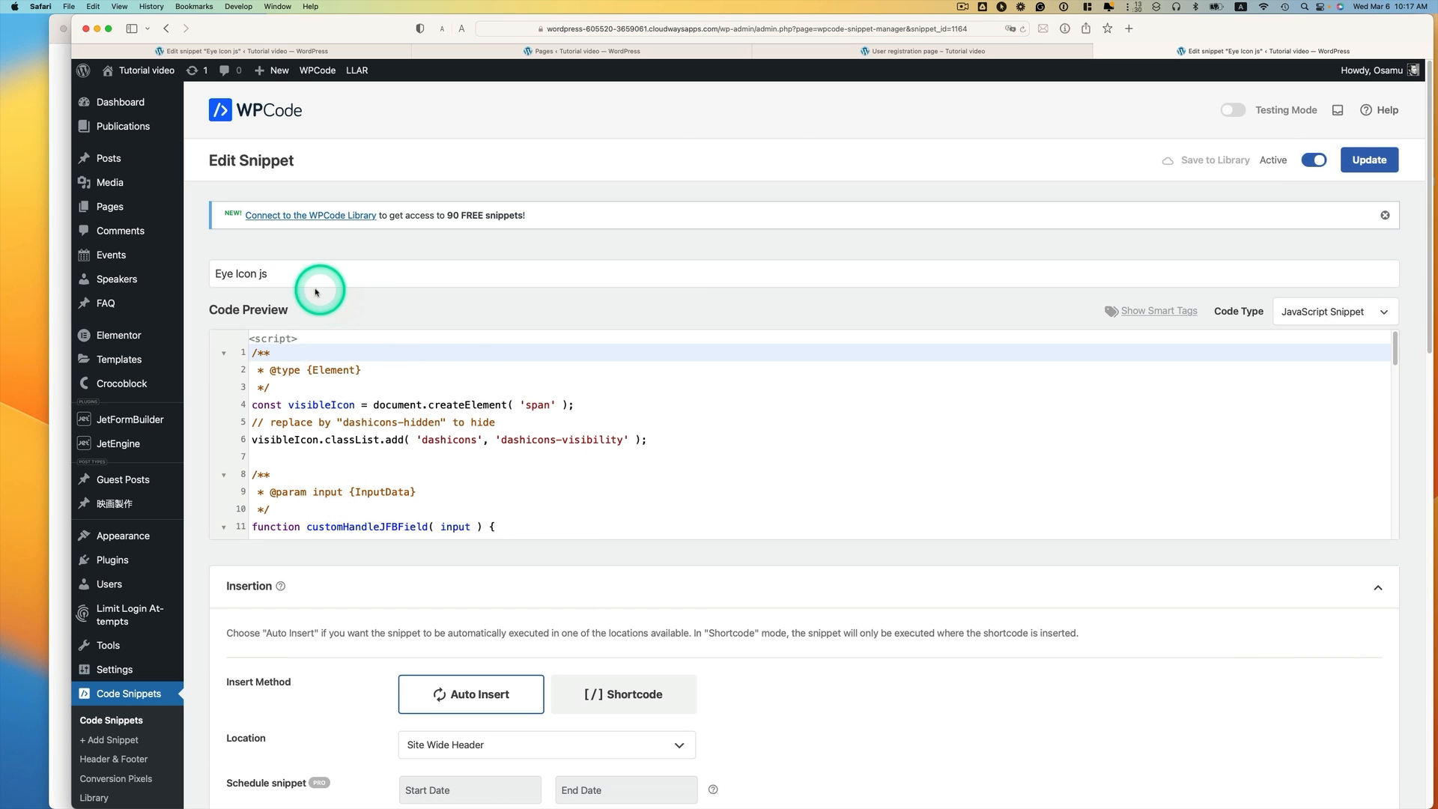
pyautogui.click(1336, 312)
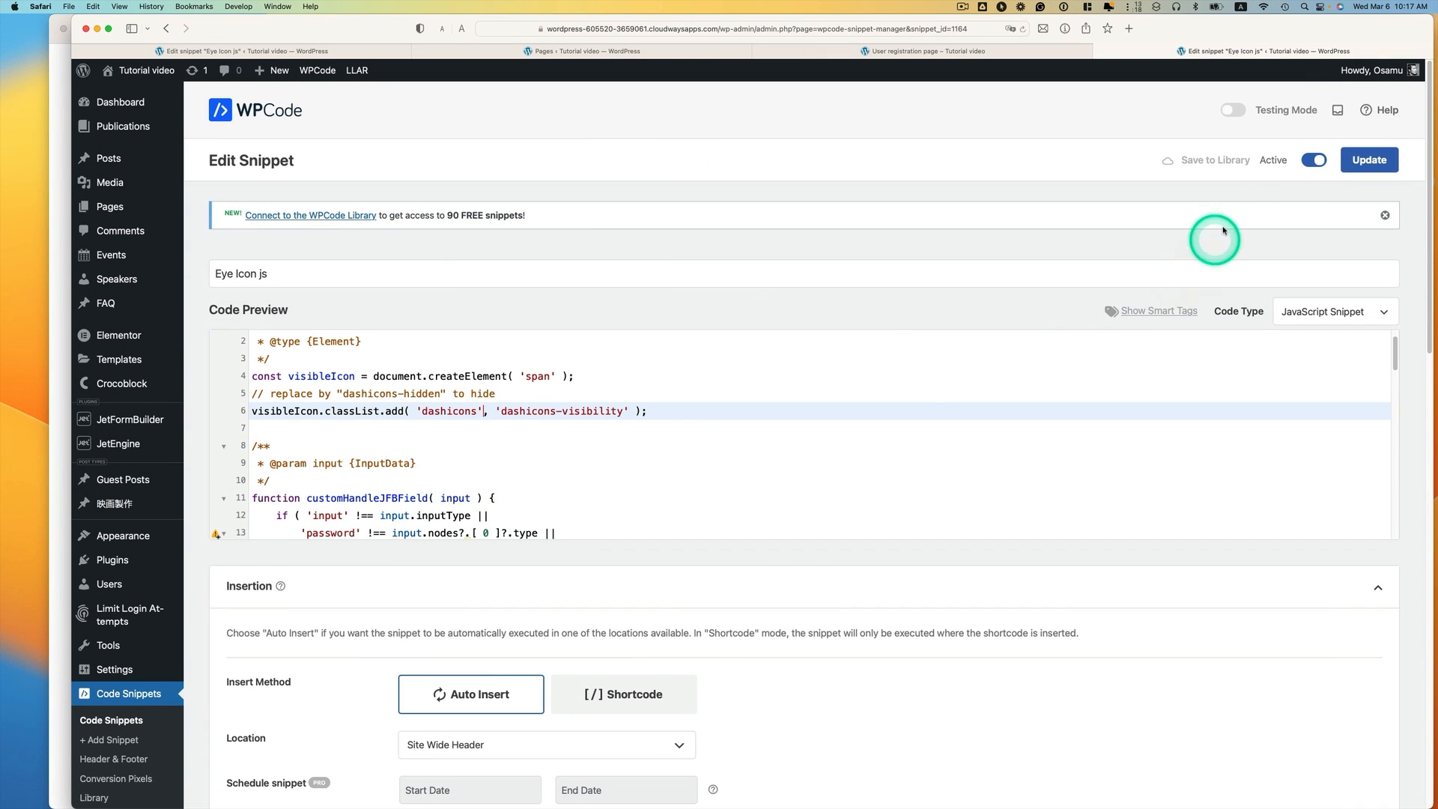
pyautogui.click(1369, 160)
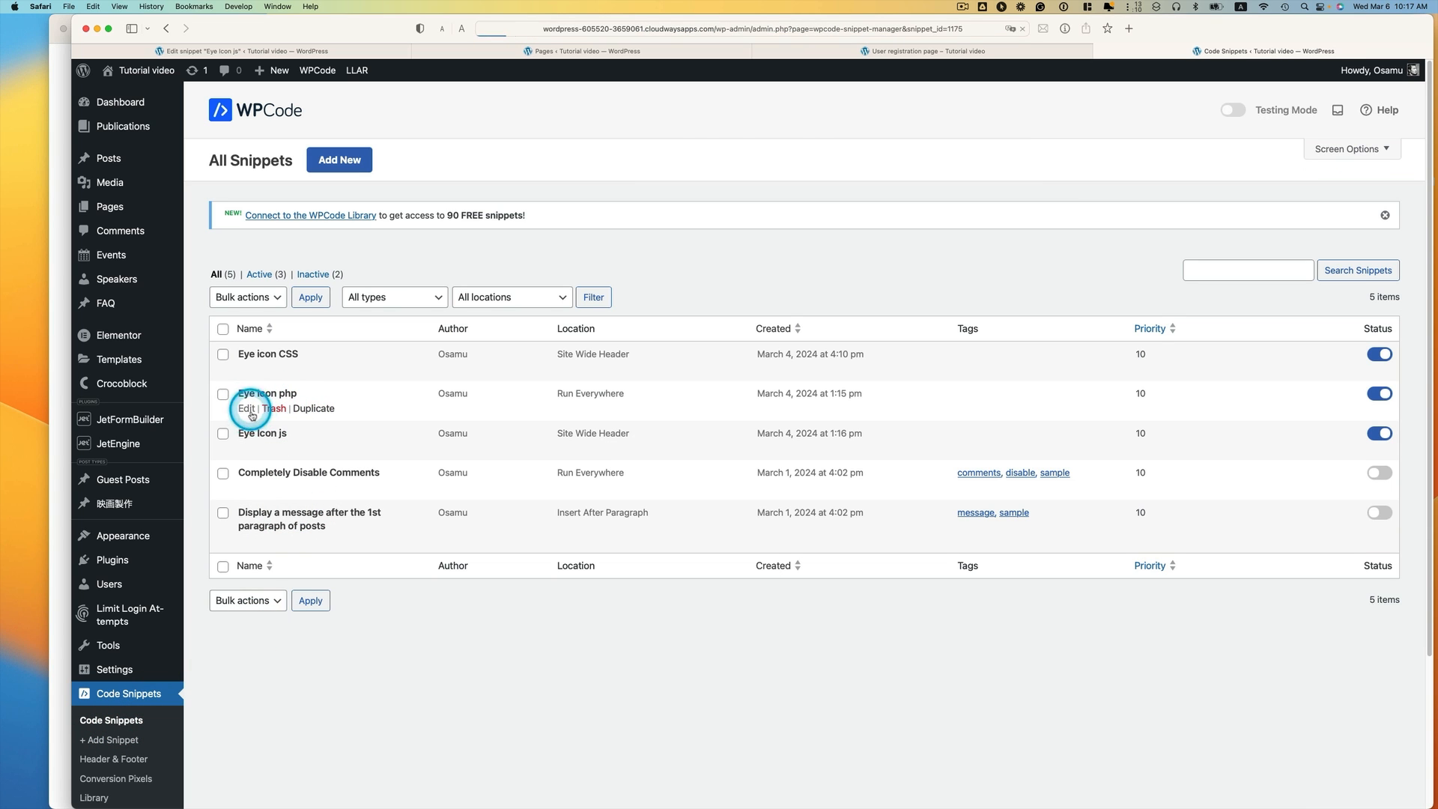
# Edit the 'Eye Icon php' snippet, keep it as PHP Snippet, and update it.
pyautogui.click(245, 408)
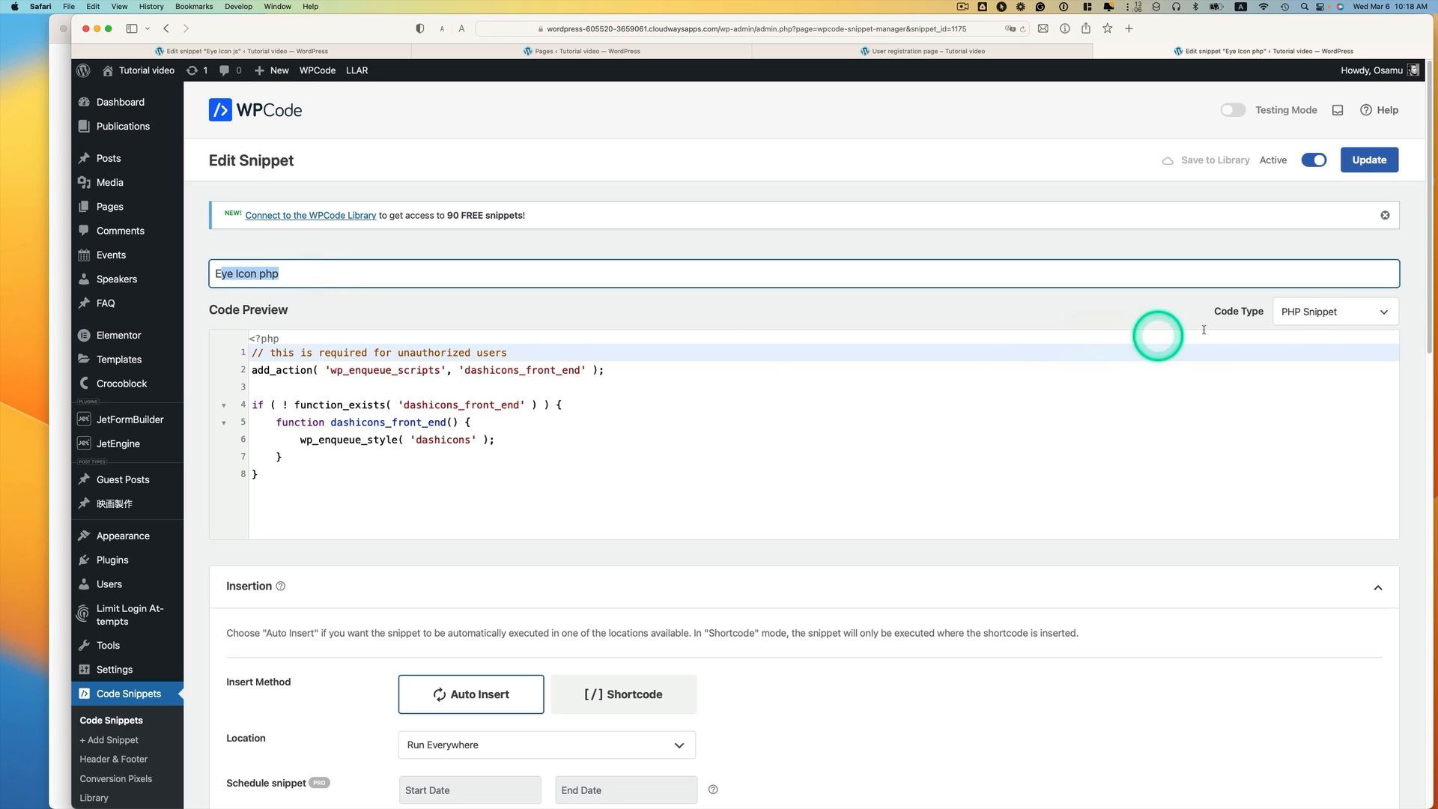
pyautogui.click(1334, 312)
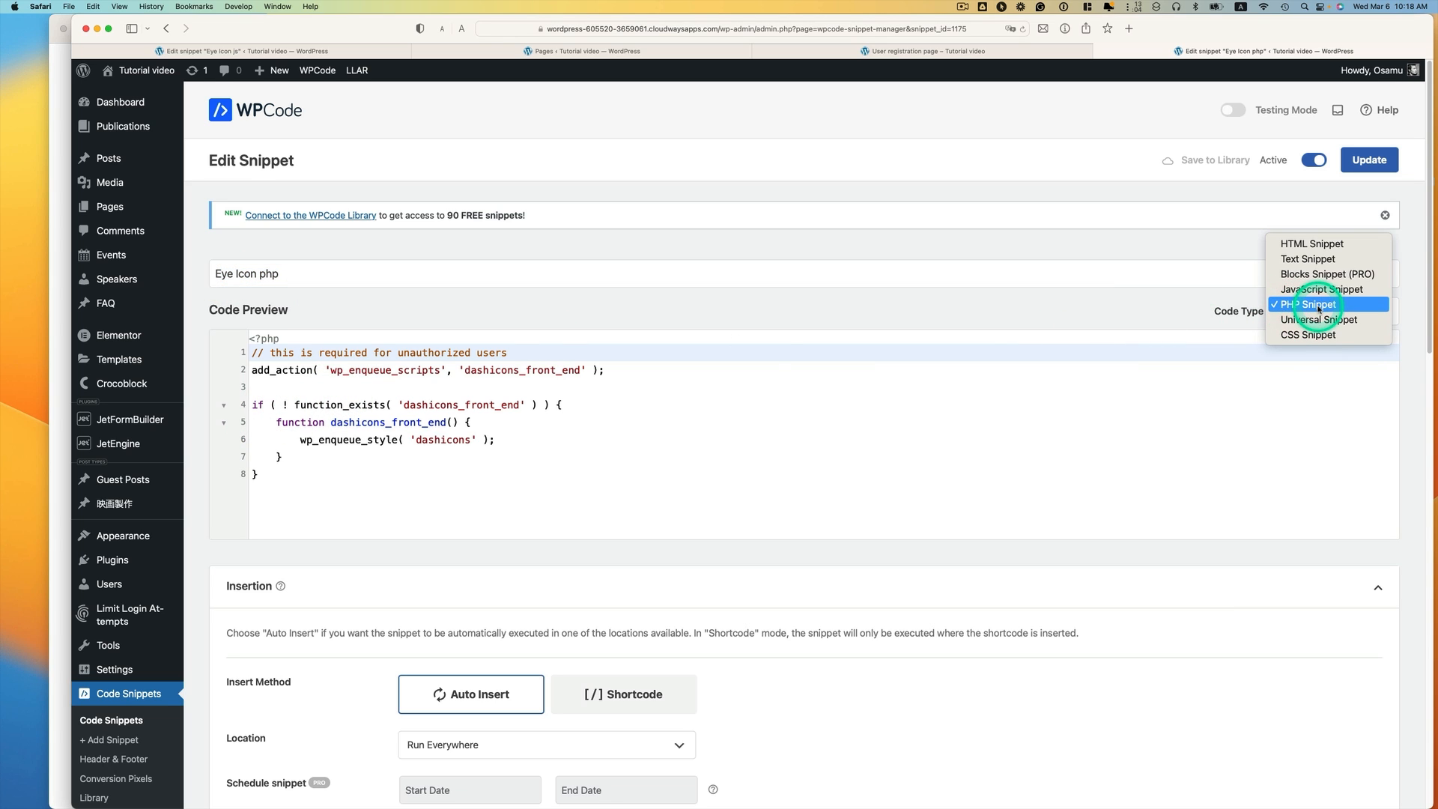
pyautogui.click(1307, 304)
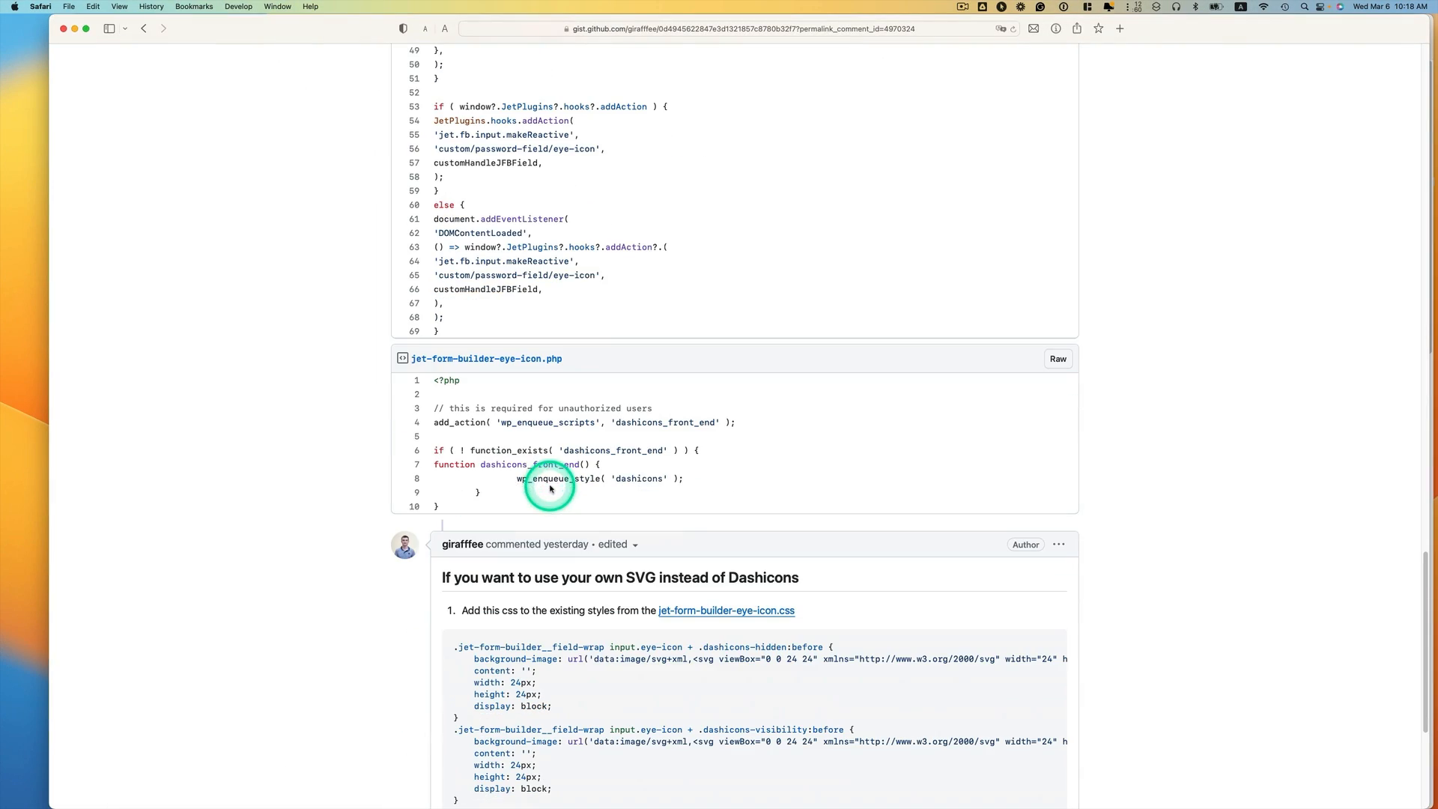
pyautogui.moveTo(459, 412)
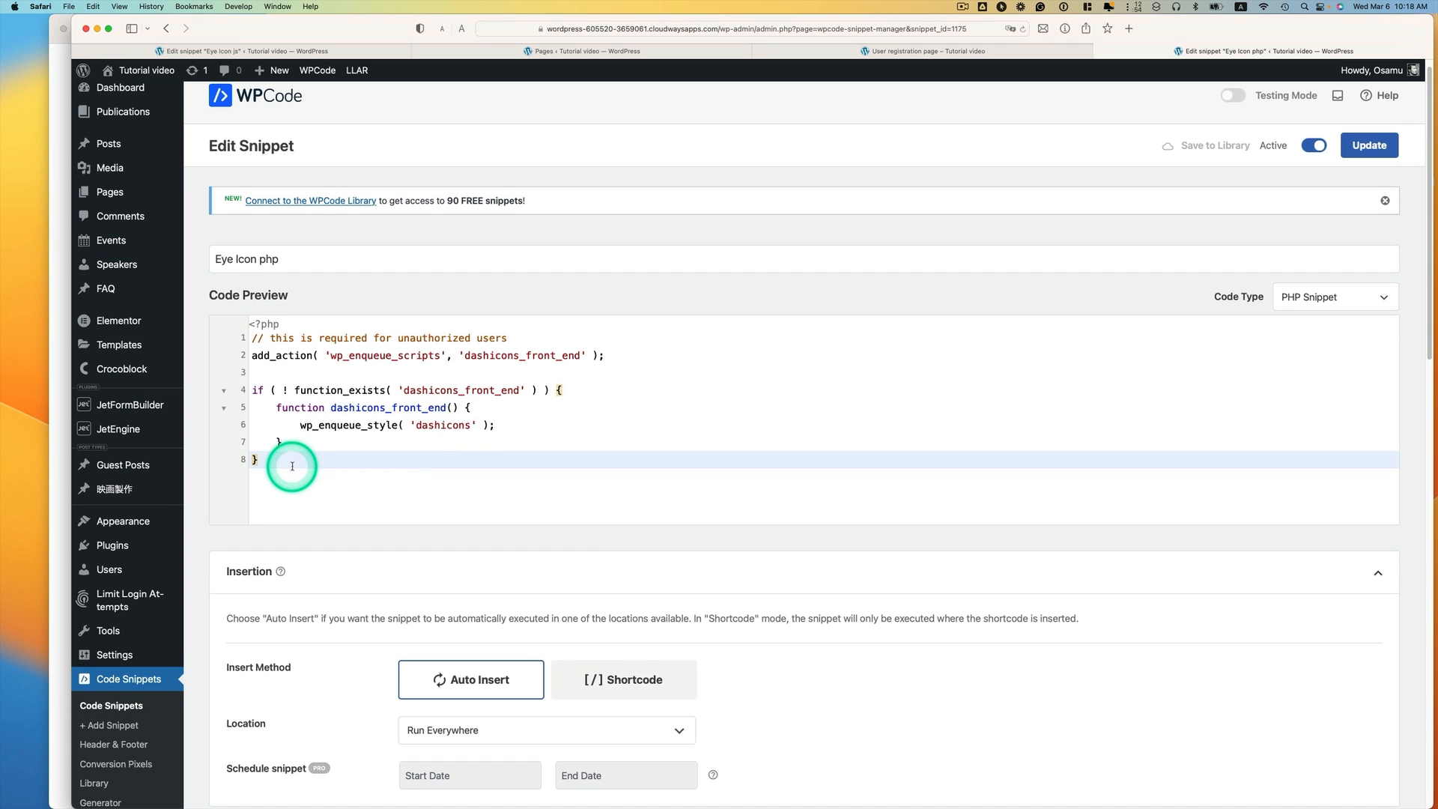
pyautogui.click(1368, 145)
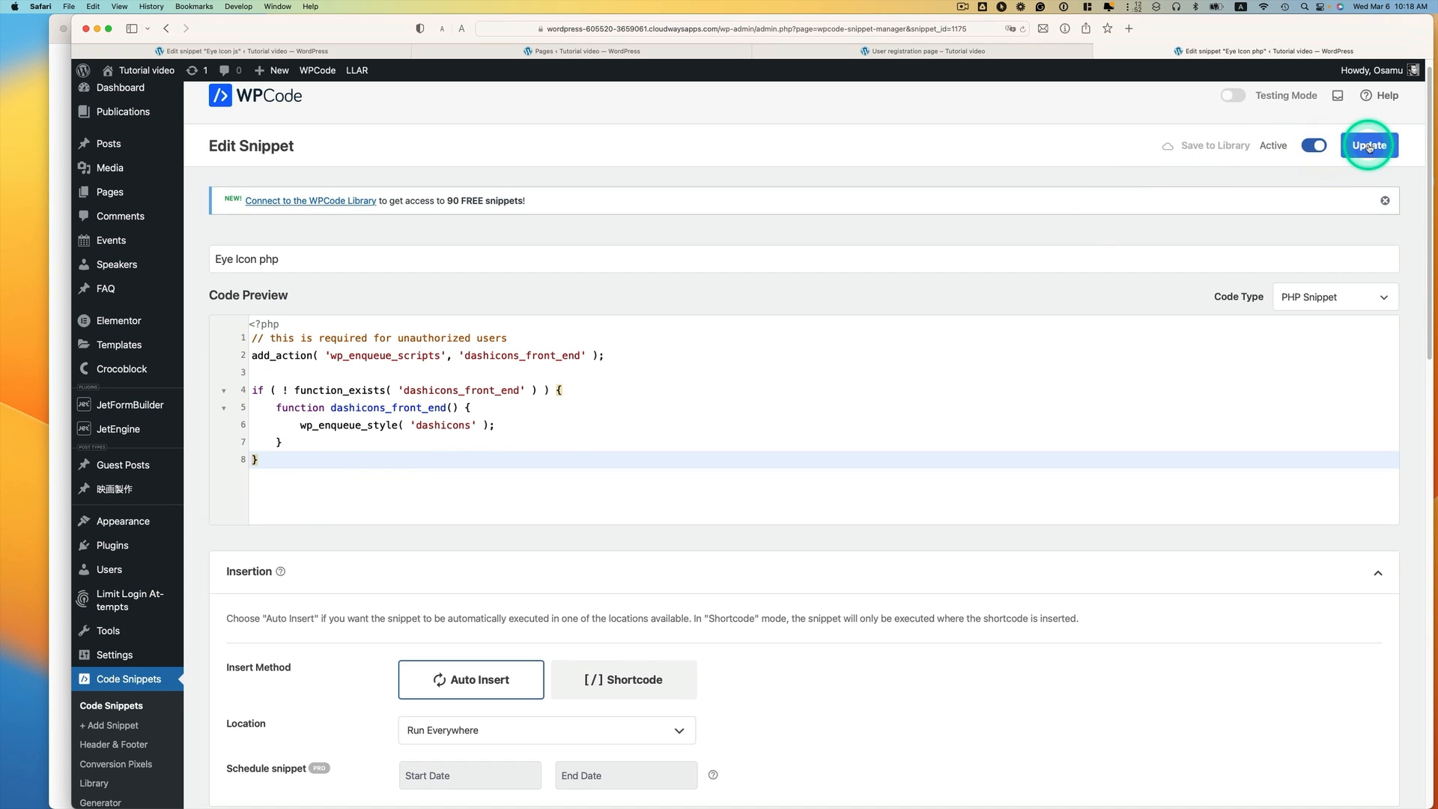
pyautogui.click(1368, 145)
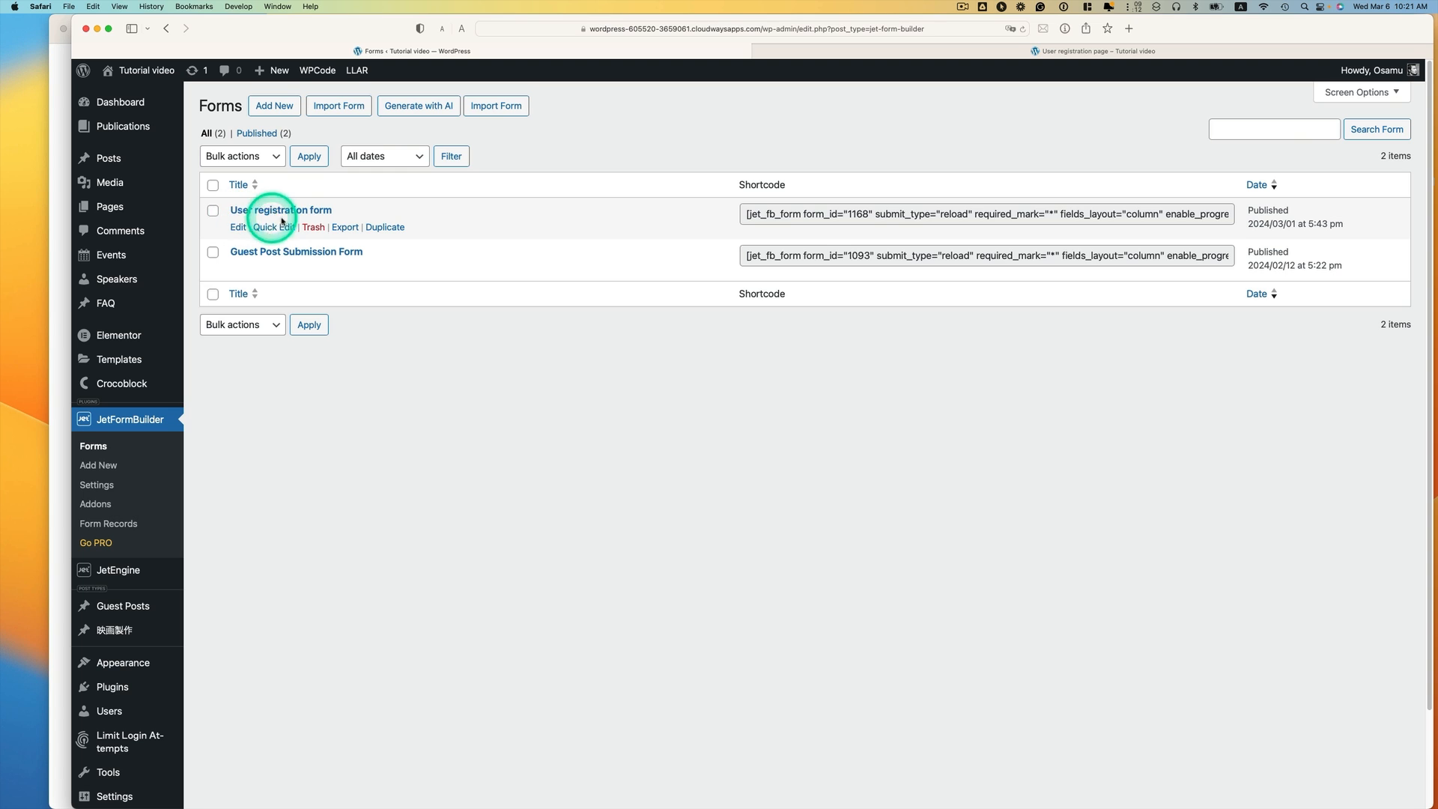
# In the User registration form, set the Password field's CSS Class Name to 'eye-icon'.
pyautogui.click(280, 210)
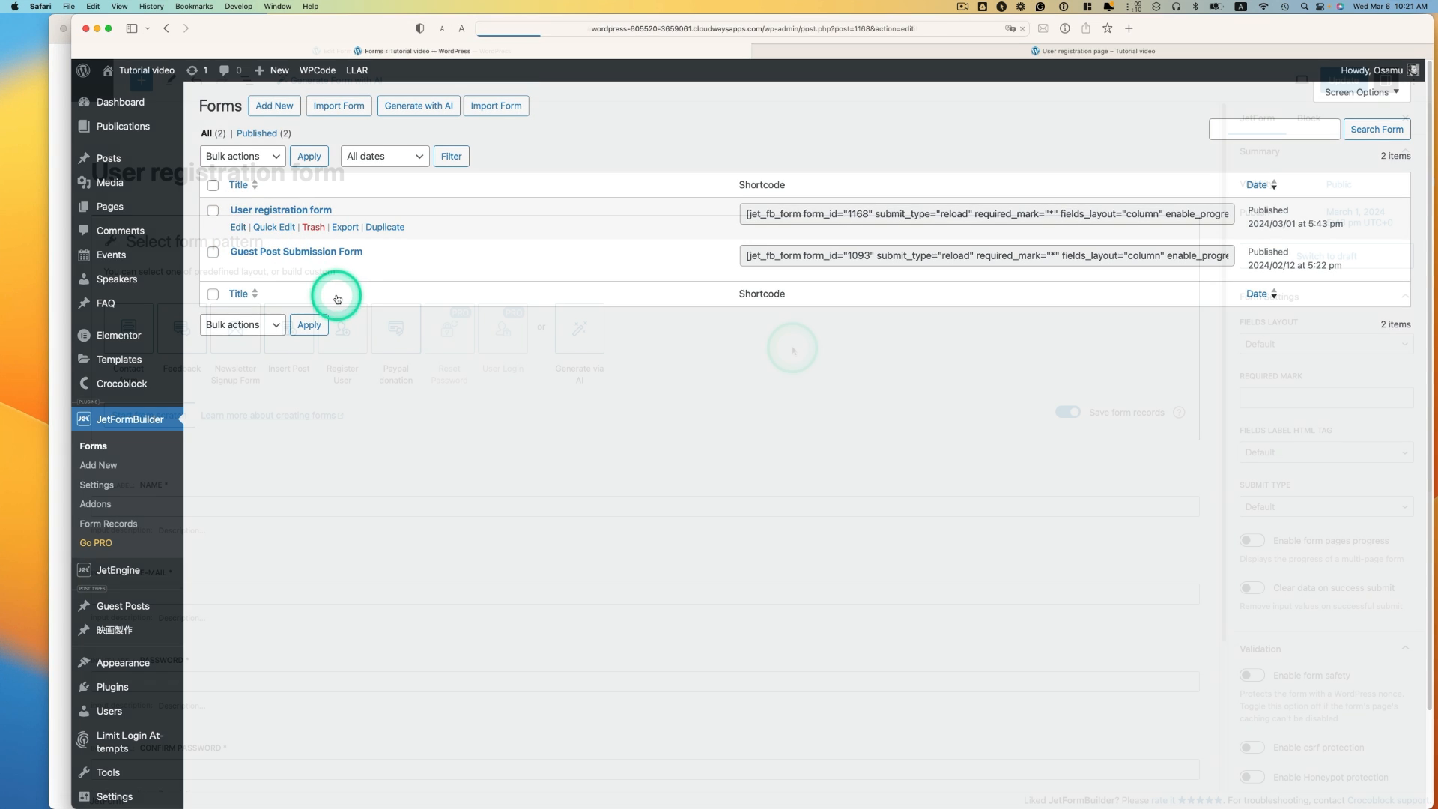
pyautogui.click(280, 210)
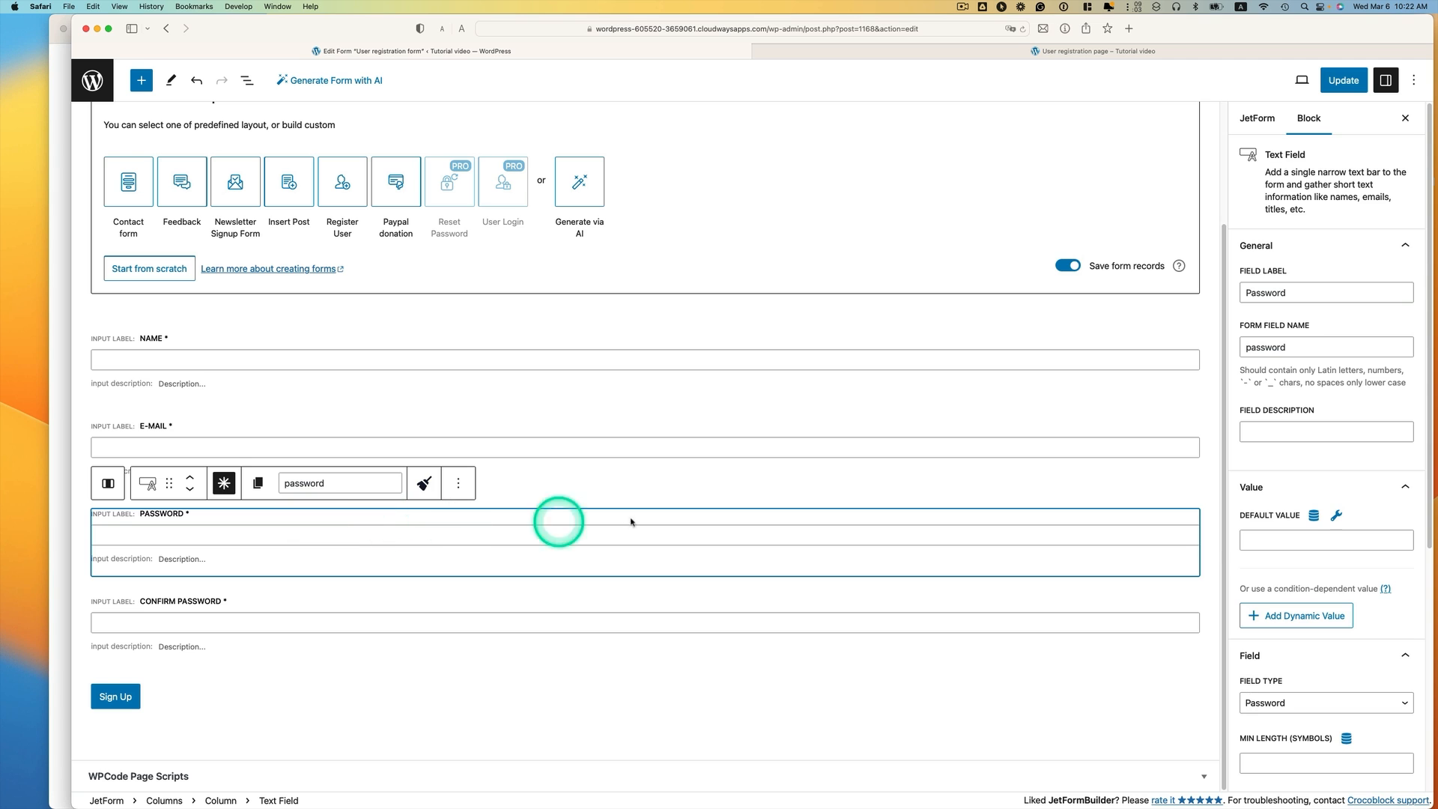
pyautogui.scroll(-3)
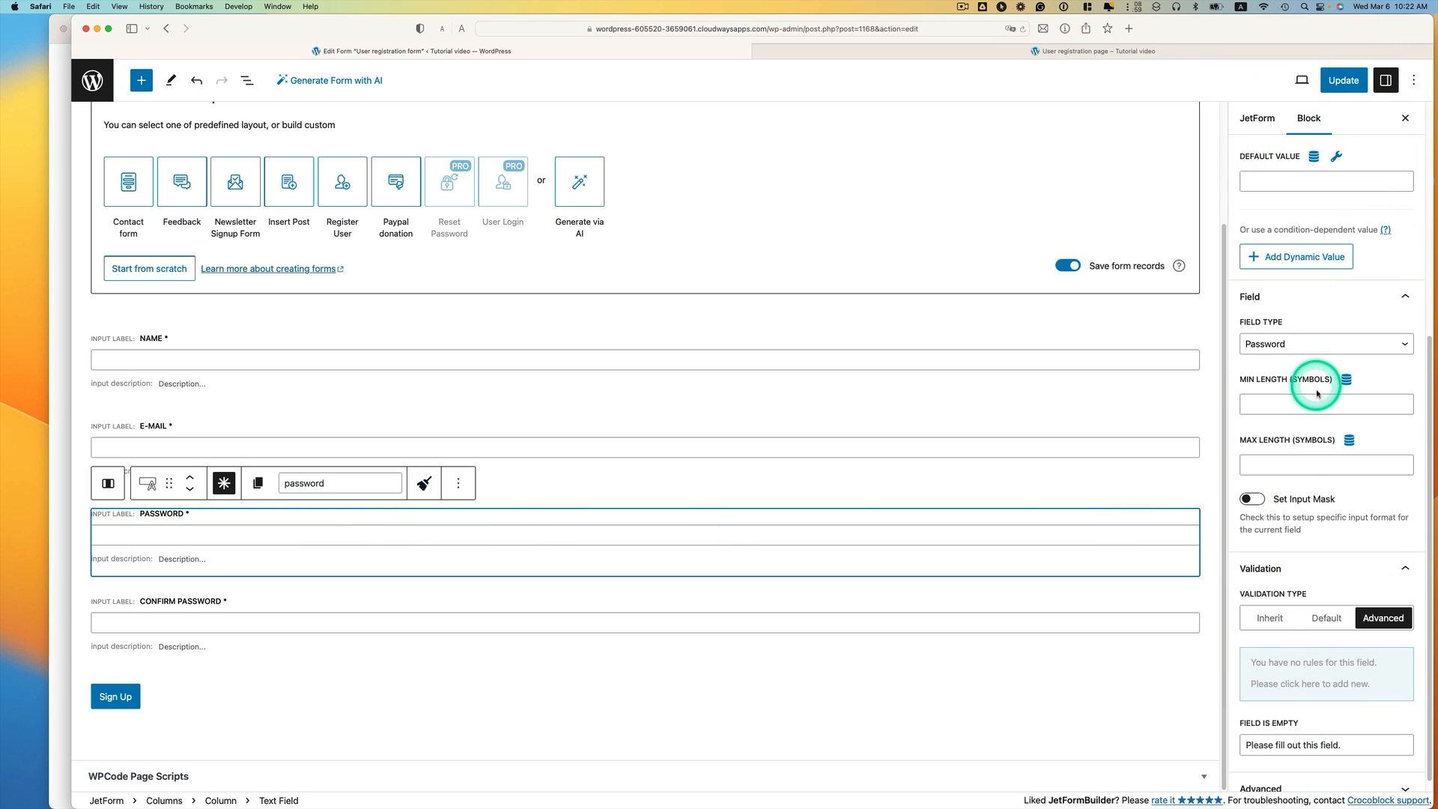
pyautogui.scroll(-3)
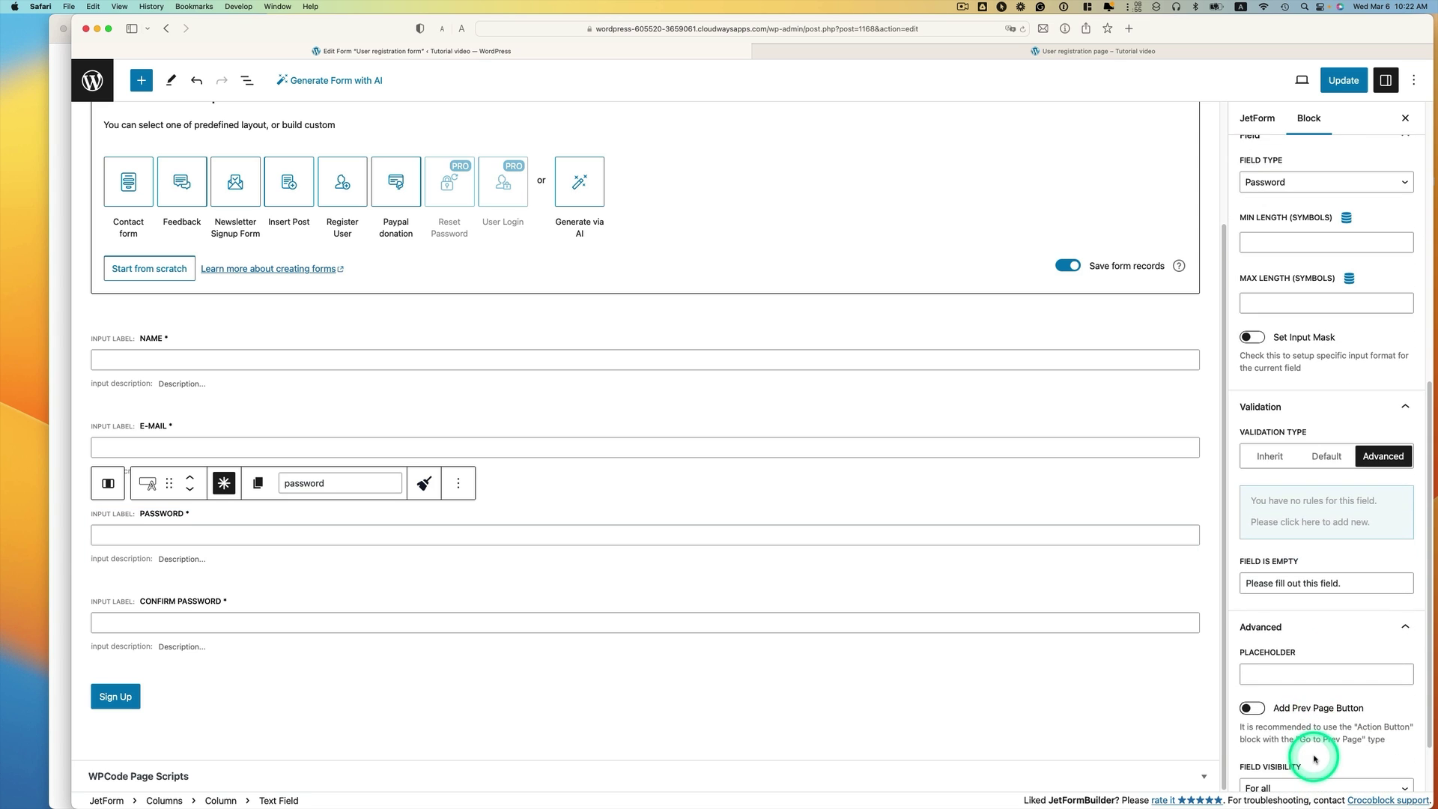
pyautogui.scroll(-3)
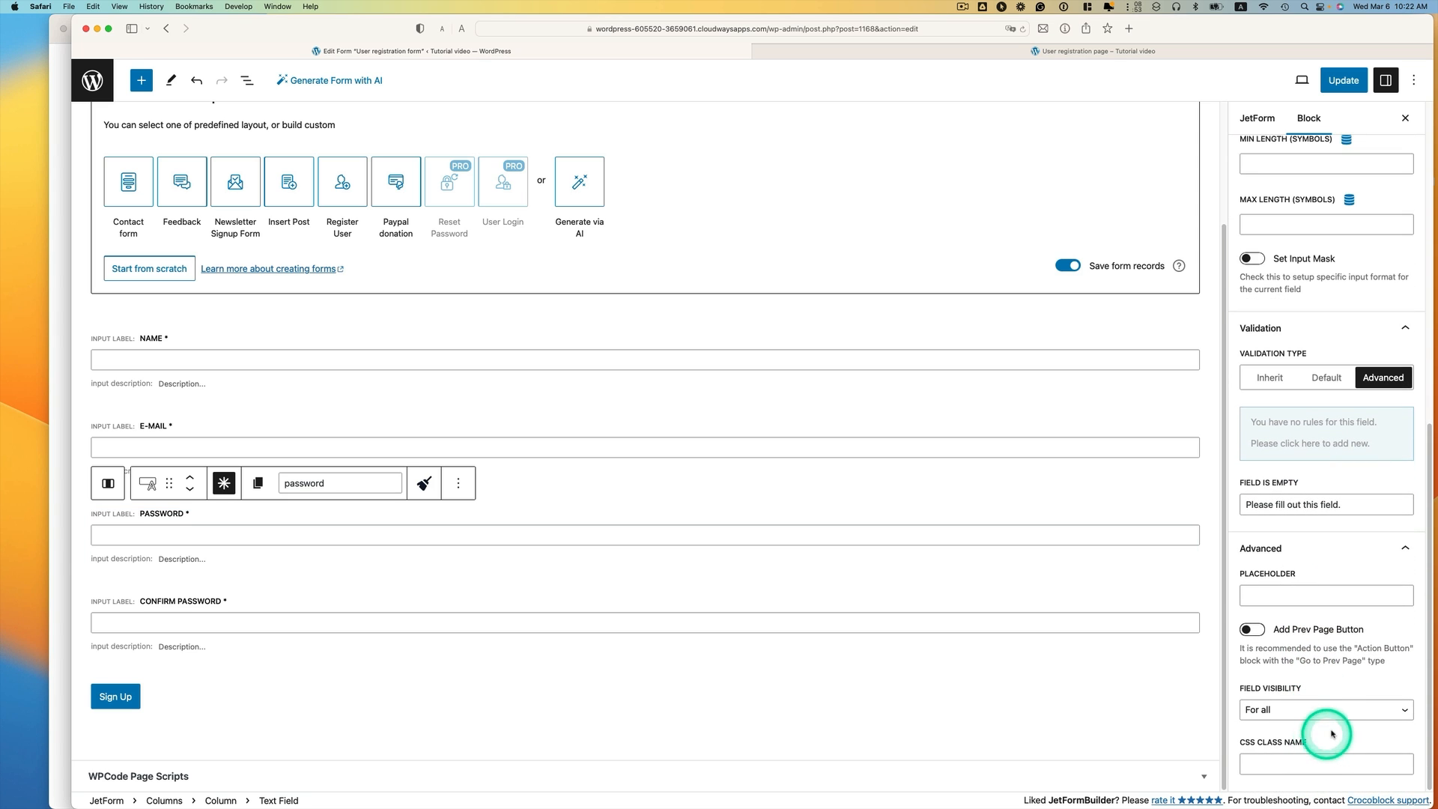
pyautogui.moveTo(1290, 705)
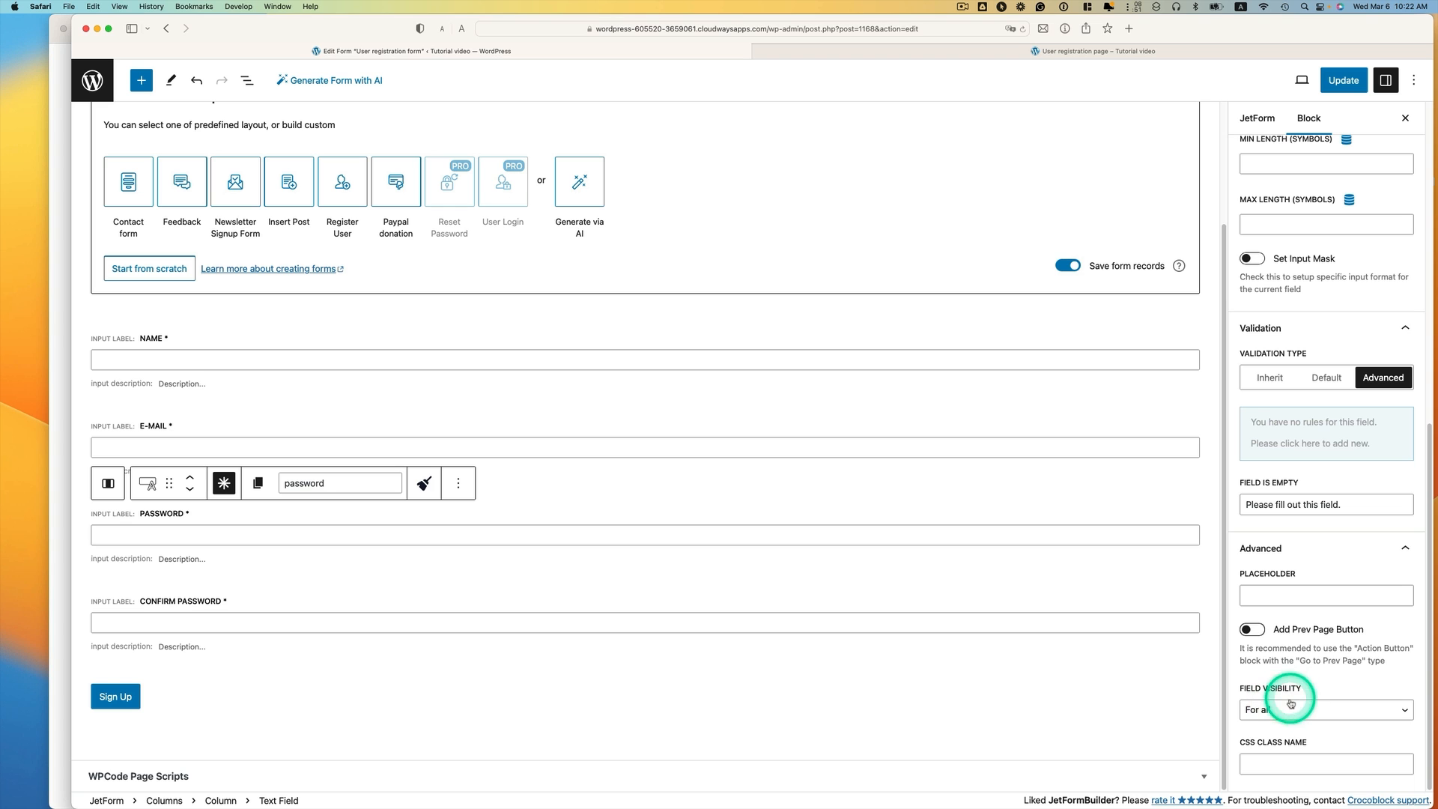
pyautogui.moveTo(1245, 756)
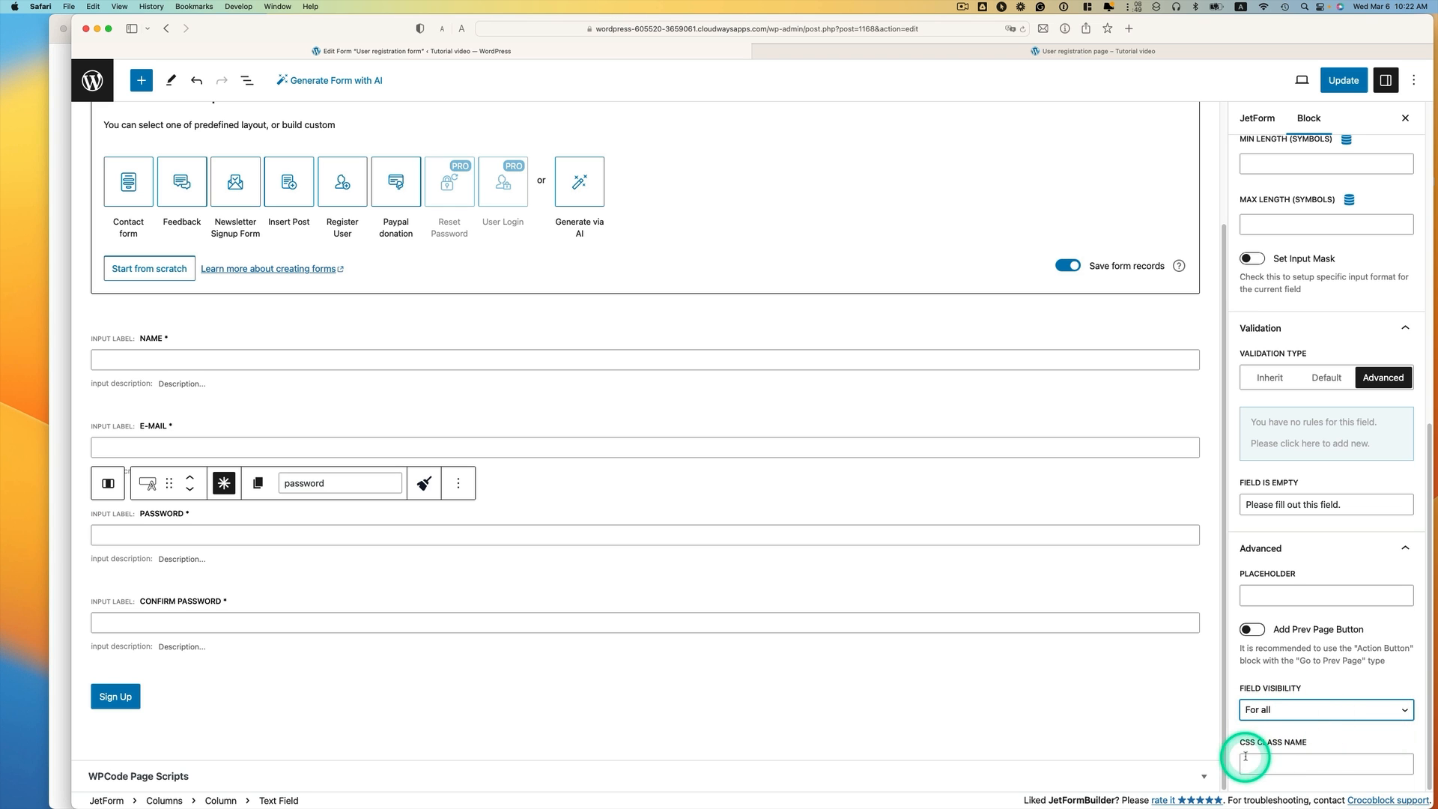
pyautogui.moveTo(1284, 751)
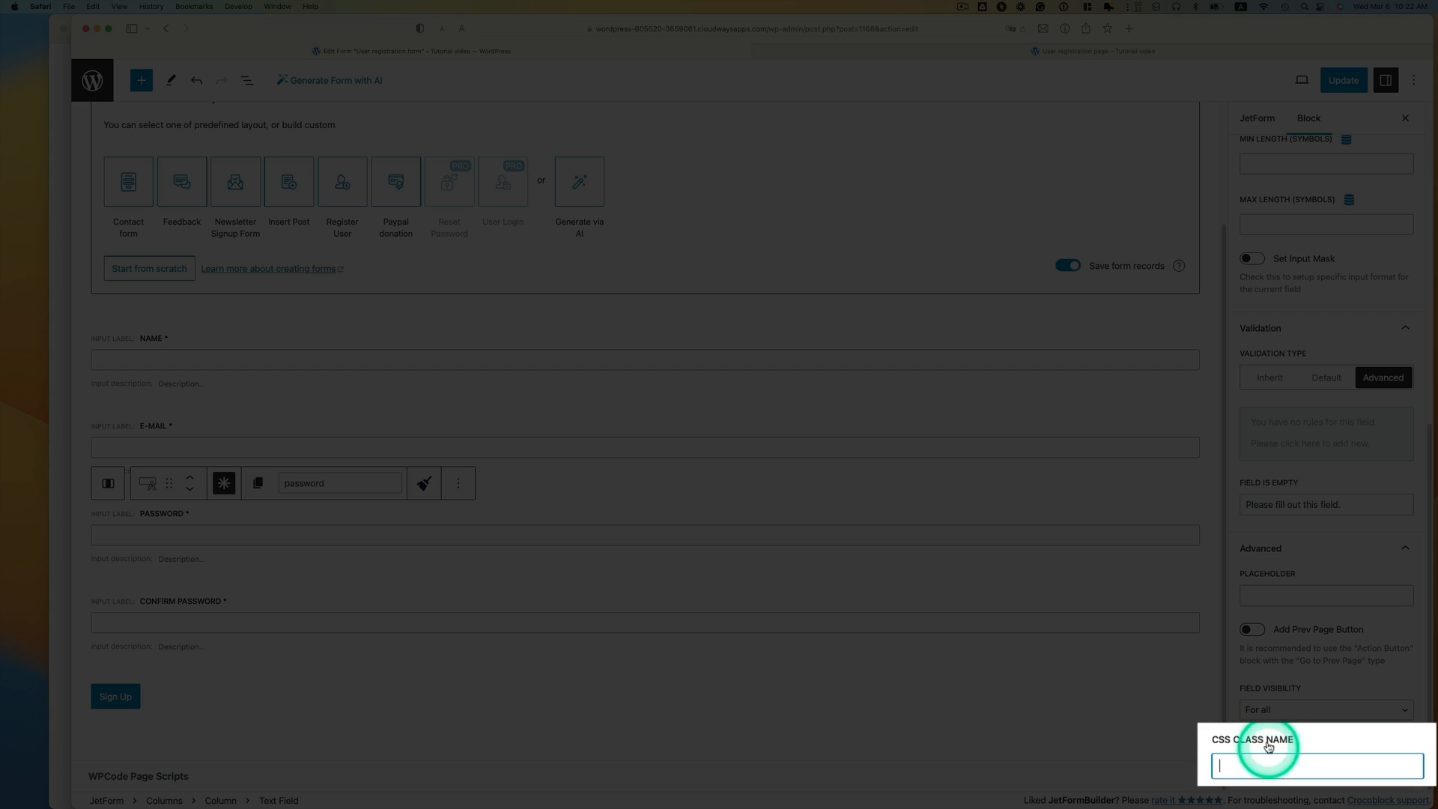
pyautogui.write('eye-icon')
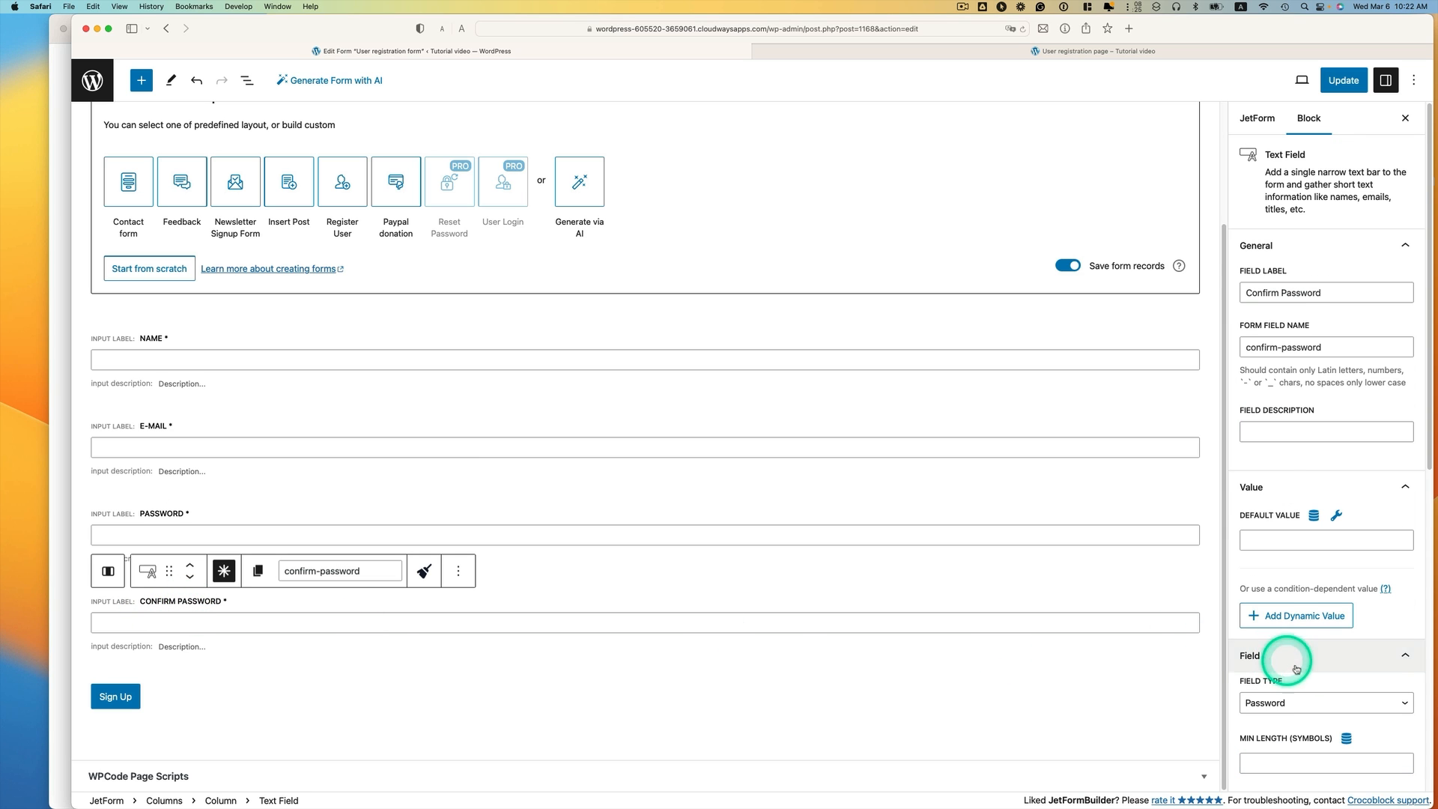
# Enter eye-icon as the CSS Class Name under Advanced for Confirm Password.
pyautogui.scroll(-3)
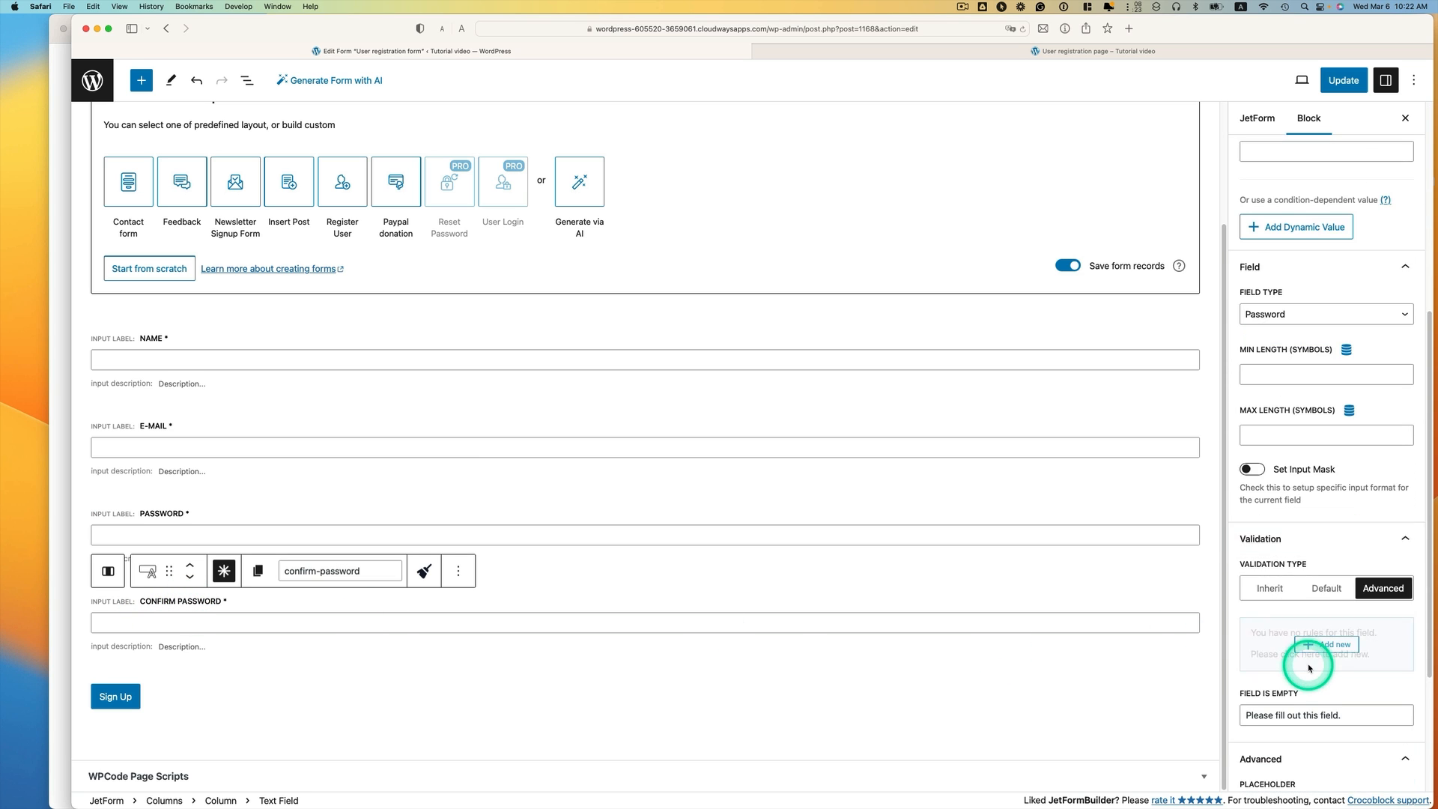
pyautogui.scroll(-3)
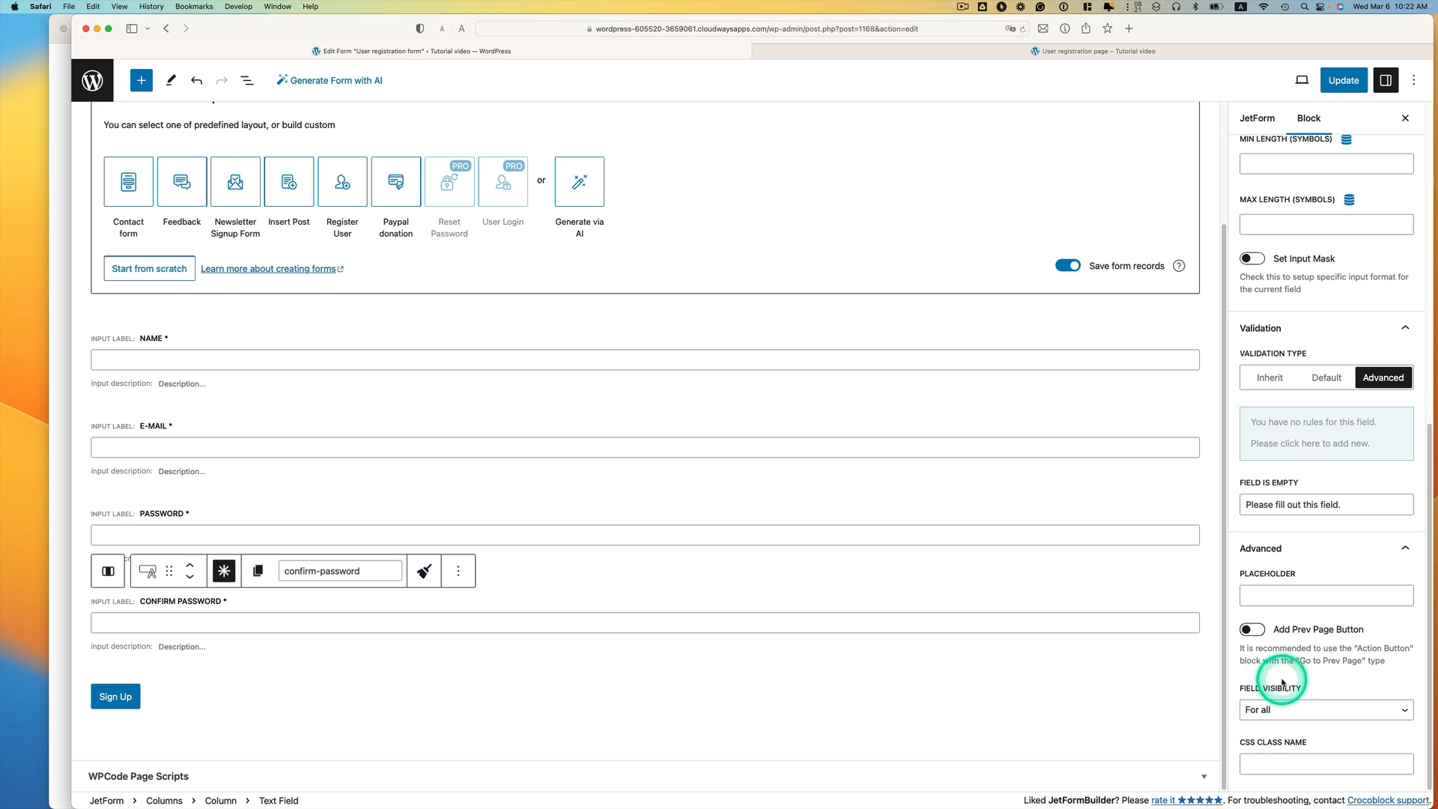
pyautogui.moveTo(1289, 661)
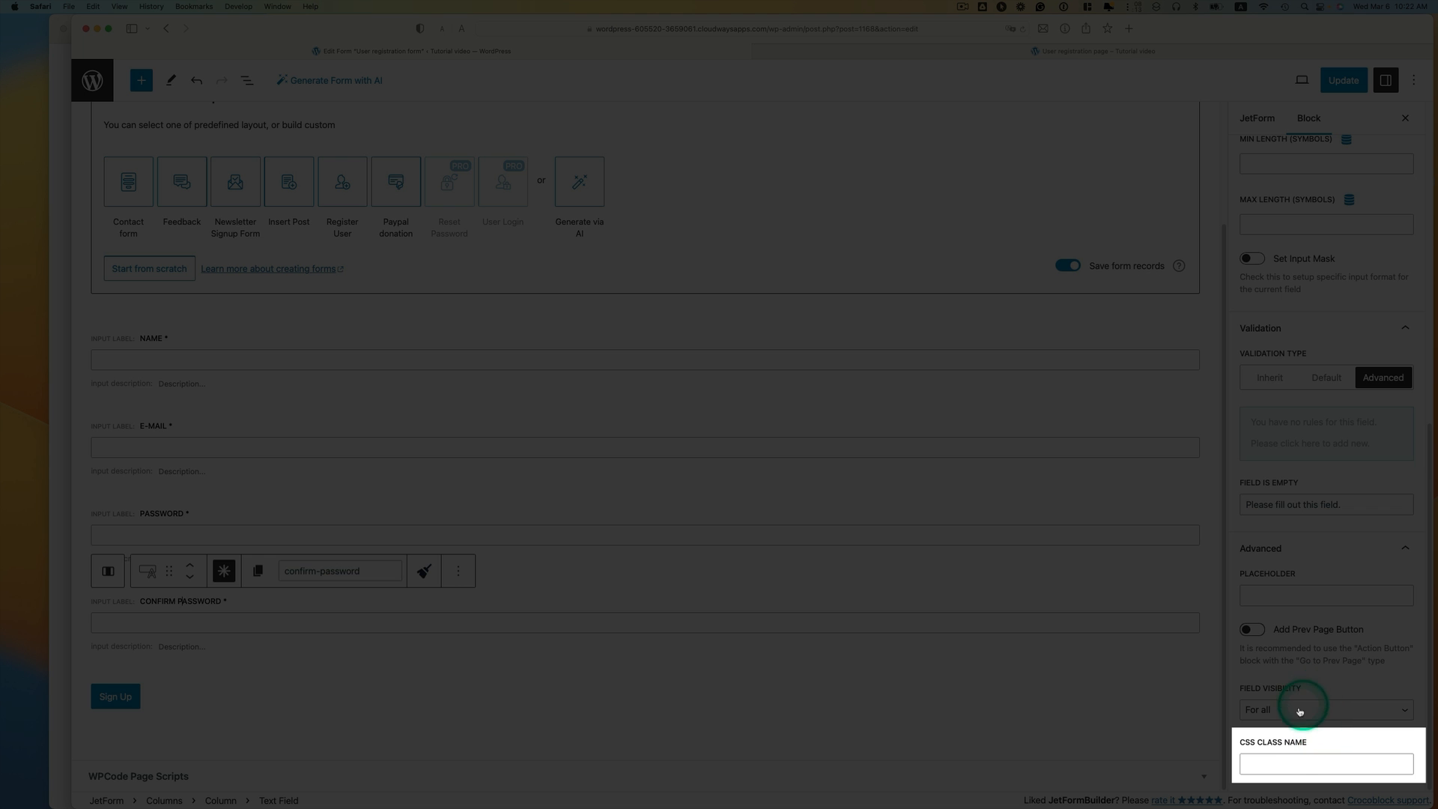
pyautogui.click(1324, 763)
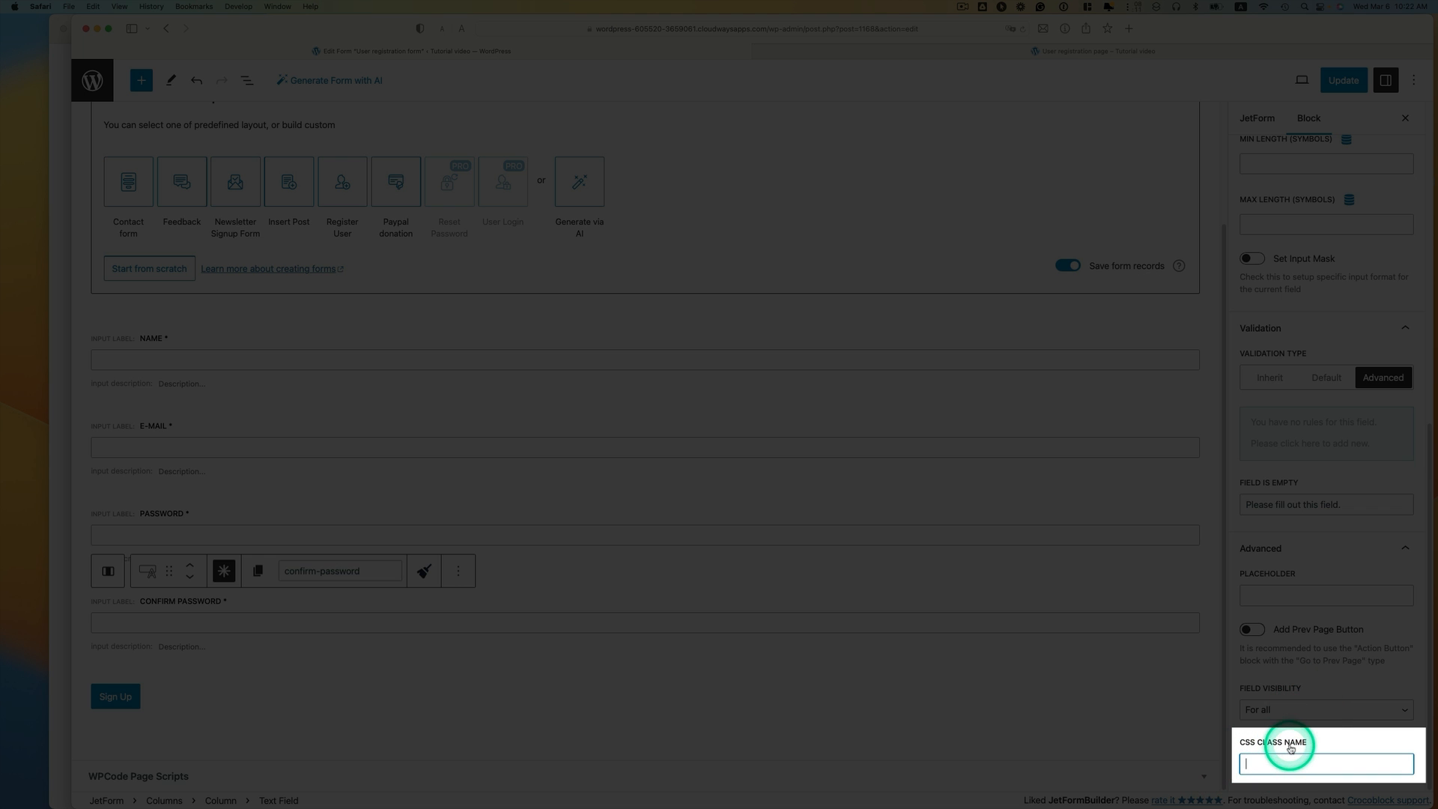
pyautogui.write('eye-icon')
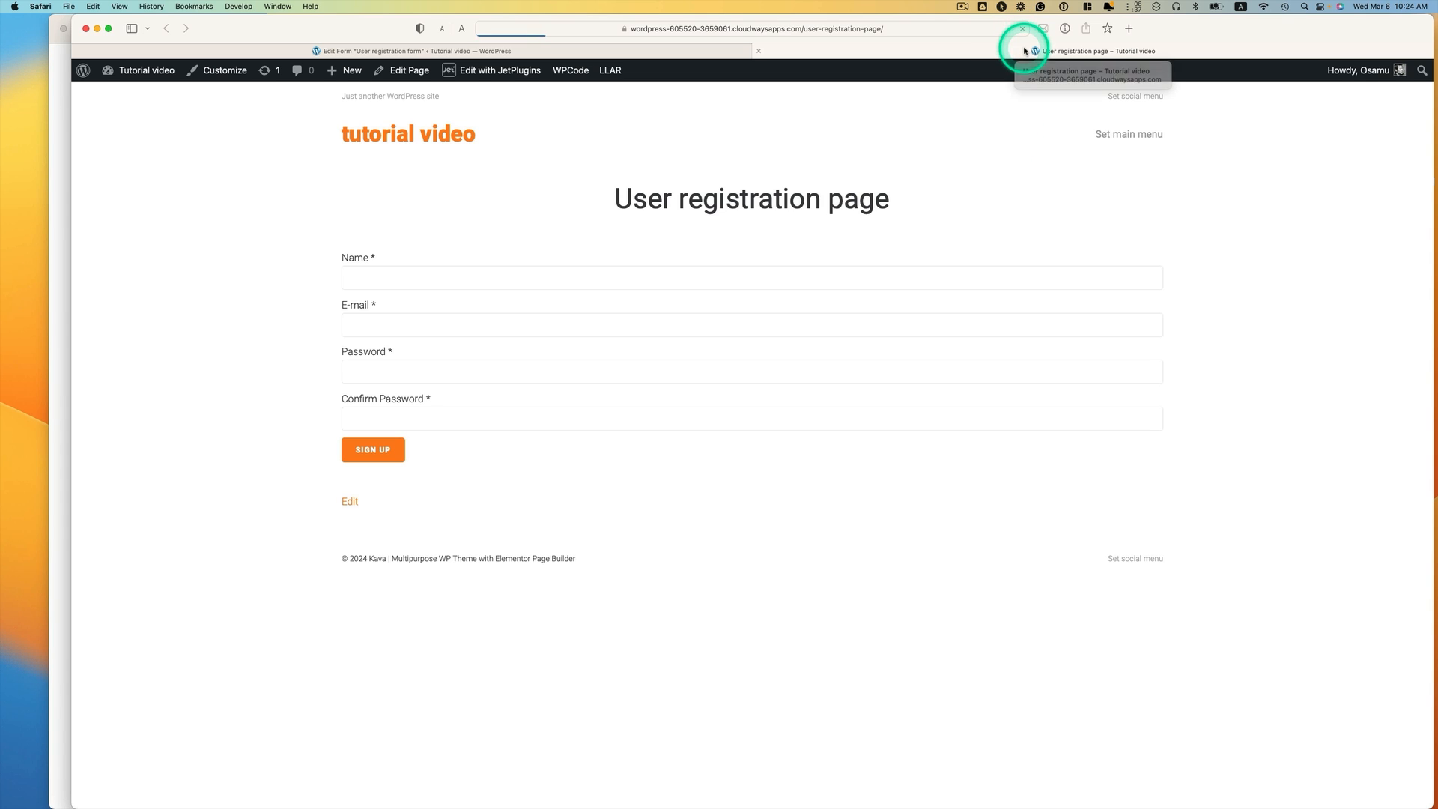
pyautogui.moveTo(1150, 373)
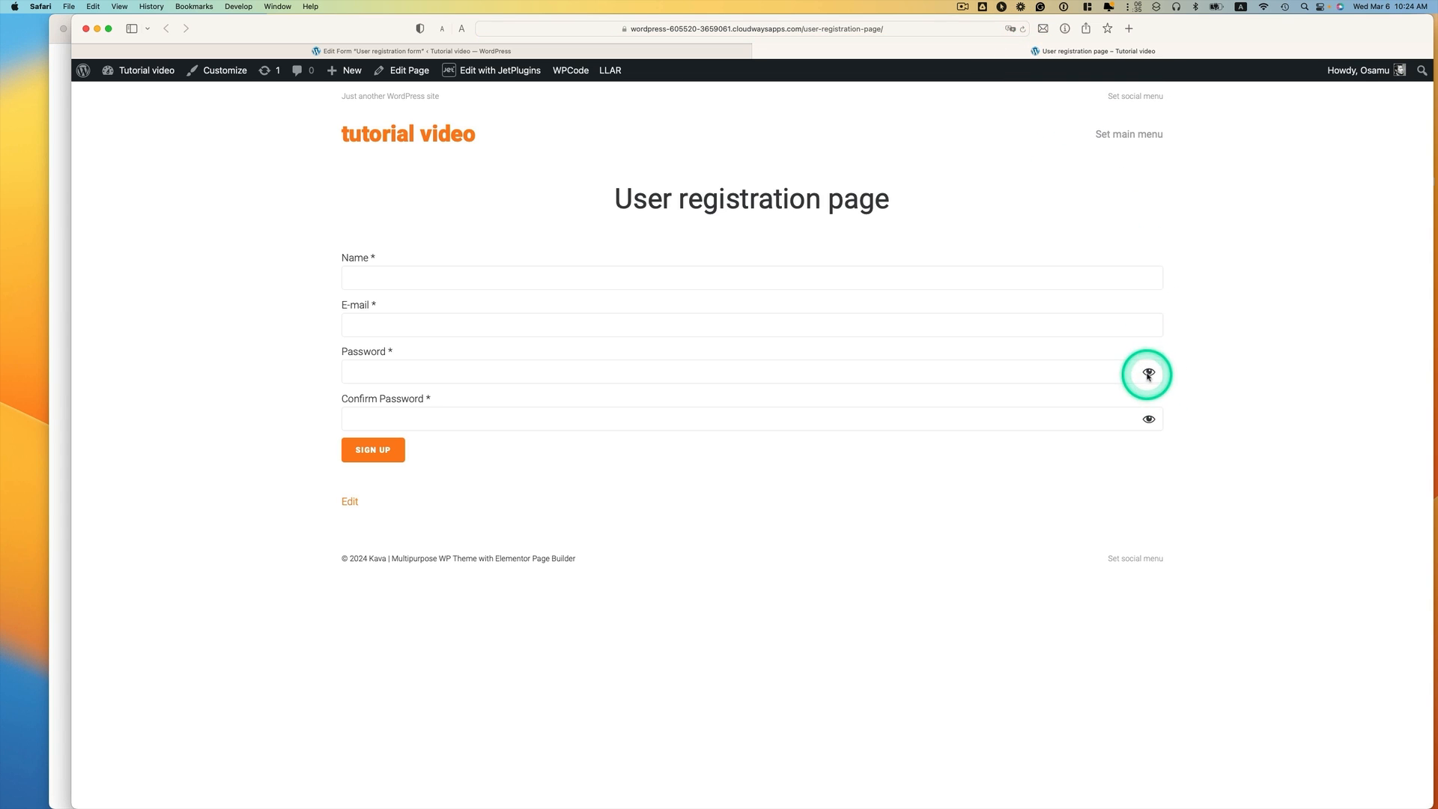
pyautogui.moveTo(735, 371)
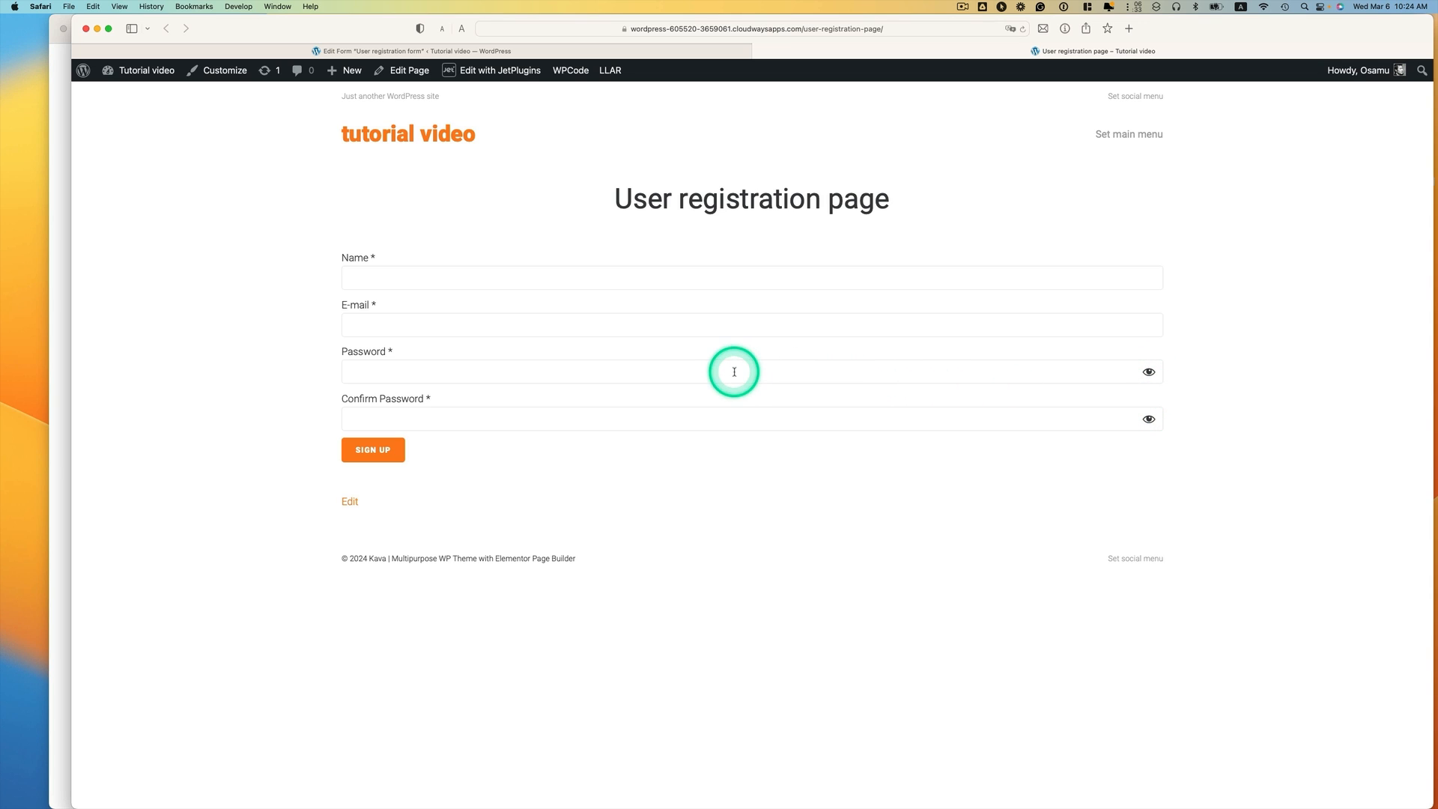
pyautogui.moveTo(649, 389)
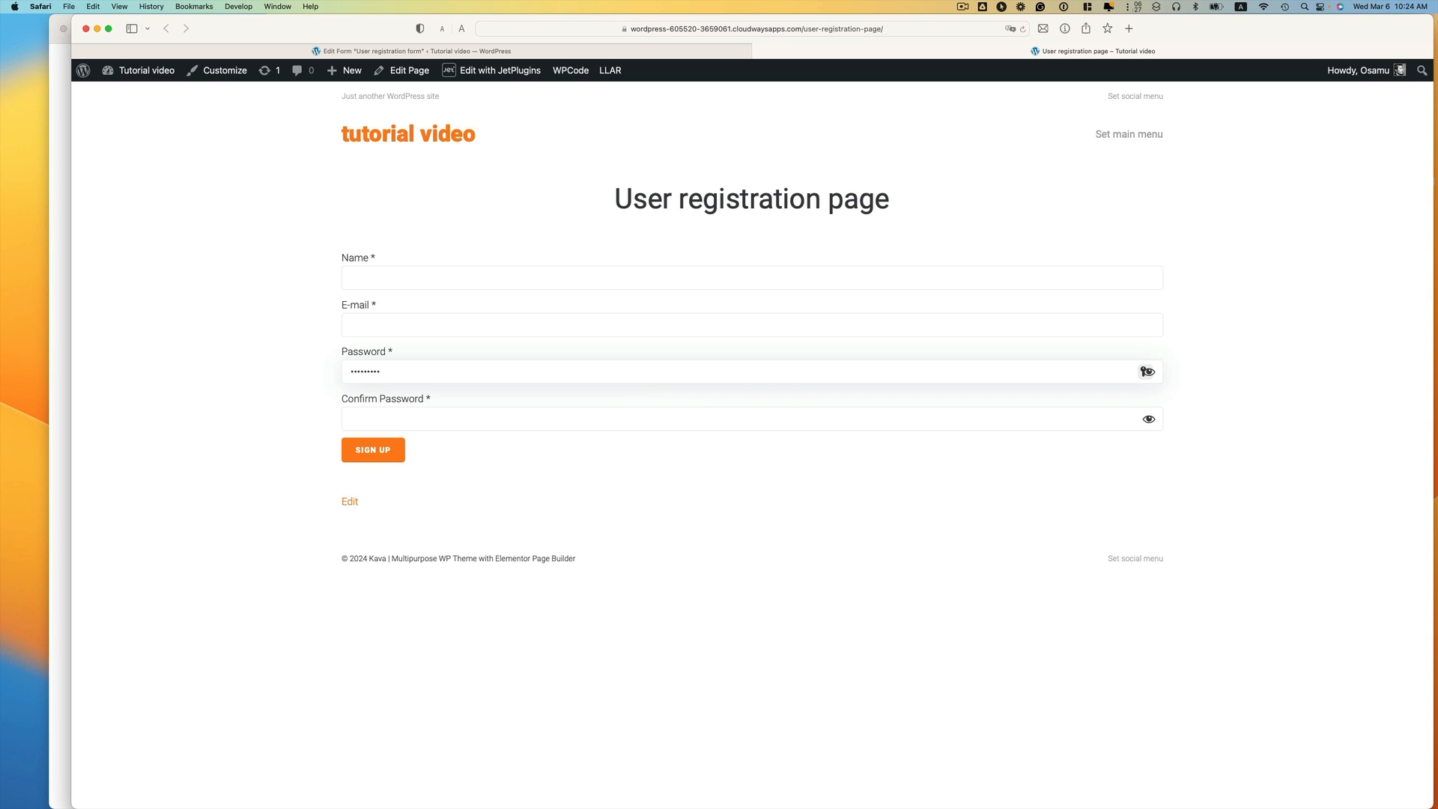
# Toggle the Password field's eye icon to reveal and hide the entry repeatedly.
pyautogui.click(1148, 371)
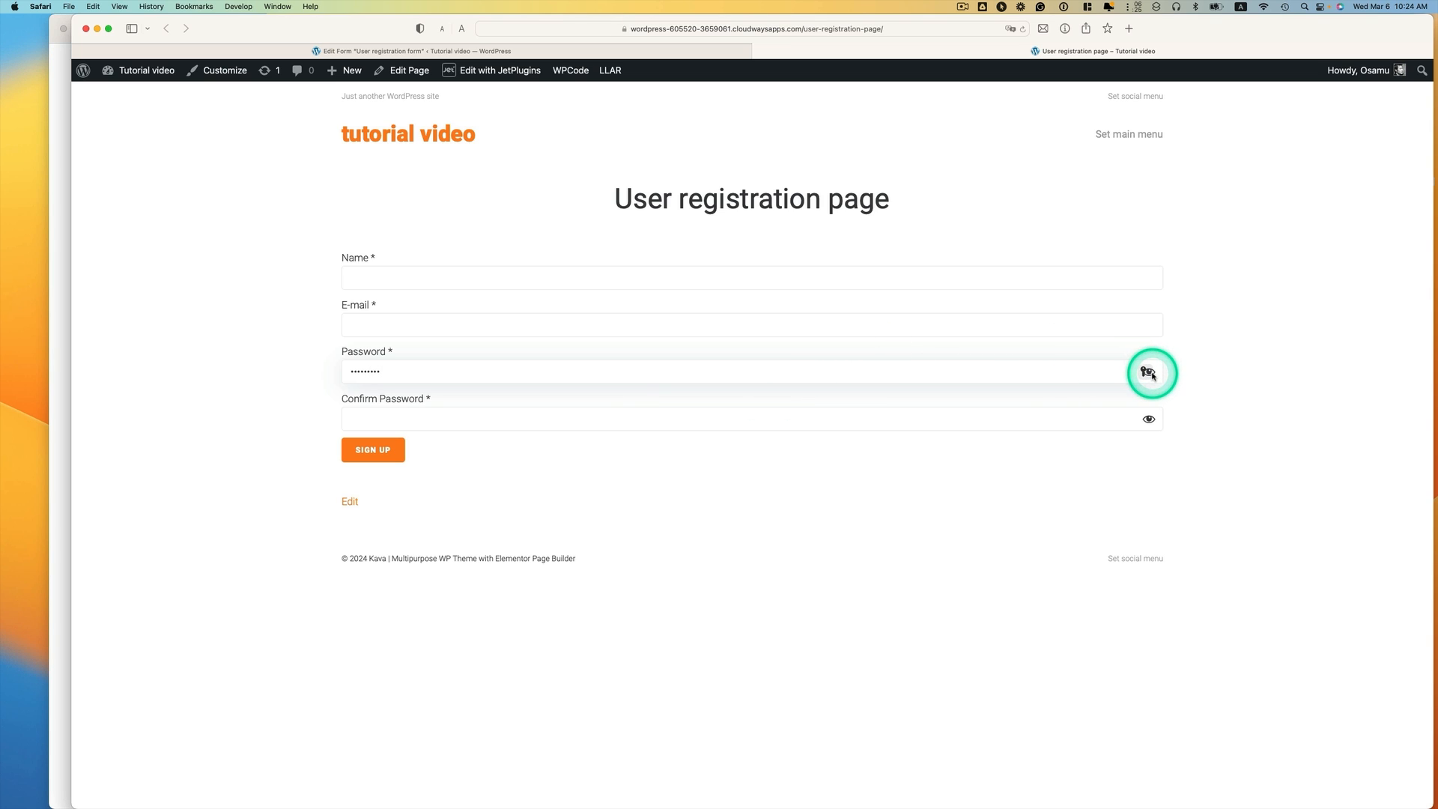
pyautogui.click(1149, 372)
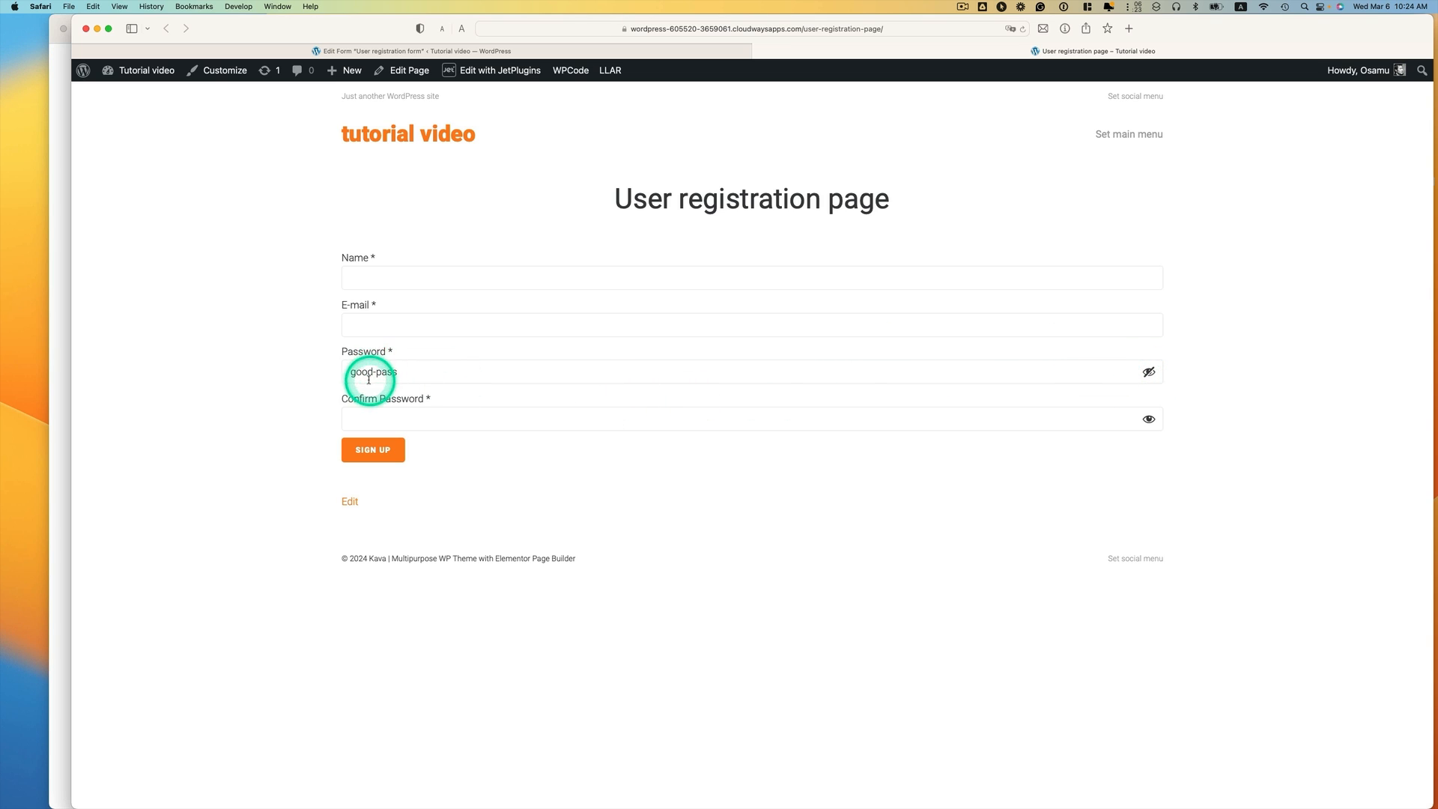
pyautogui.click(1149, 373)
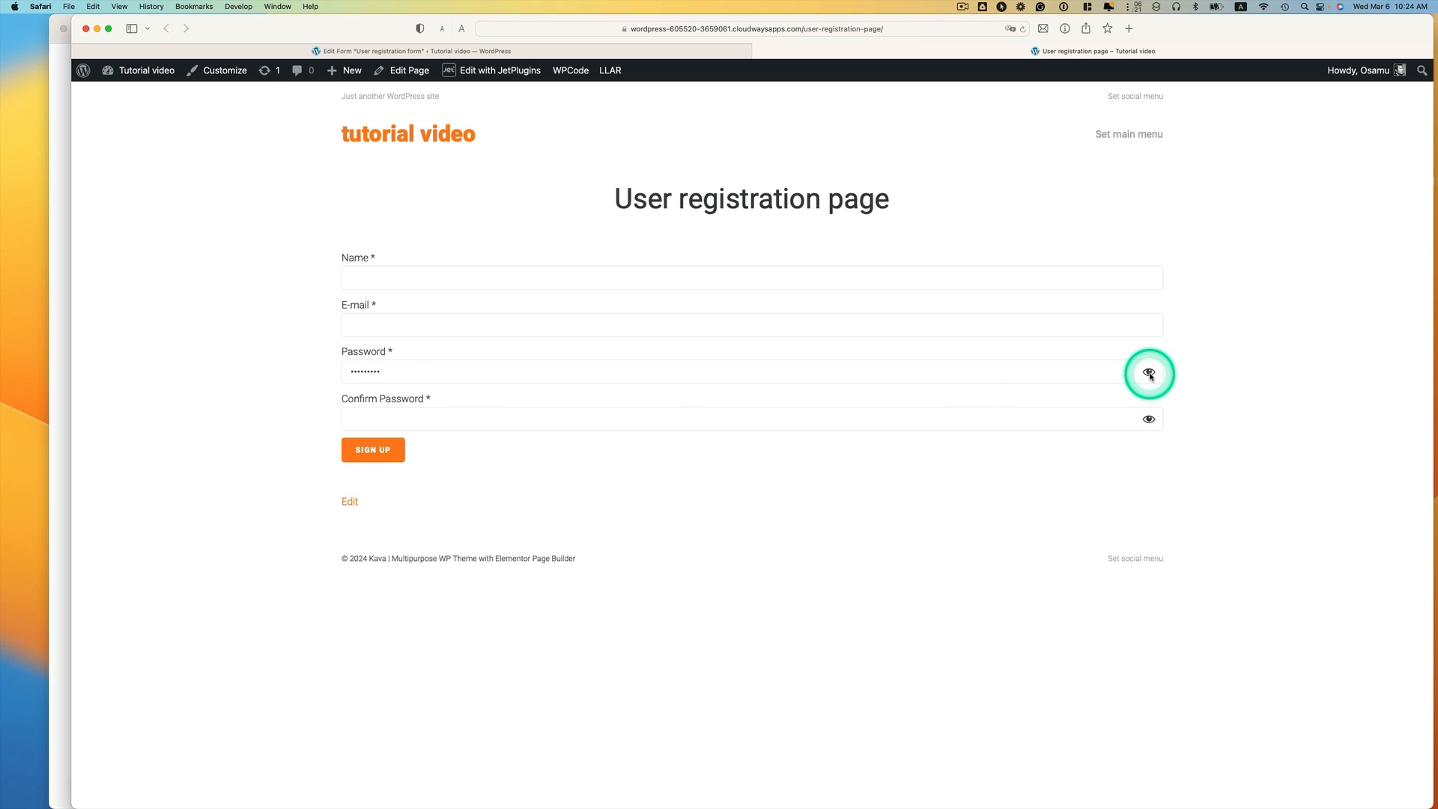
pyautogui.click(1149, 372)
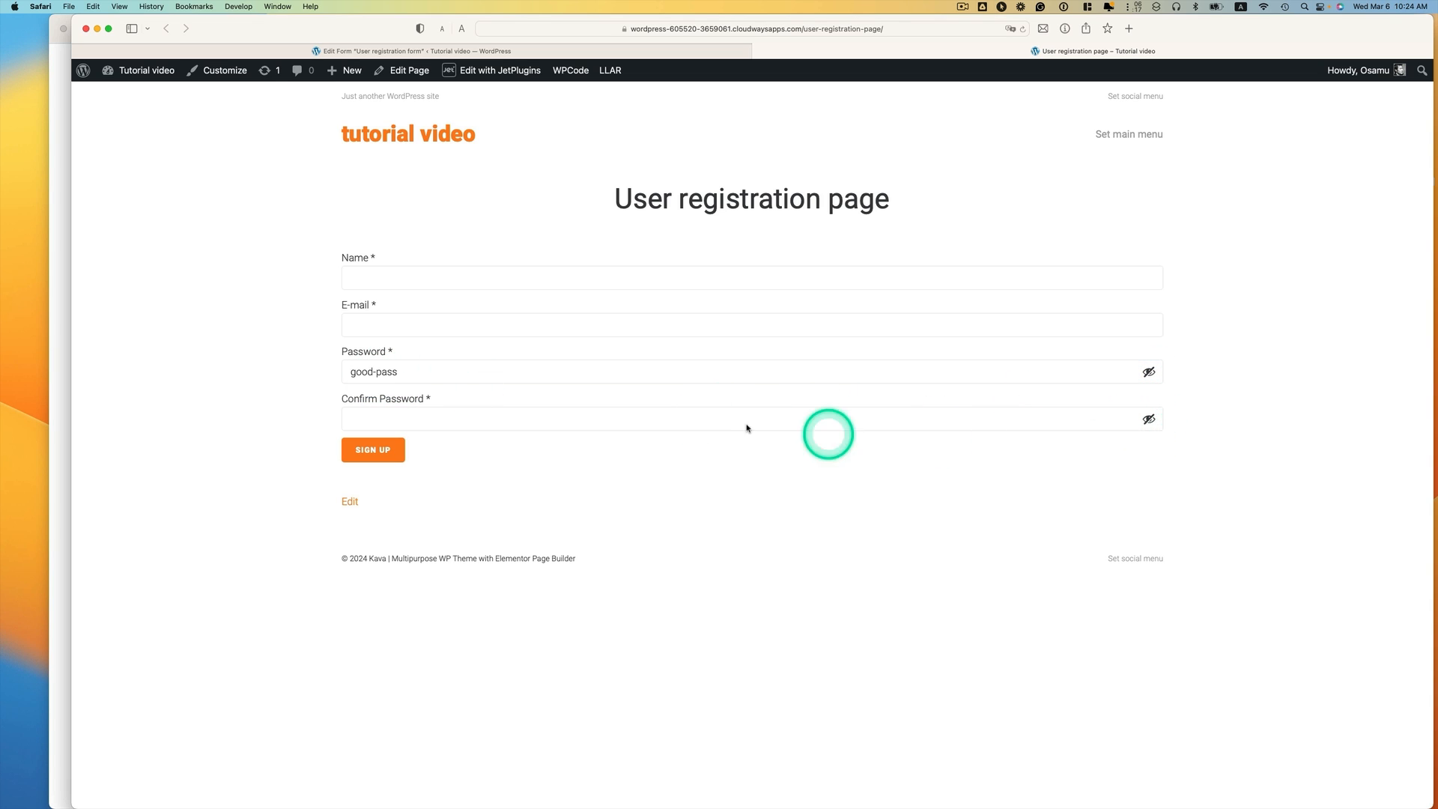
pyautogui.write('g')
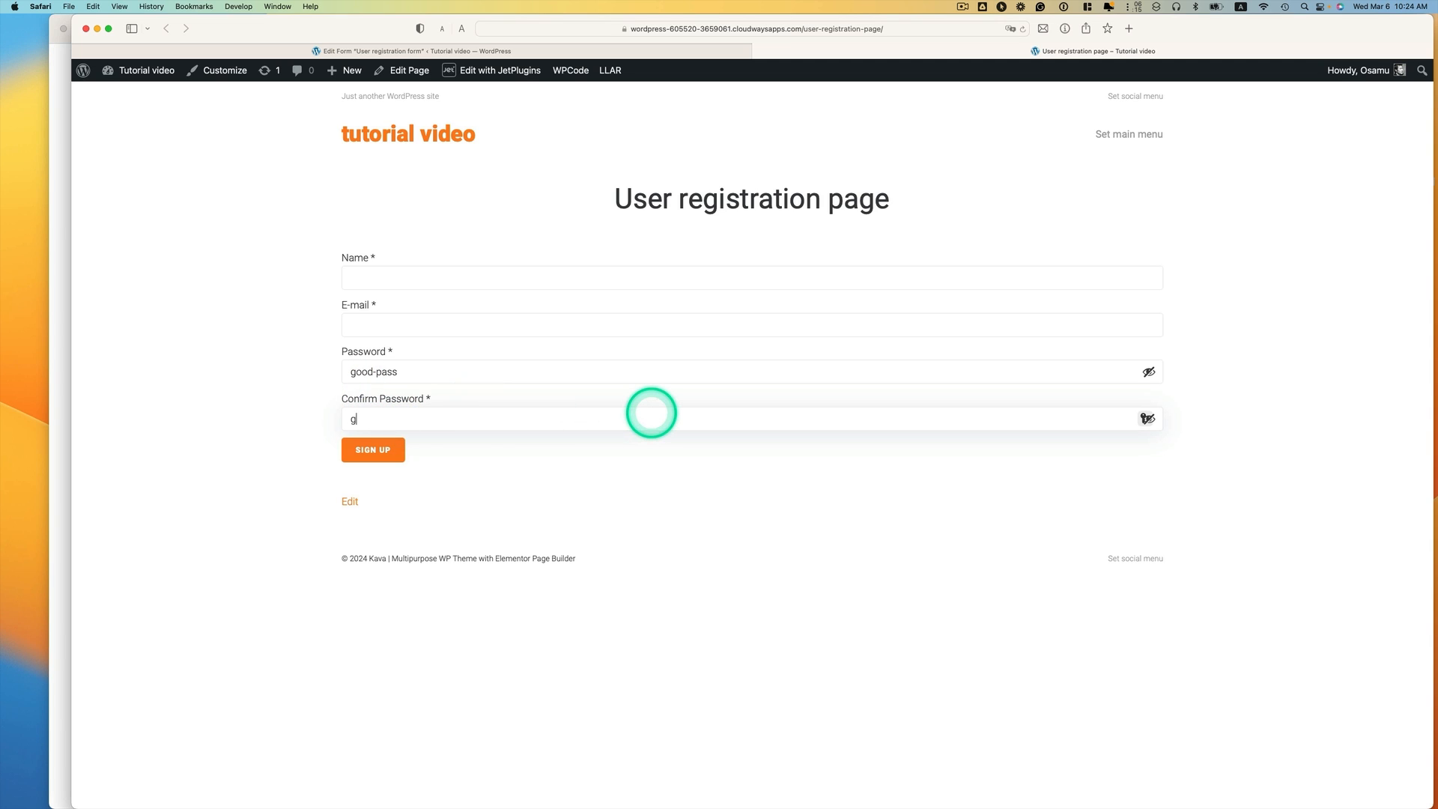
pyautogui.write('ood-pass')
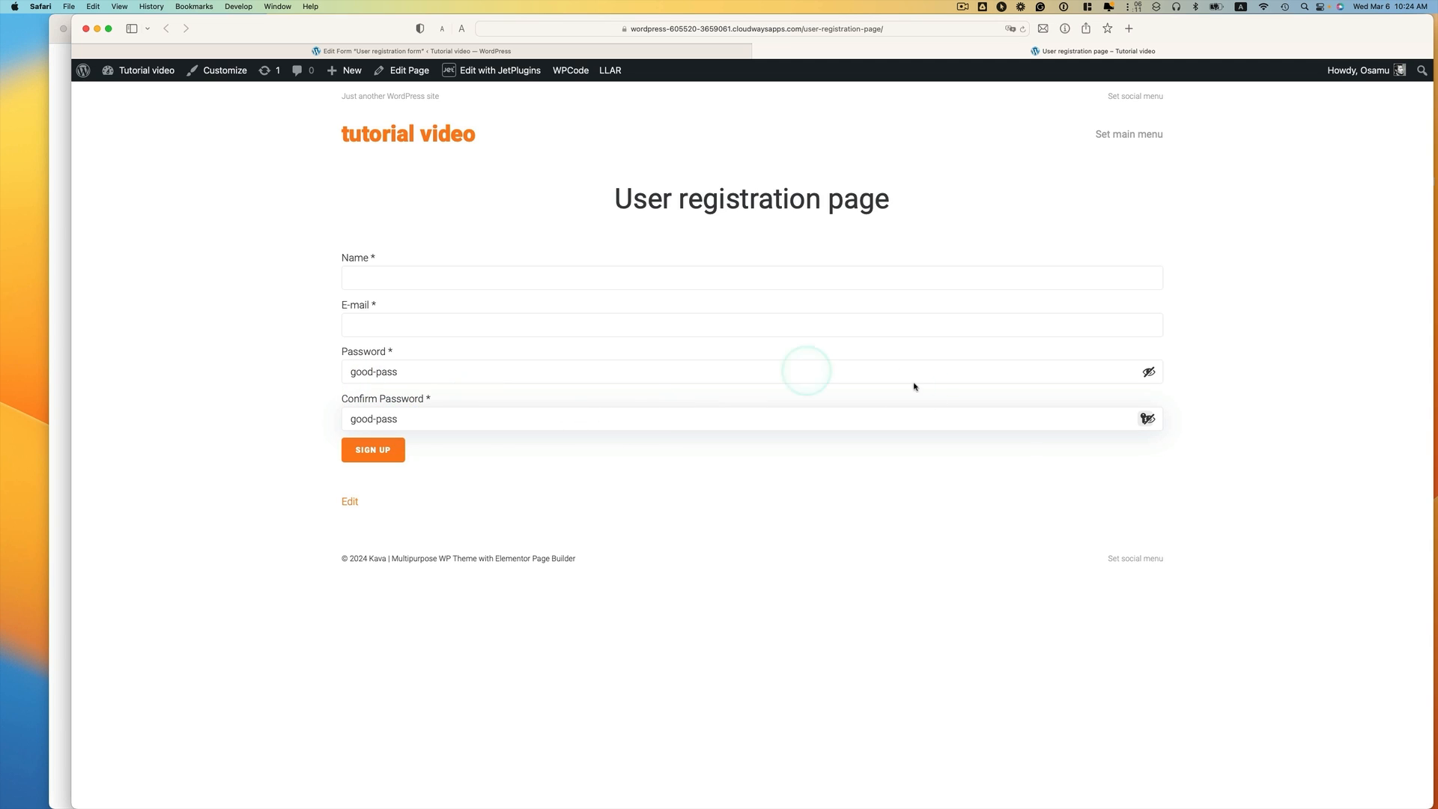
pyautogui.click(1150, 419)
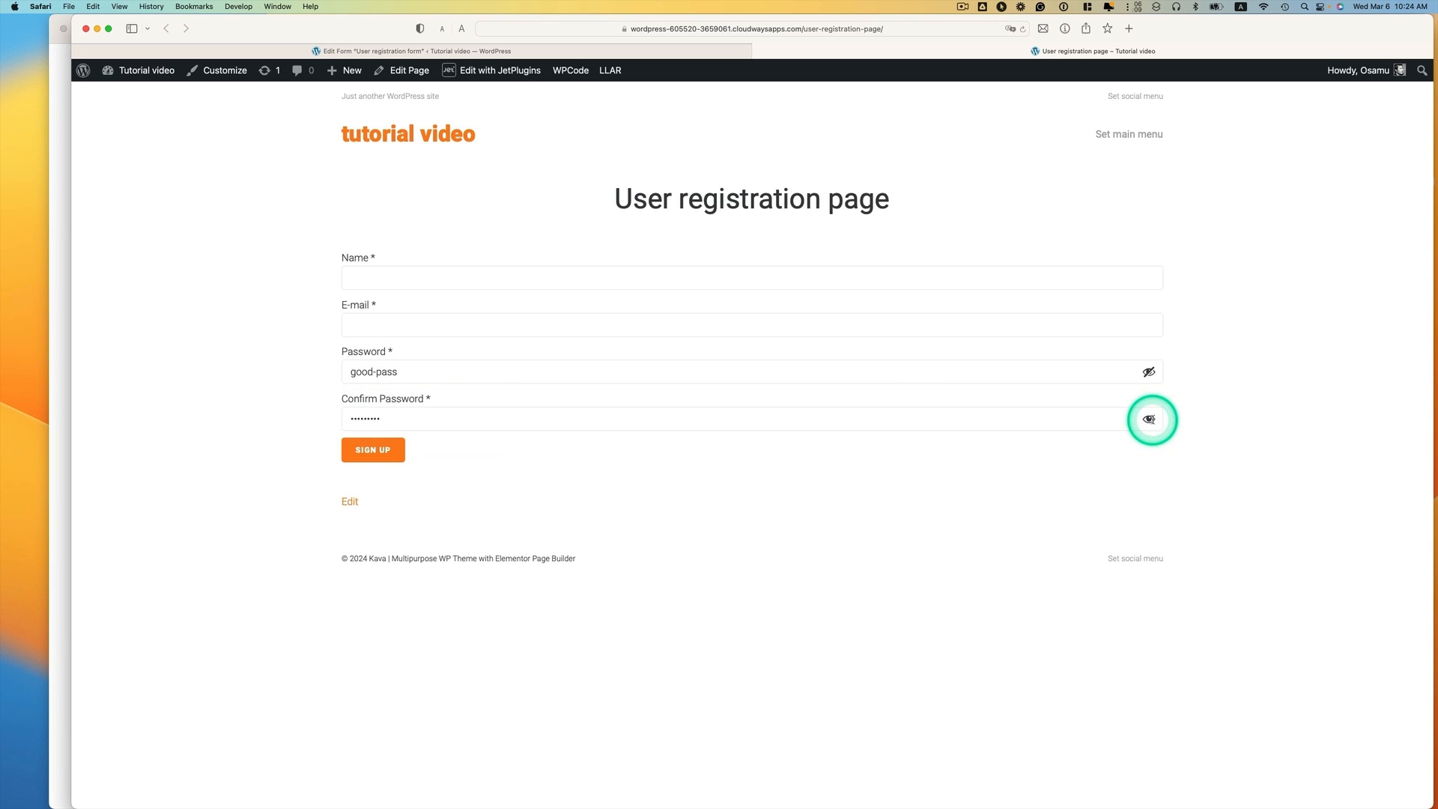
pyautogui.click(1150, 419)
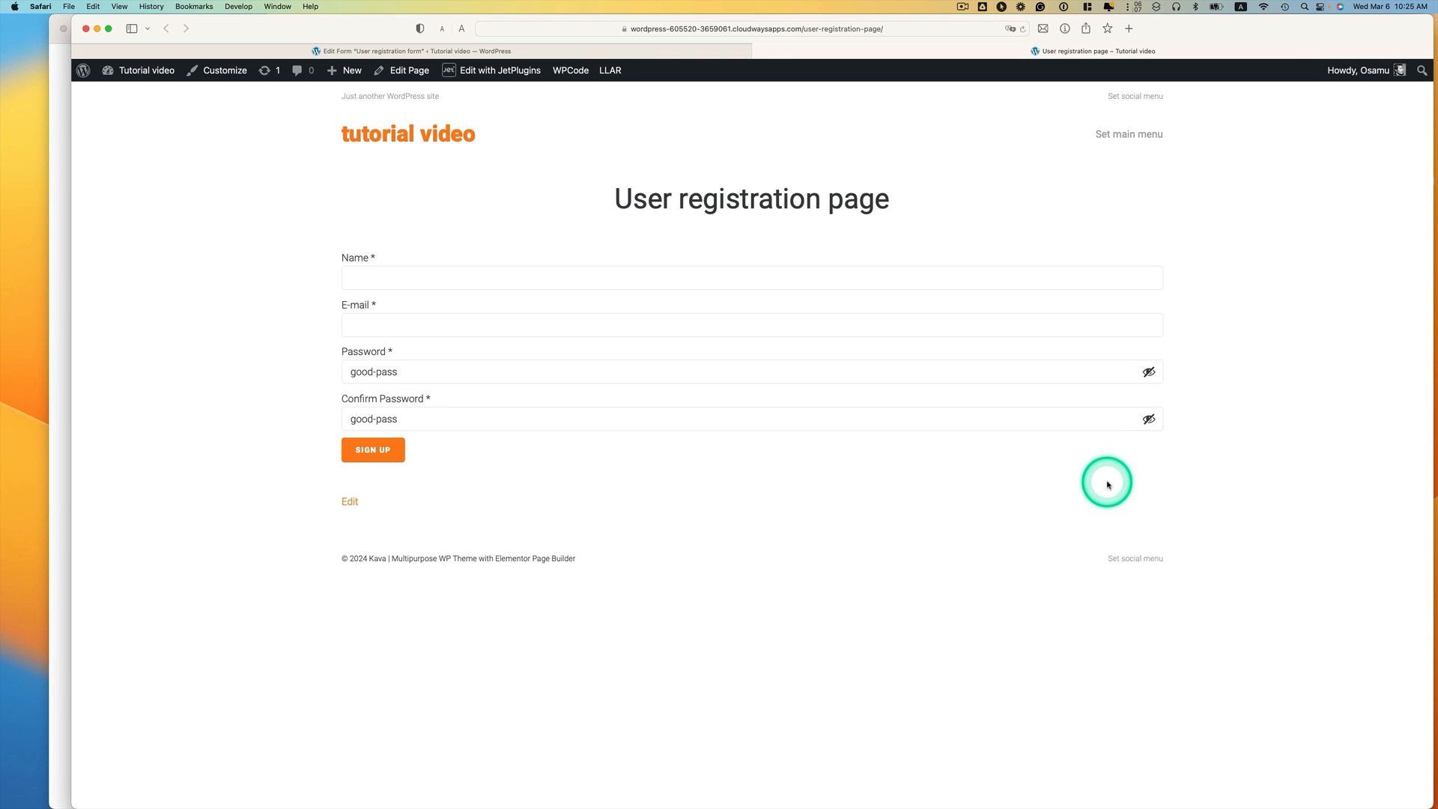
pyautogui.click(1149, 372)
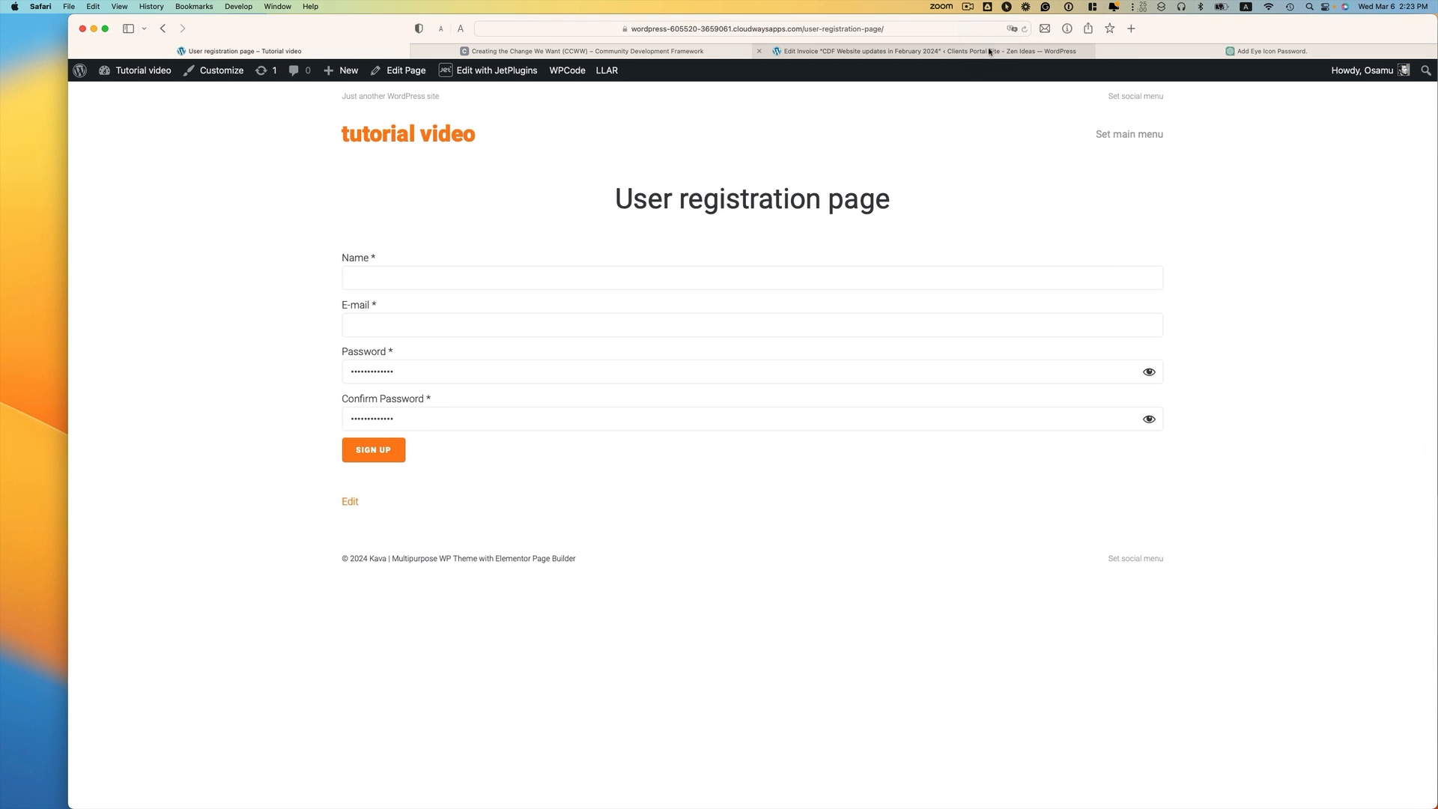